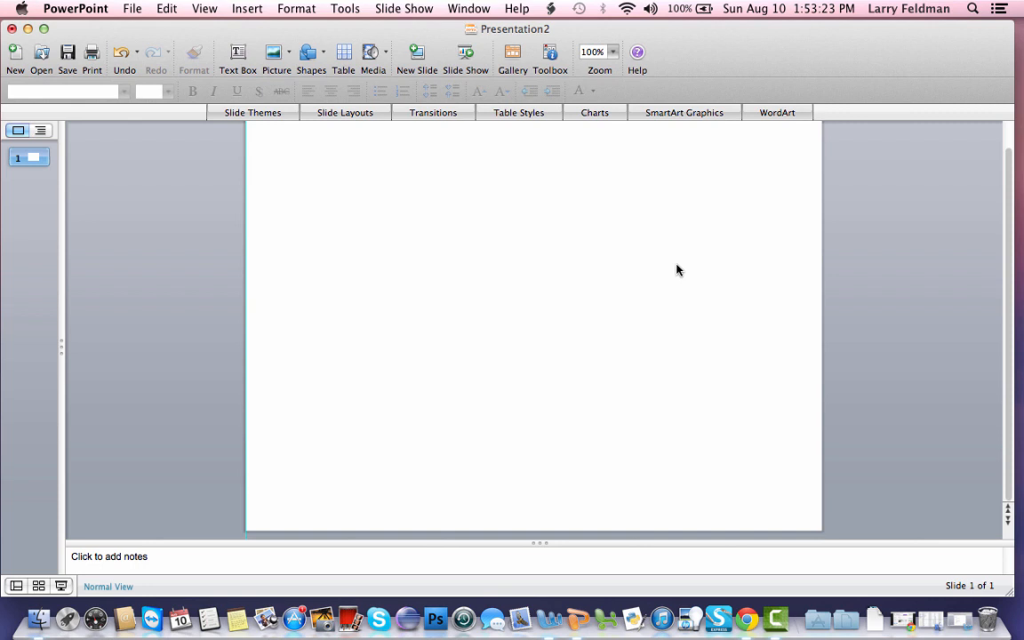
mouse_move(656, 279)
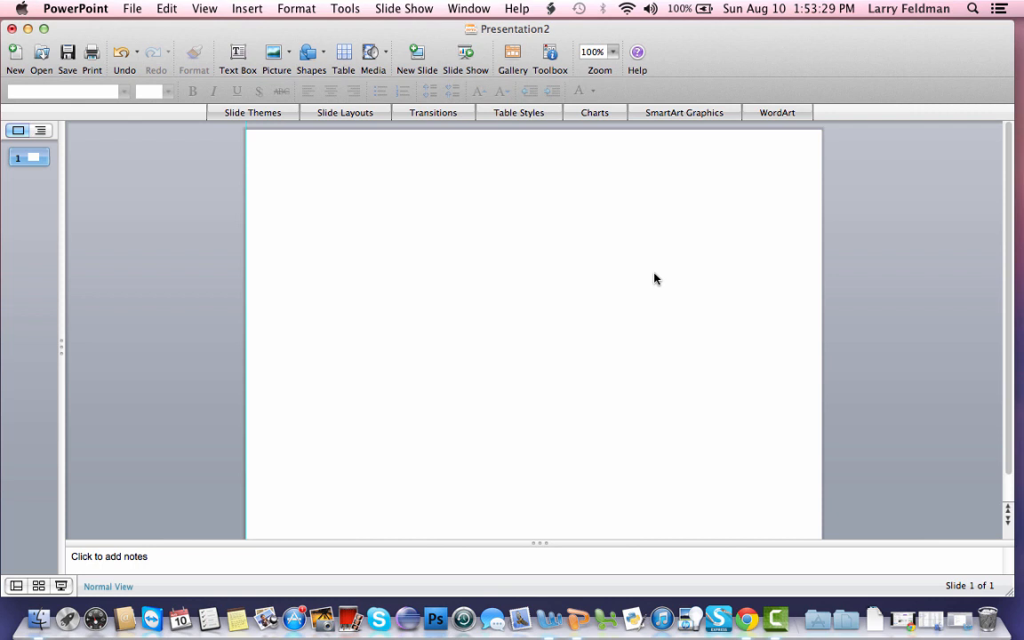
mouse_move(469, 270)
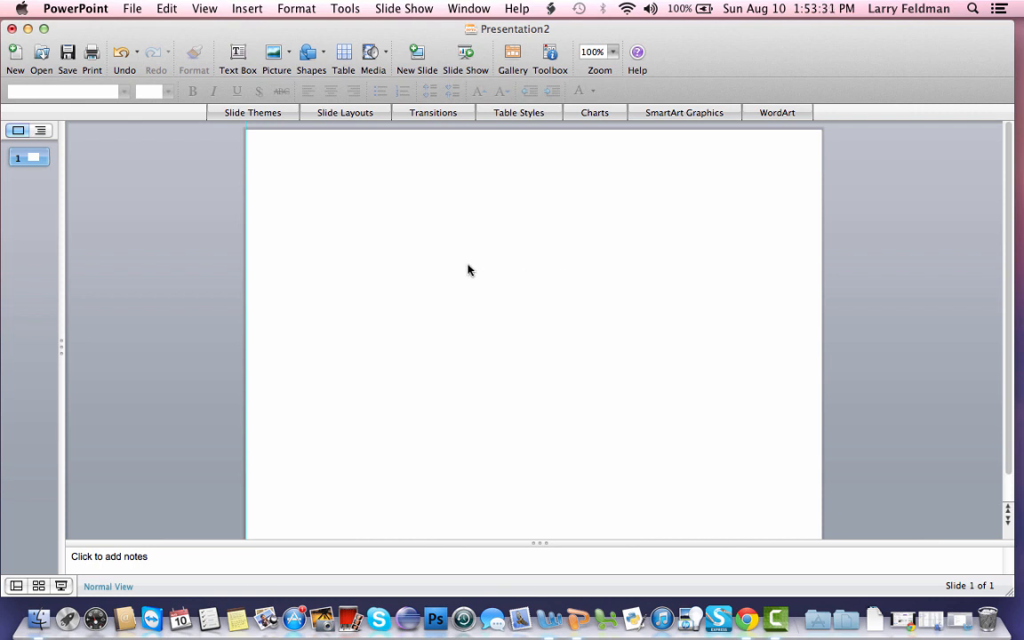
mouse_move(492, 270)
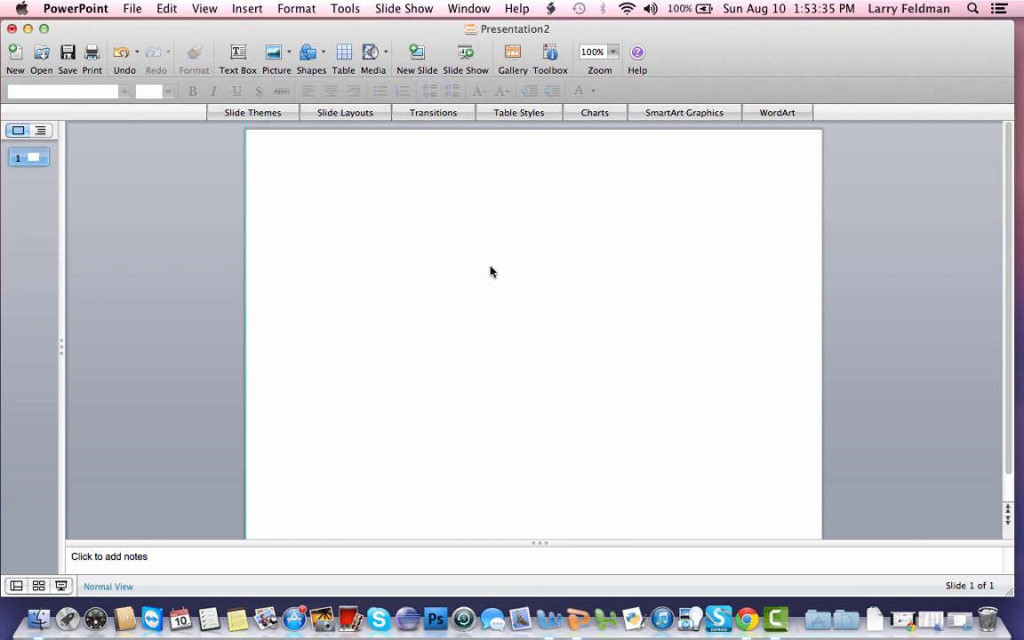
mouse_move(498, 295)
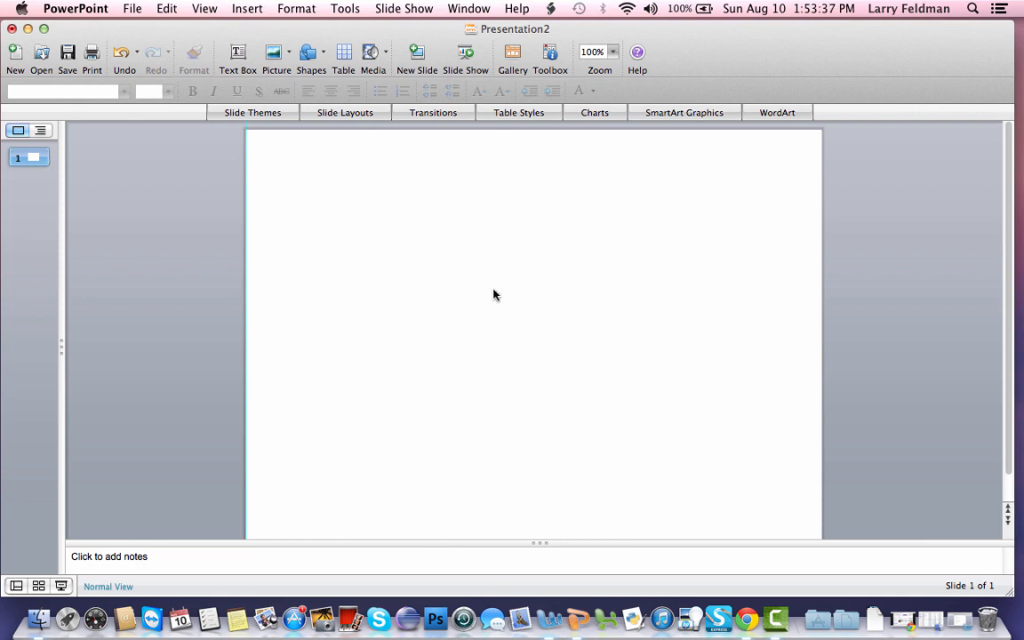
mouse_move(501, 306)
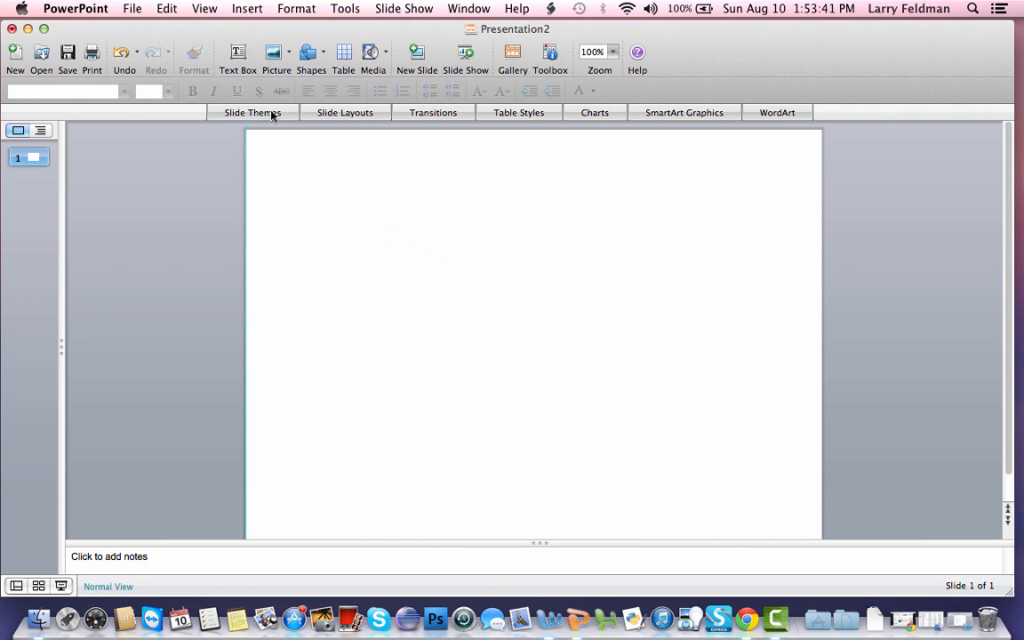
Use Page Setup to make the slide portrait, 7.5 in wide by 10 in tall
click(132, 9)
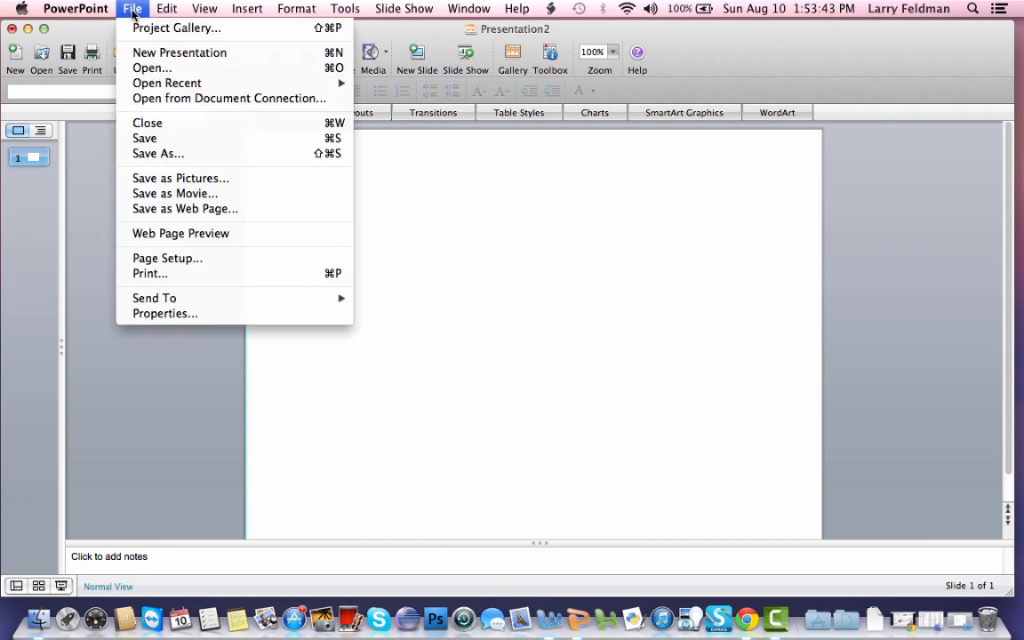
mouse_move(167, 258)
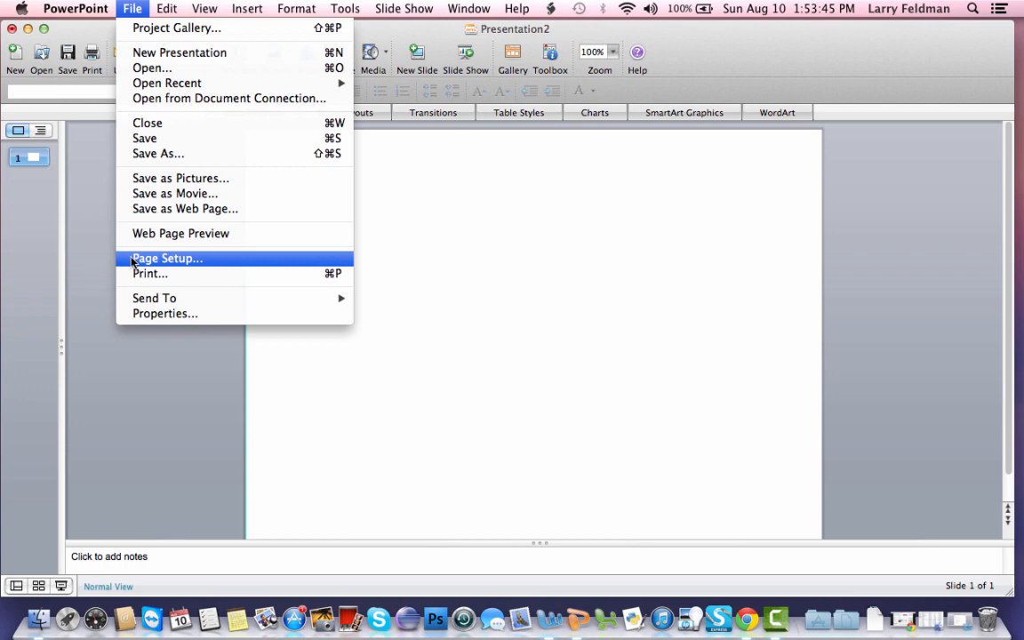
click(167, 258)
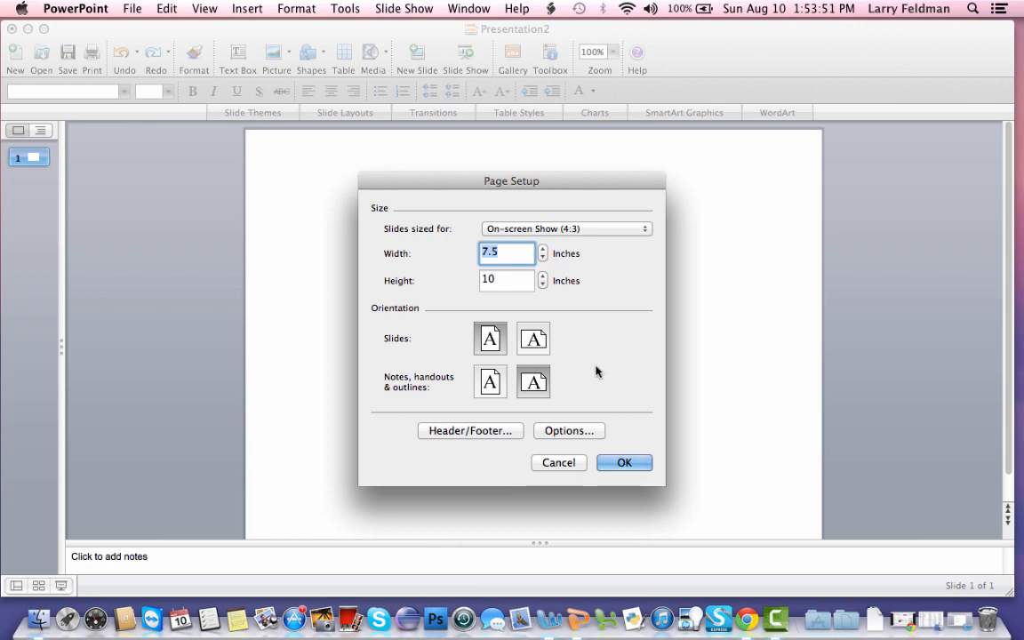
click(623, 462)
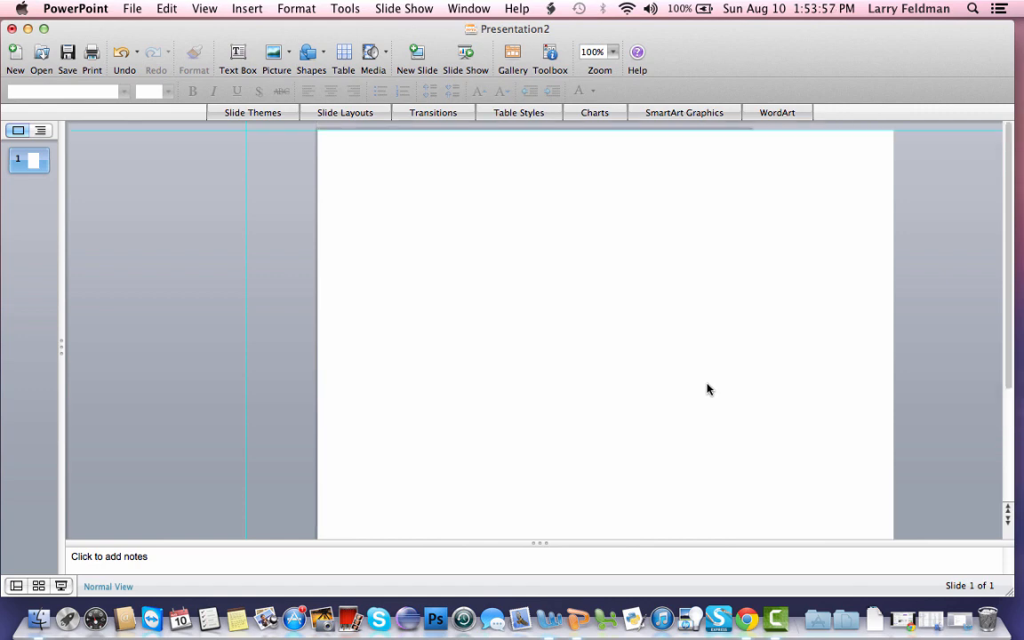
mouse_move(542, 590)
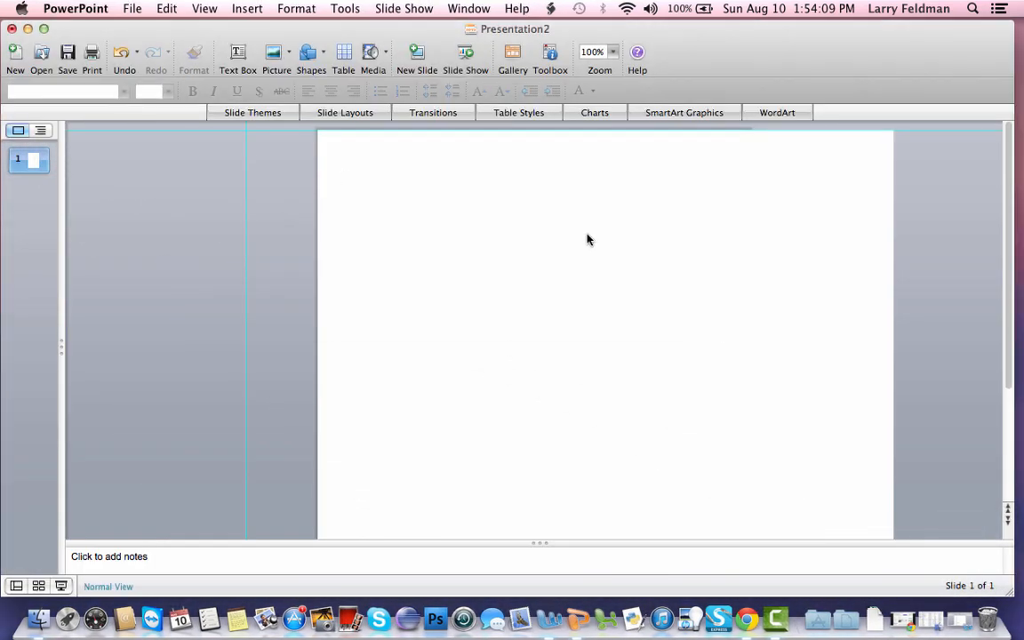
Draw a flowchart oval near the top of the slide
click(310, 53)
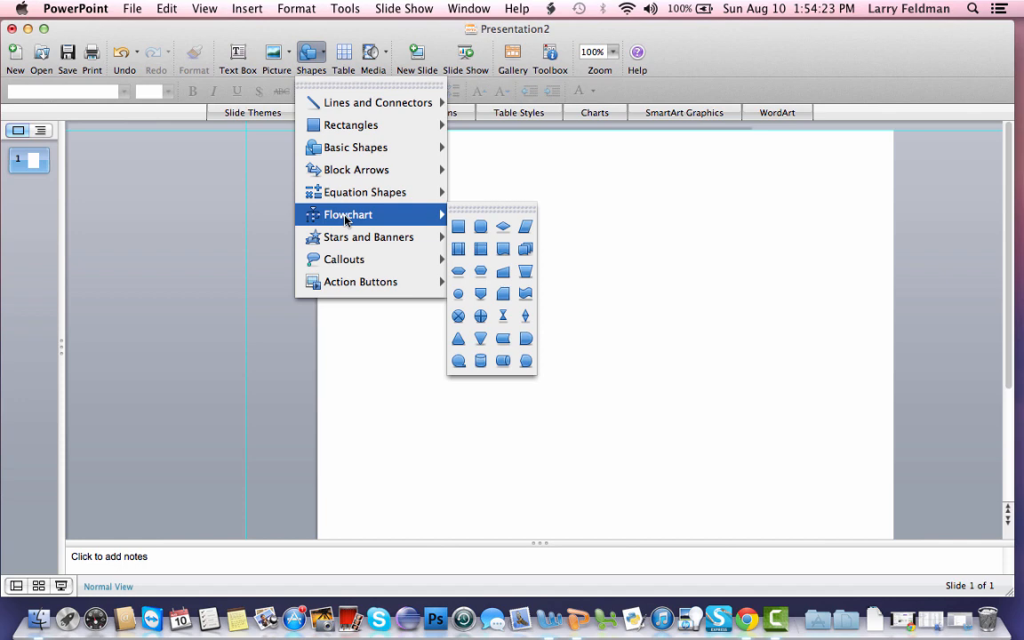
mouse_move(455, 283)
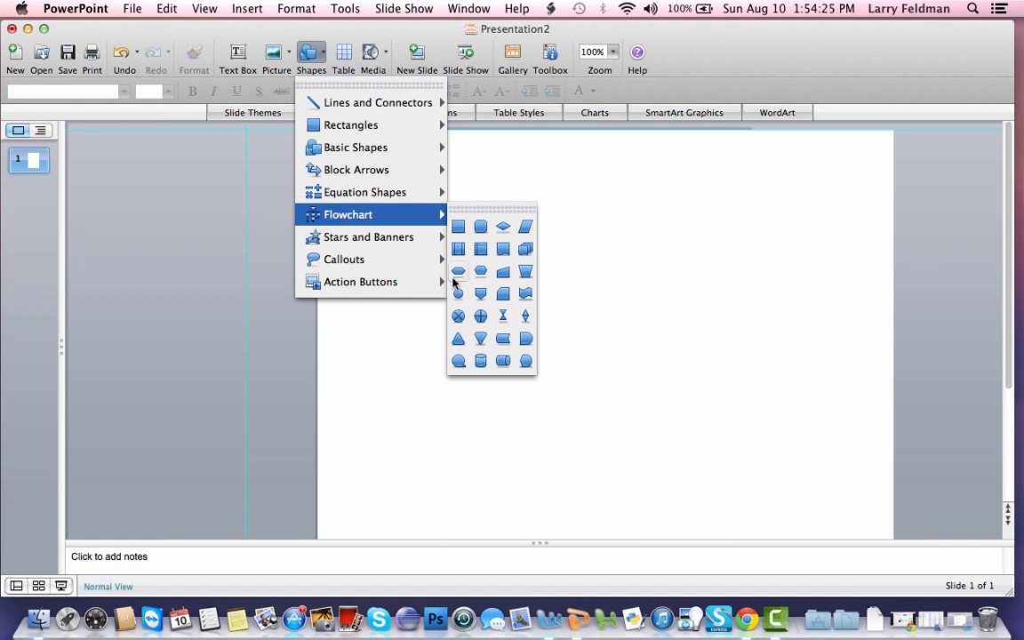
mouse_move(458, 294)
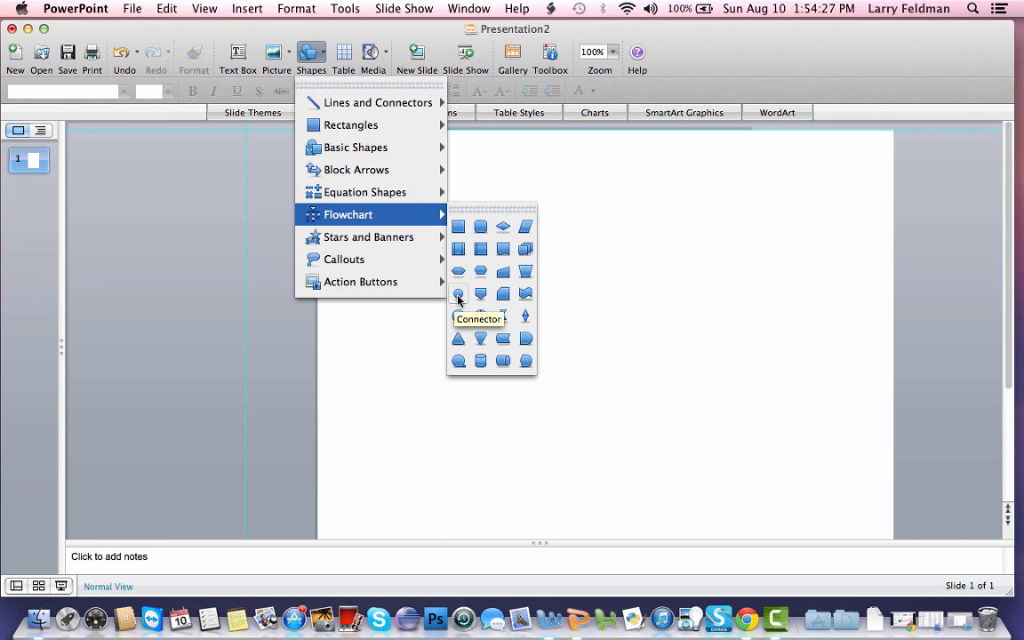
click(458, 295)
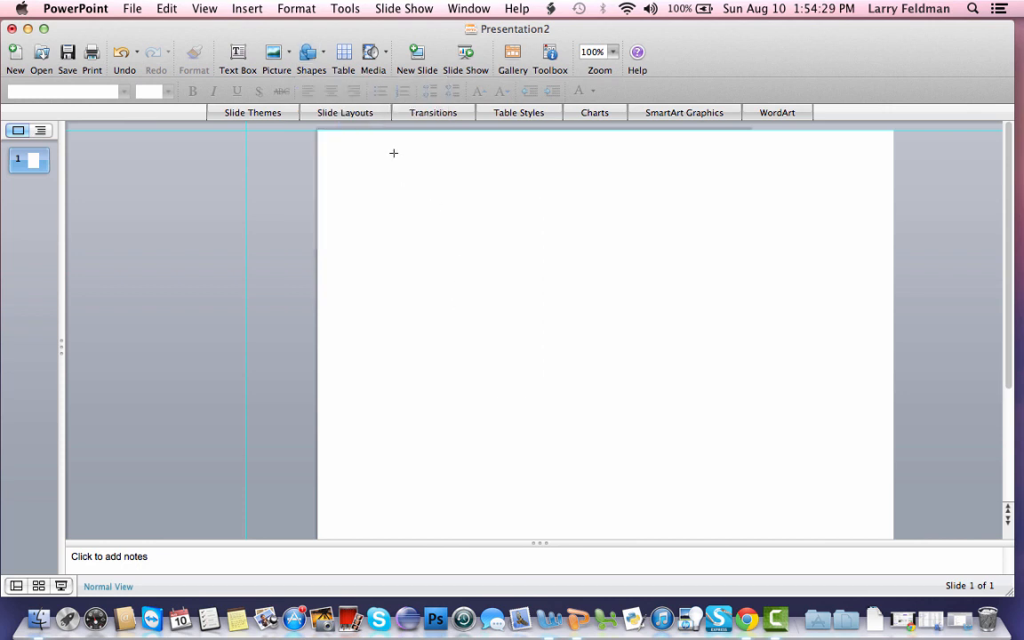
drag(417, 160, 462, 181)
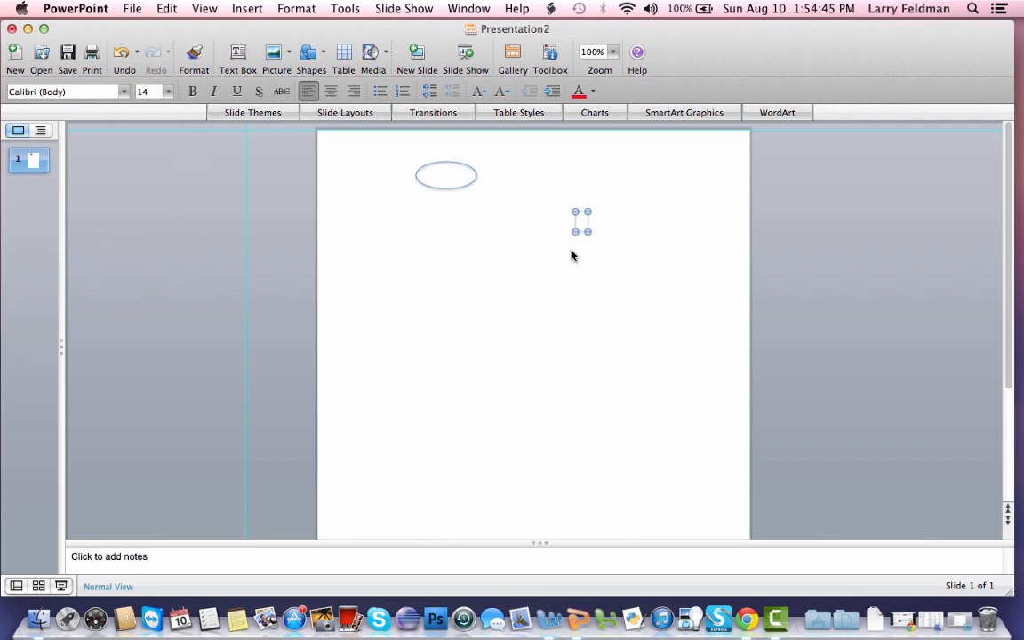
Add a text box reading Start and place it inside the oval
text(star)
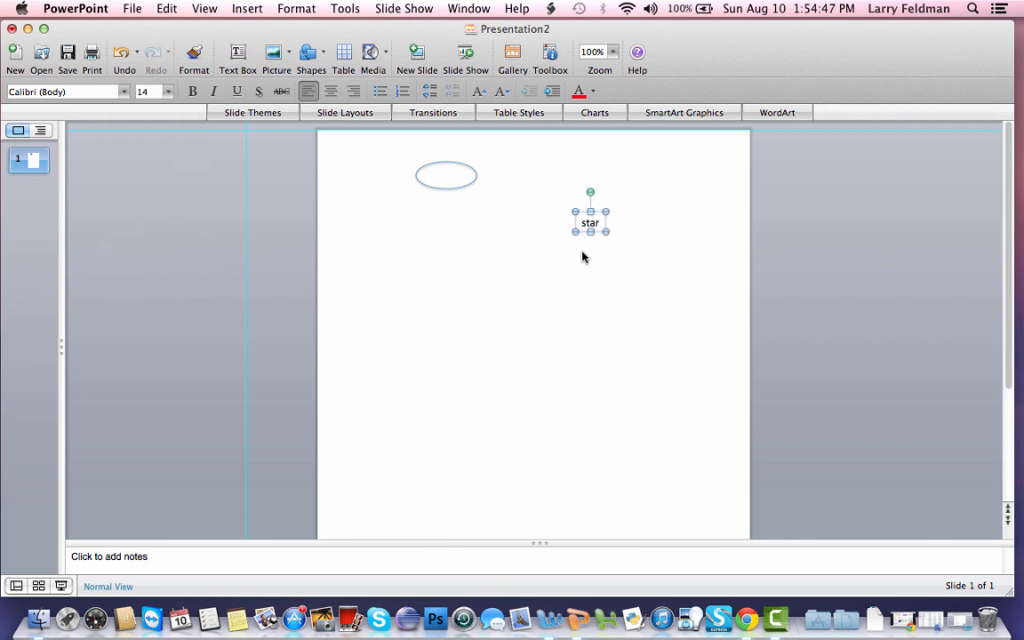
text(Start)
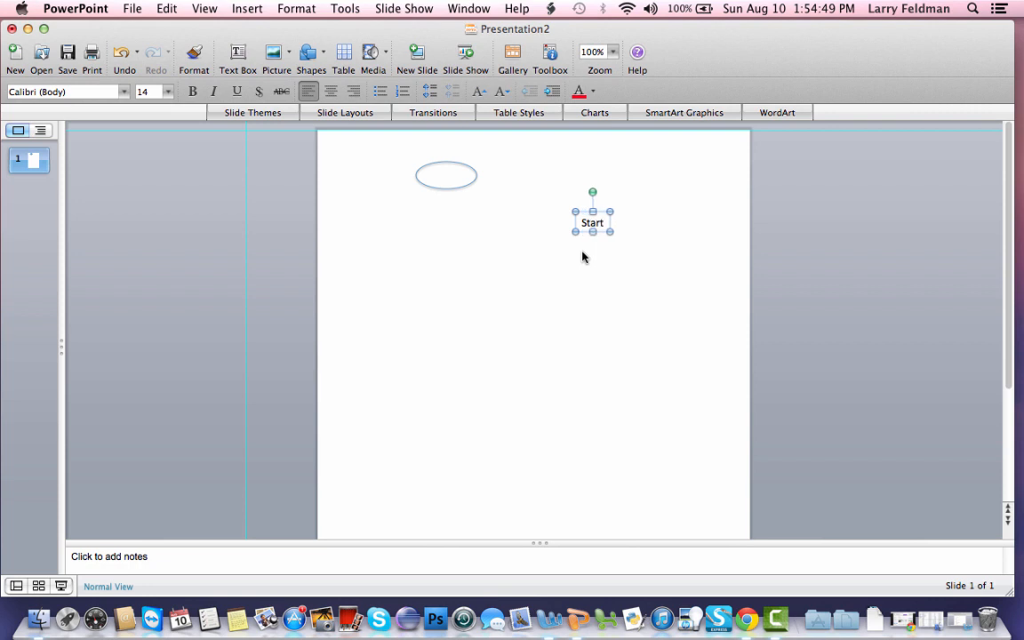
mouse_move(572, 215)
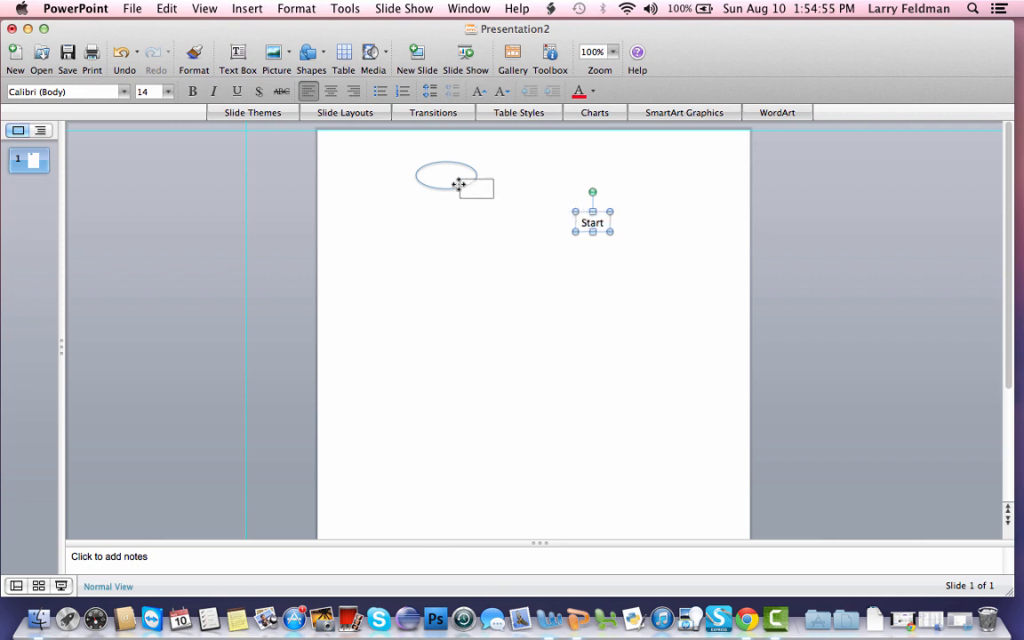
drag(592, 222, 446, 180)
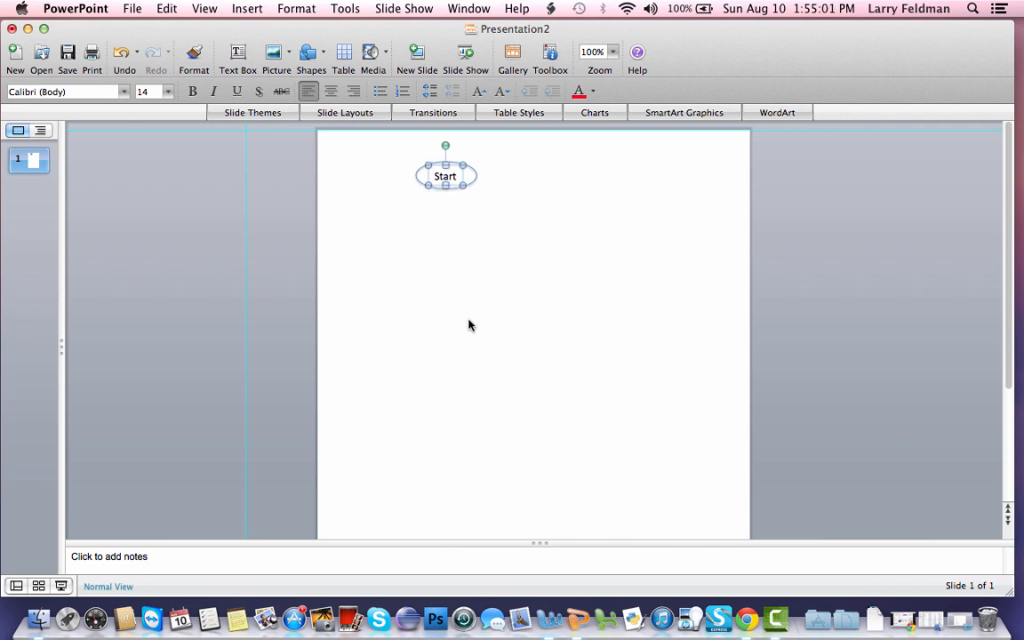
click(492, 327)
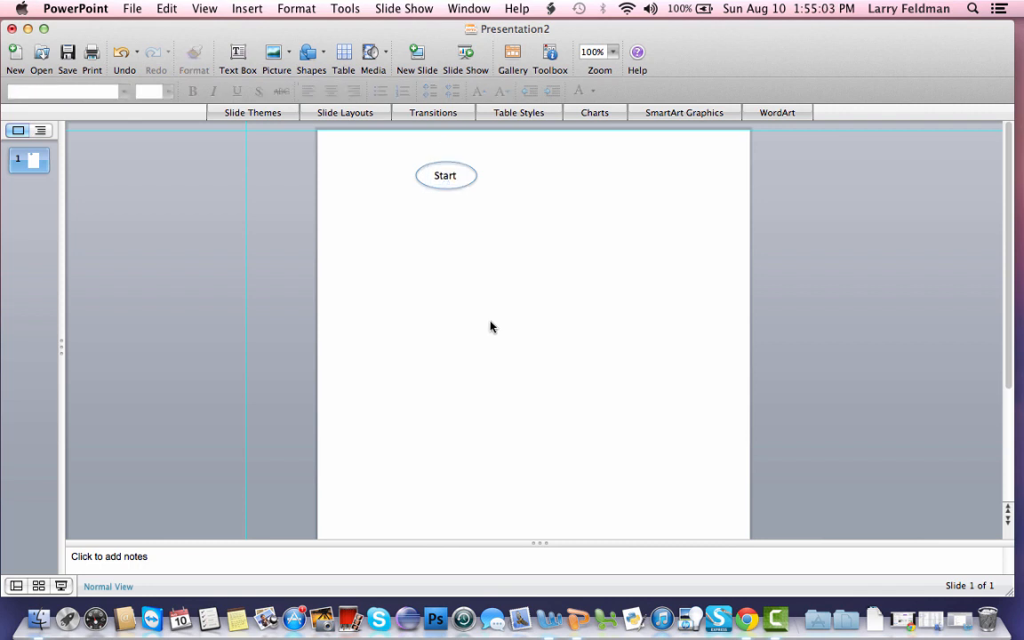
mouse_move(553, 619)
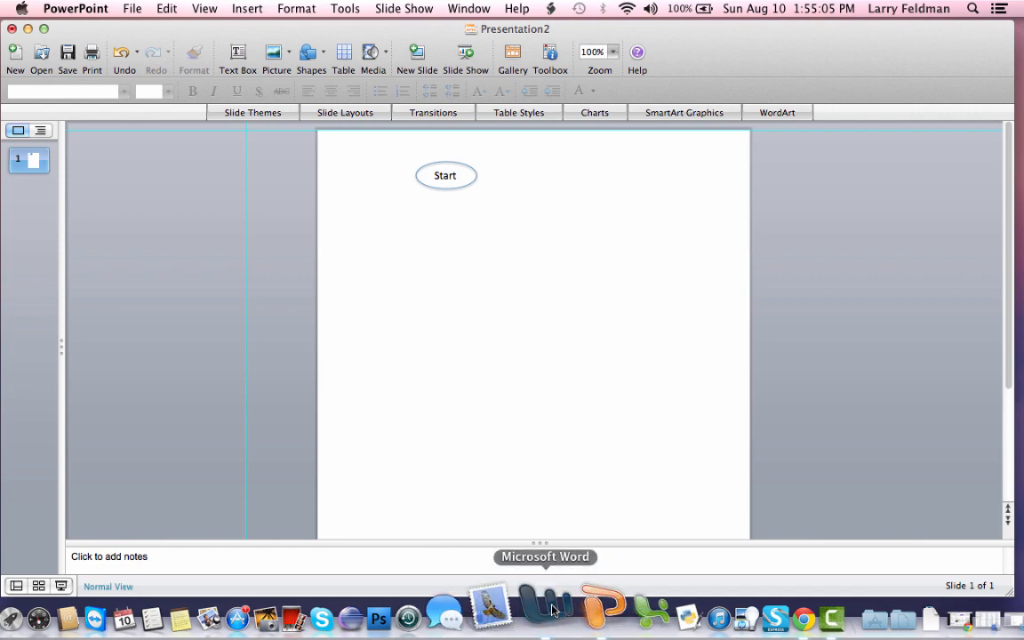
Draw a flowchart input parallelogram below the Start oval
click(548, 615)
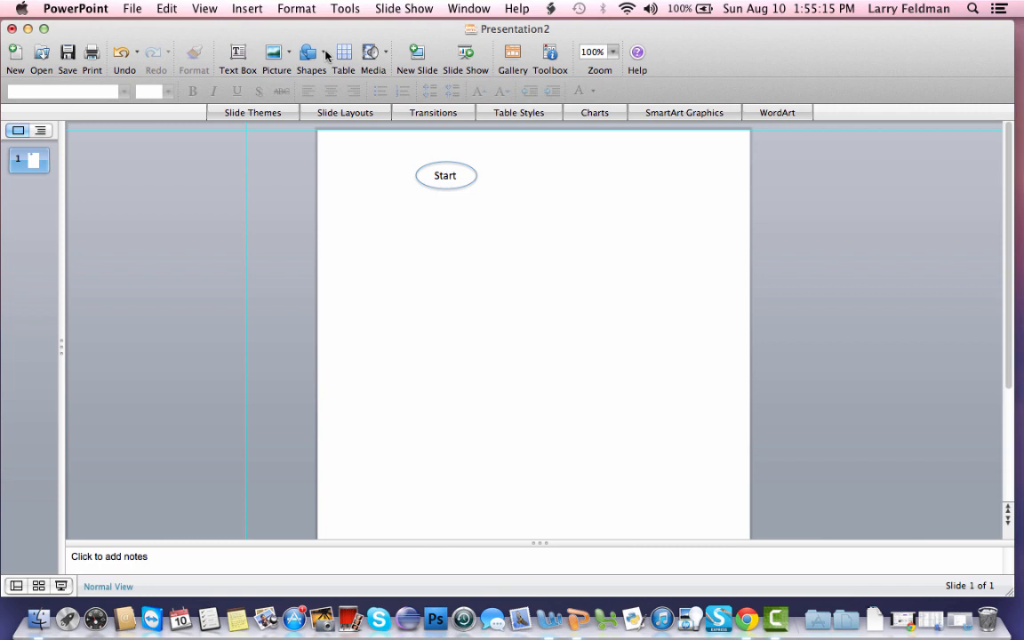
click(309, 51)
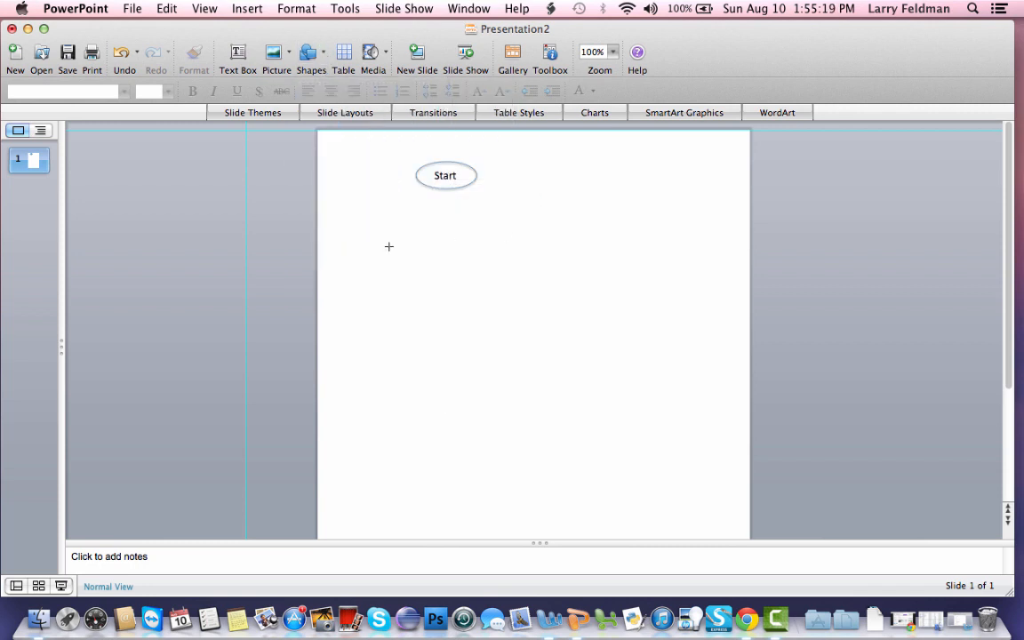
drag(398, 224, 458, 232)
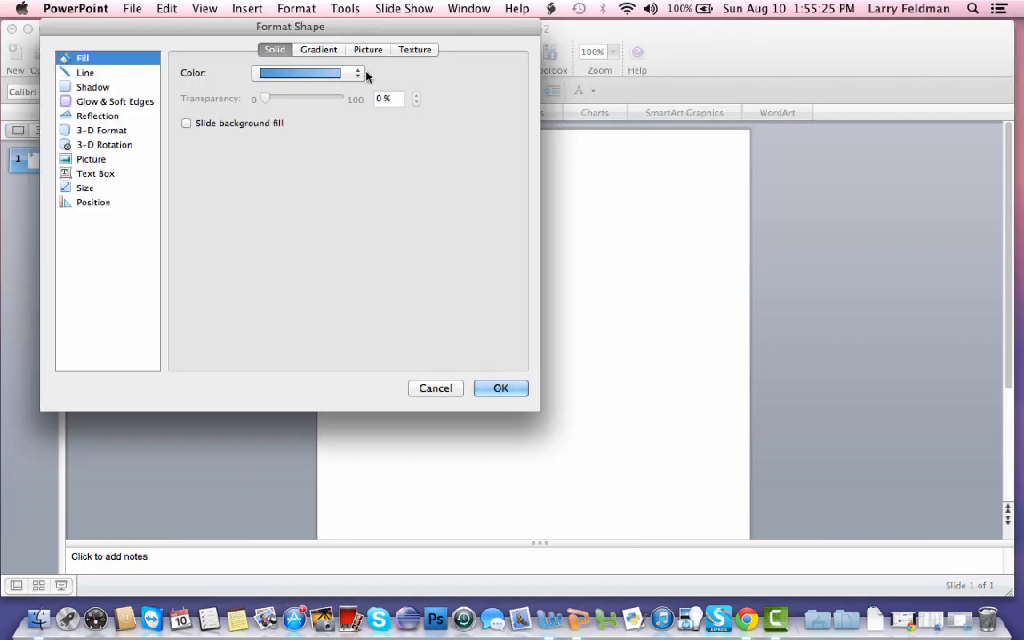
click(501, 387)
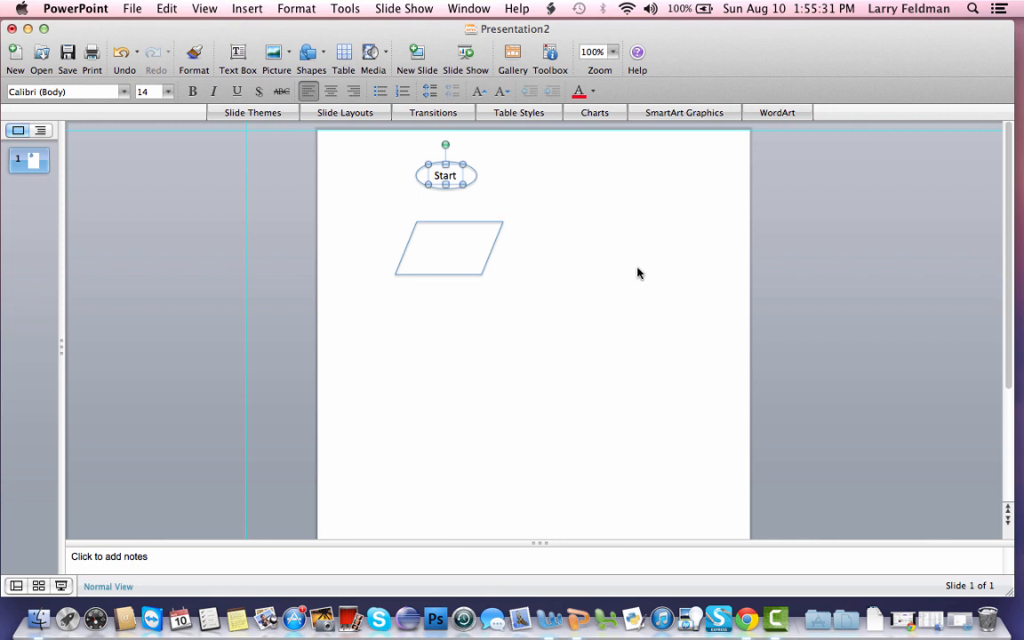
Copy the label, retype it as 'Input a, b, c' and place it in the parallelogram
drag(444, 168, 455, 179)
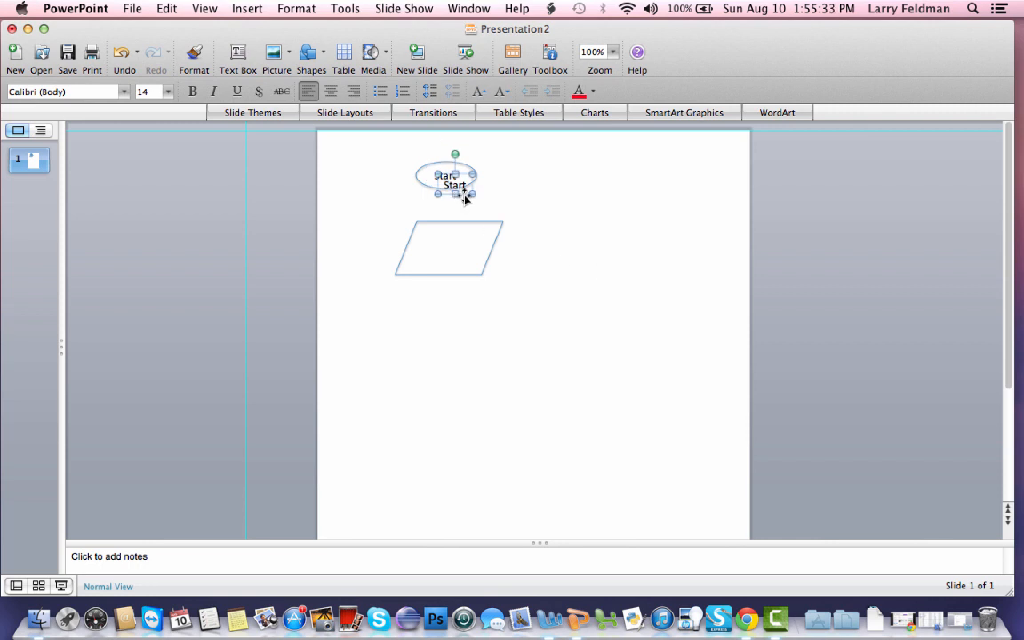
drag(455, 185, 572, 256)
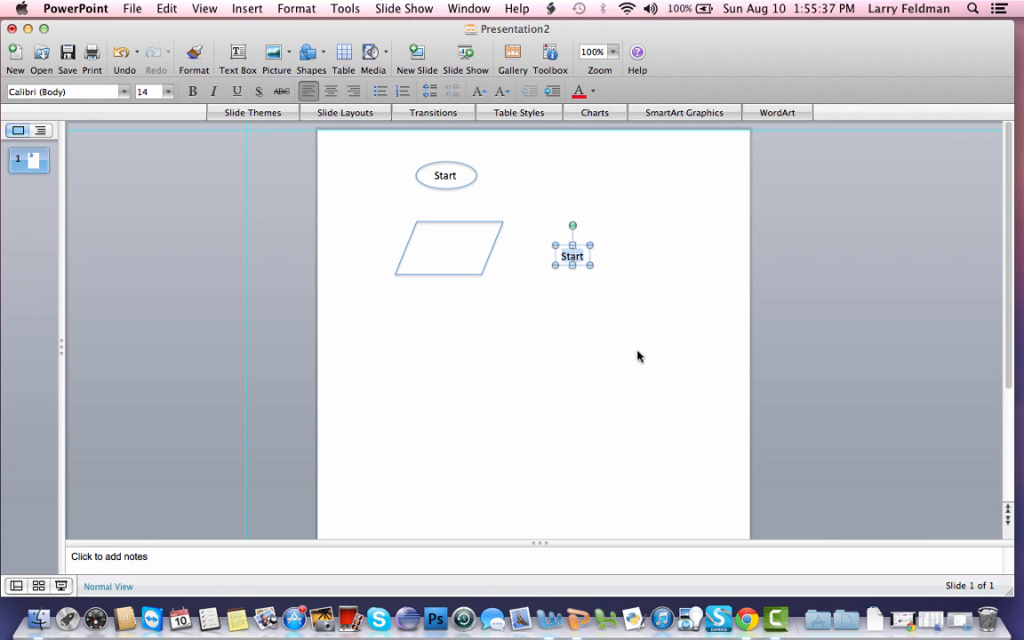
text(Input a)
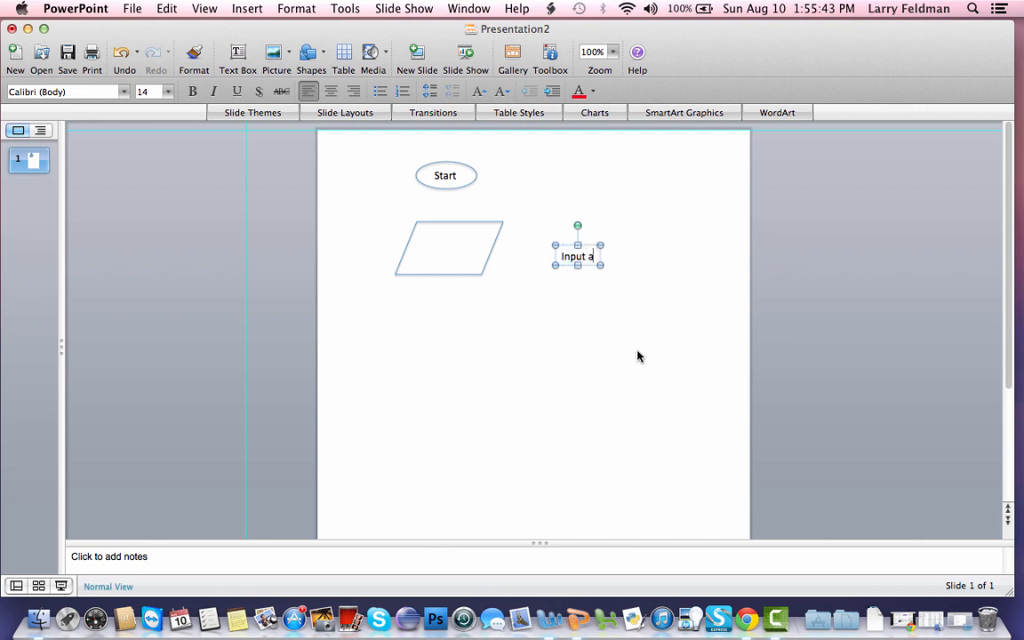
text(, b, c)
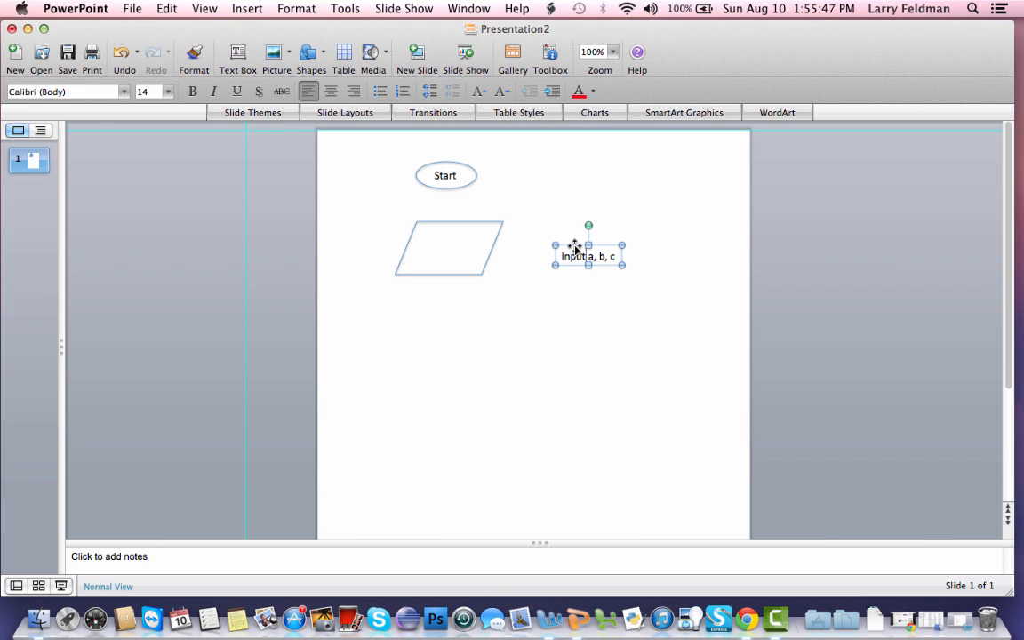
drag(588, 256, 460, 247)
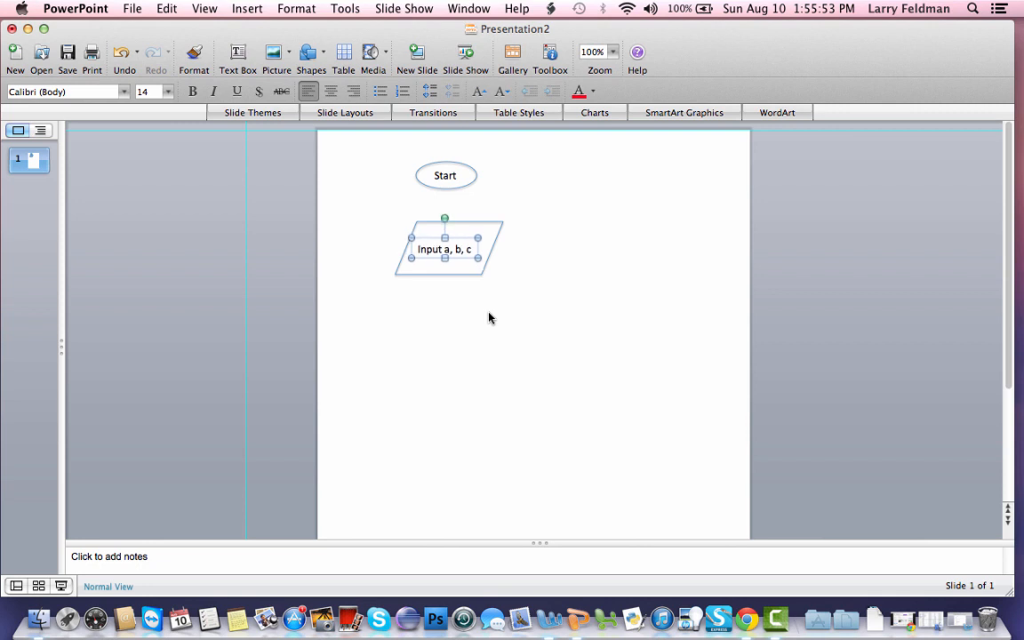
click(430, 175)
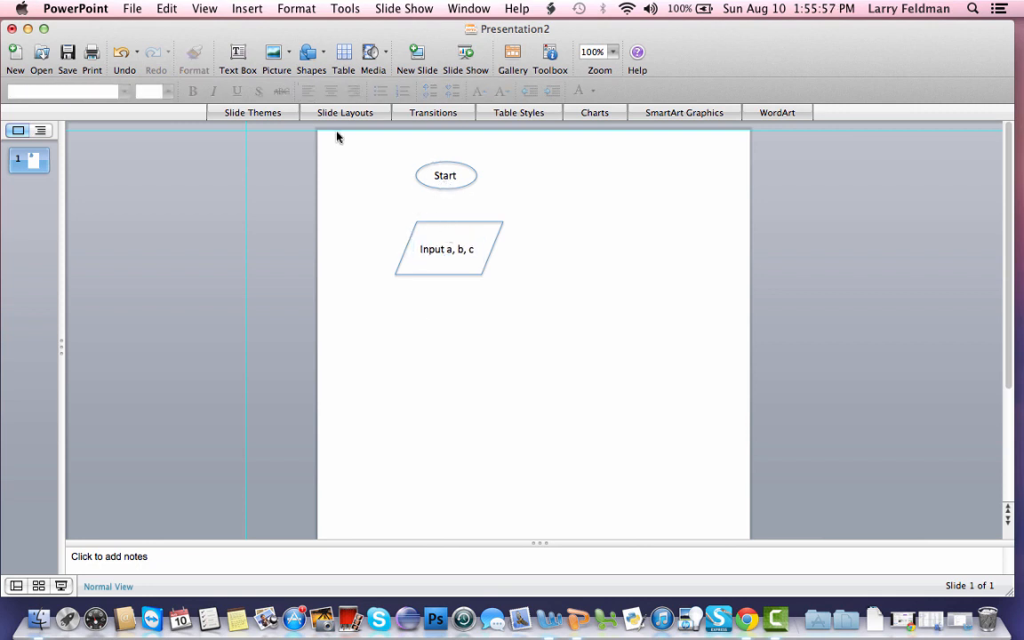
Draw an arrow from Start down to the input shape, then review the Word pseudocode
click(309, 55)
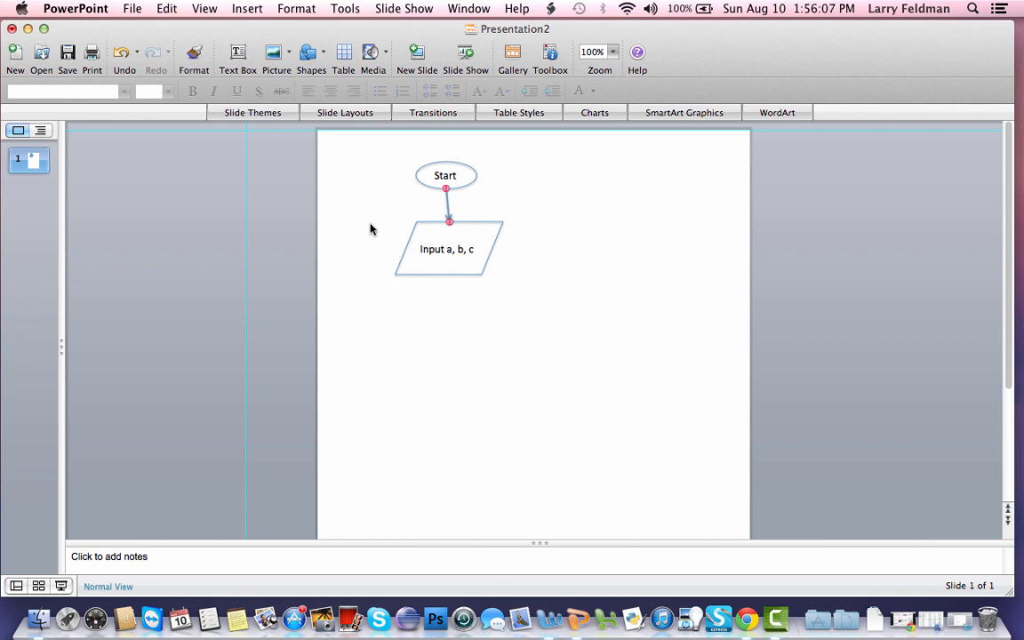
click(446, 249)
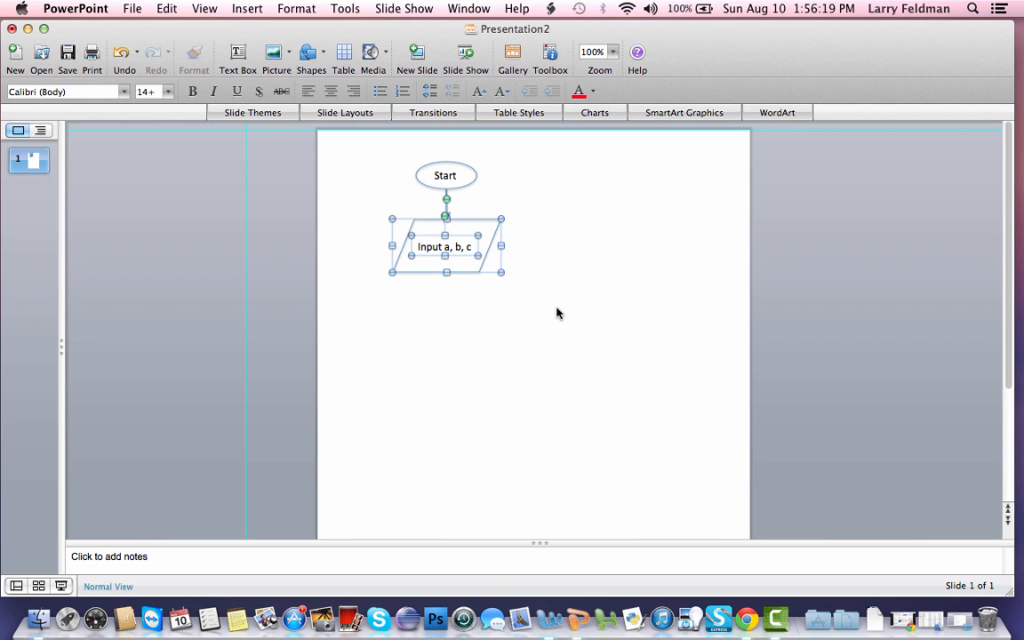
click(525, 327)
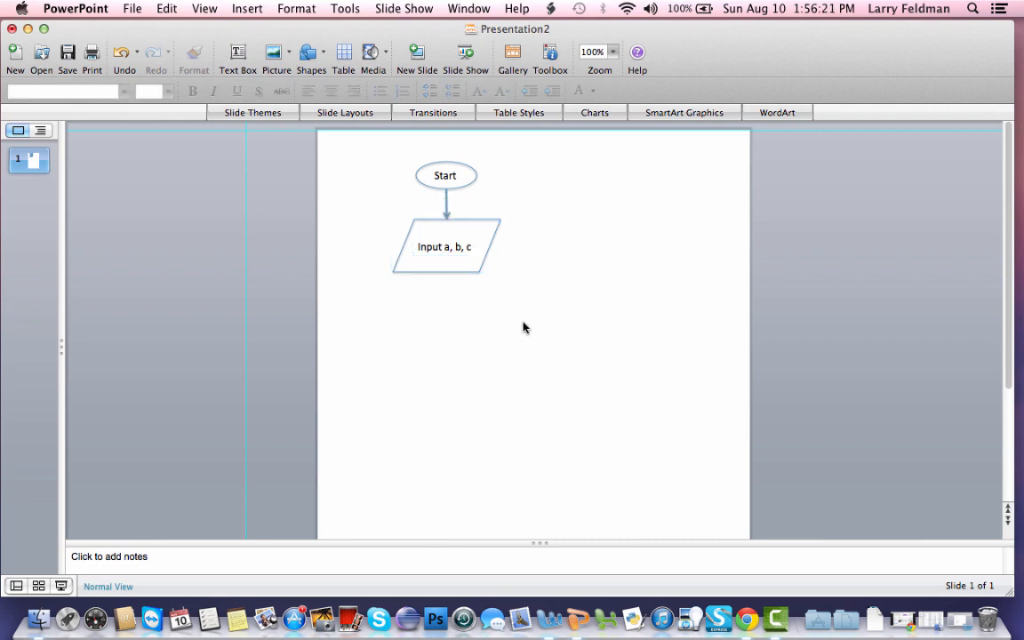
mouse_move(485, 288)
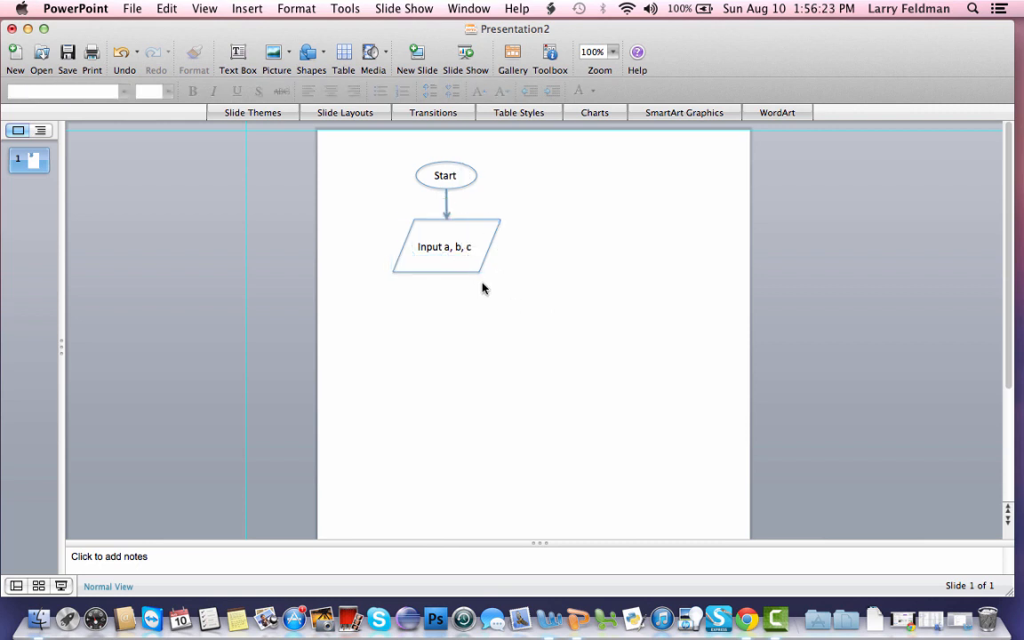
mouse_move(540, 619)
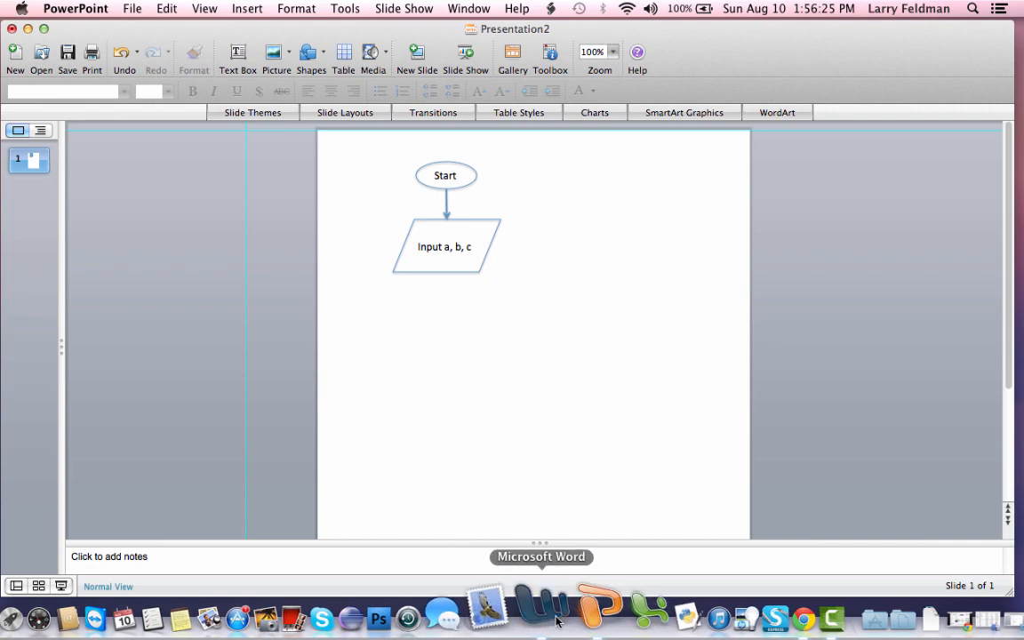
click(544, 620)
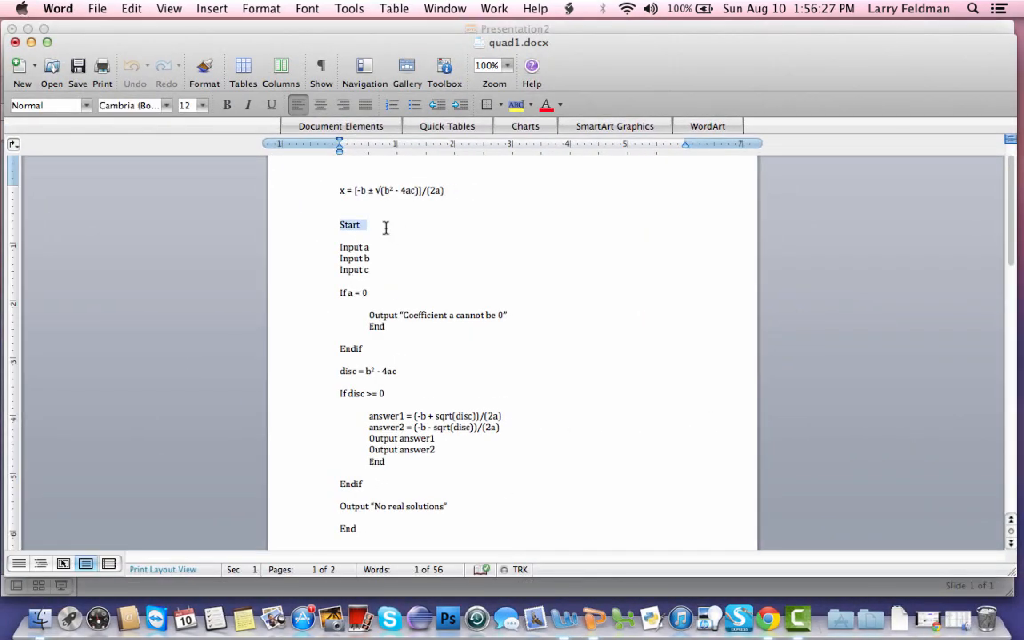
scroll(down, 3)
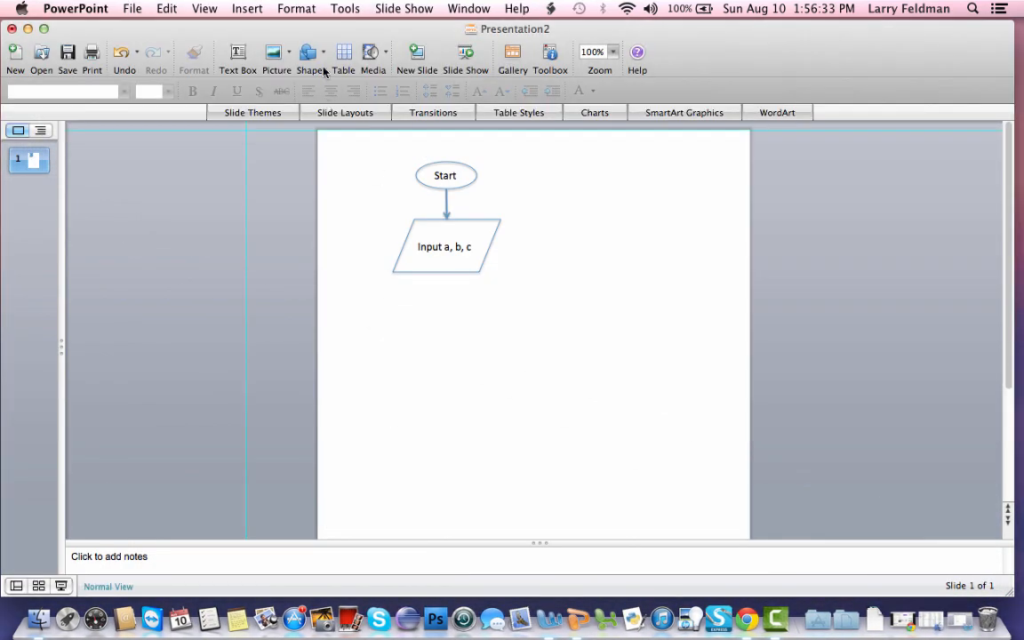
Draw a flowchart decision diamond below the input parallelogram
click(309, 57)
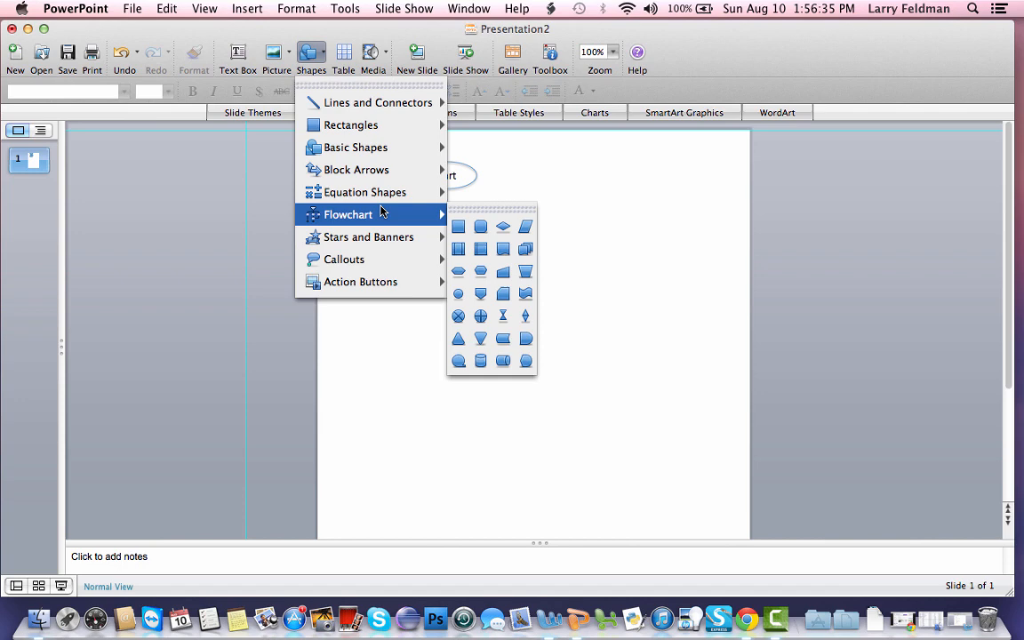
mouse_move(501, 295)
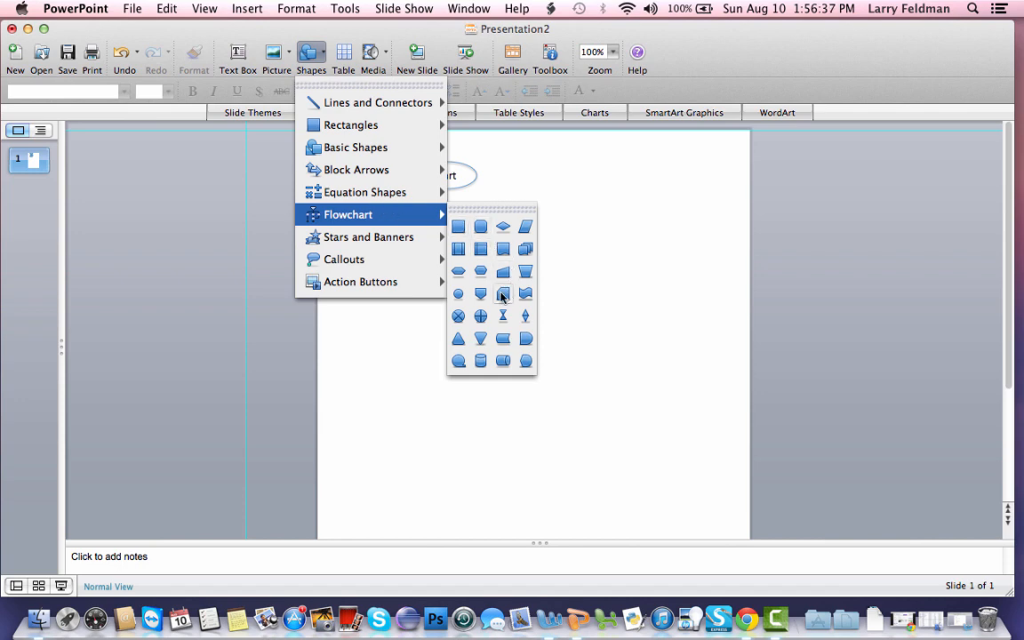
mouse_move(501, 228)
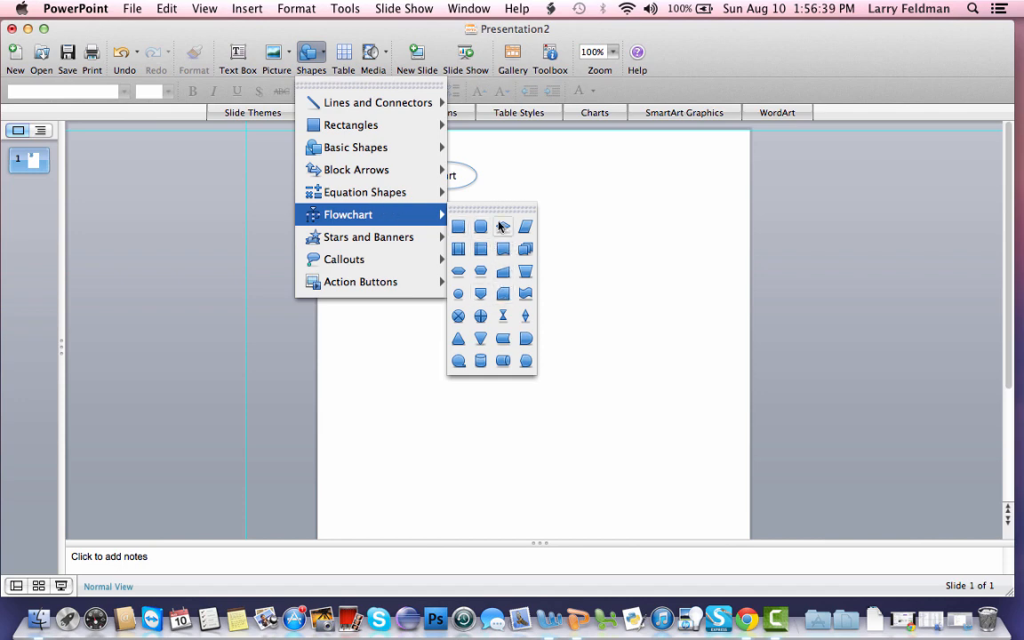
click(480, 228)
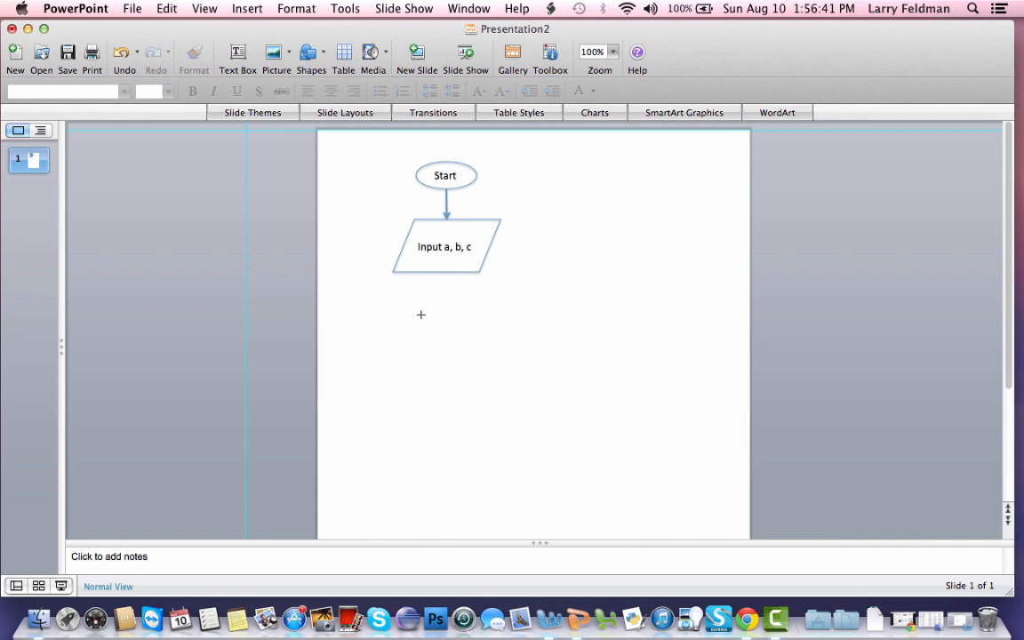
drag(420, 314, 487, 382)
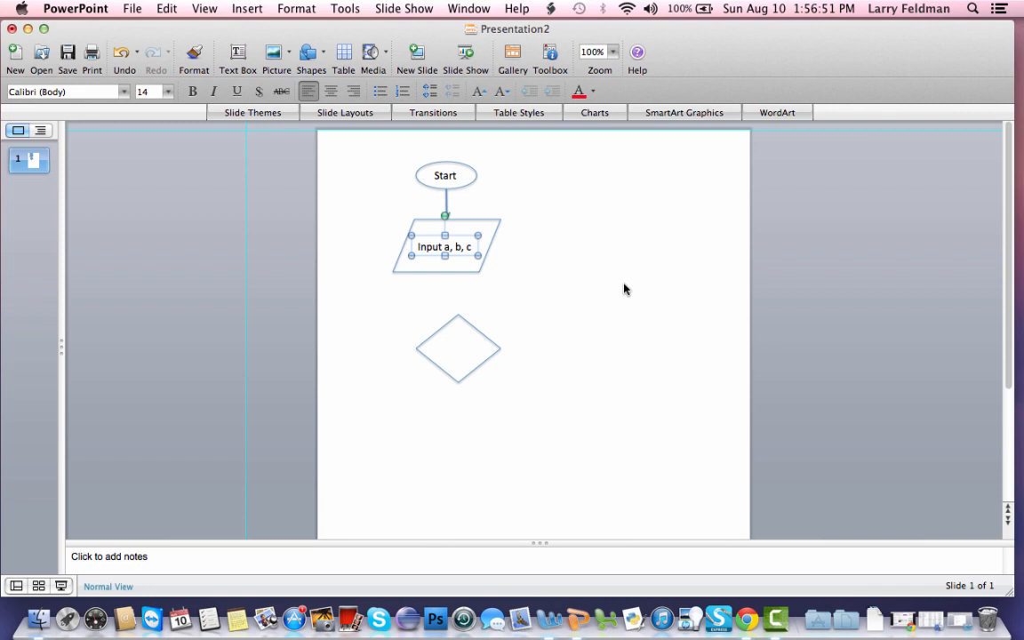
Copy the label, retype it as 'a = 0 ?' and place it in the diamond
drag(445, 246, 453, 255)
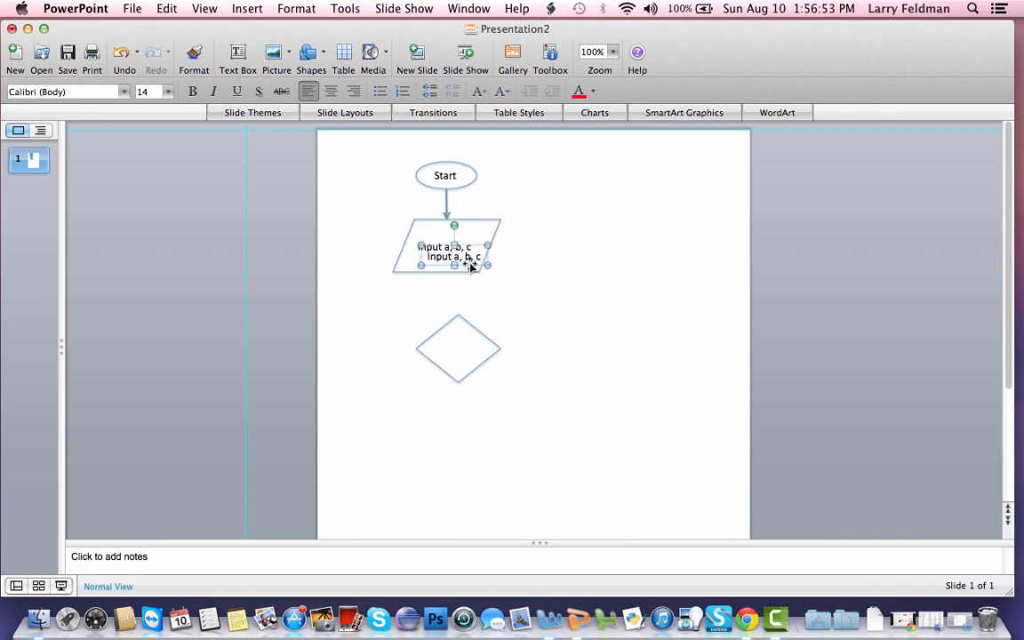
drag(455, 255, 579, 305)
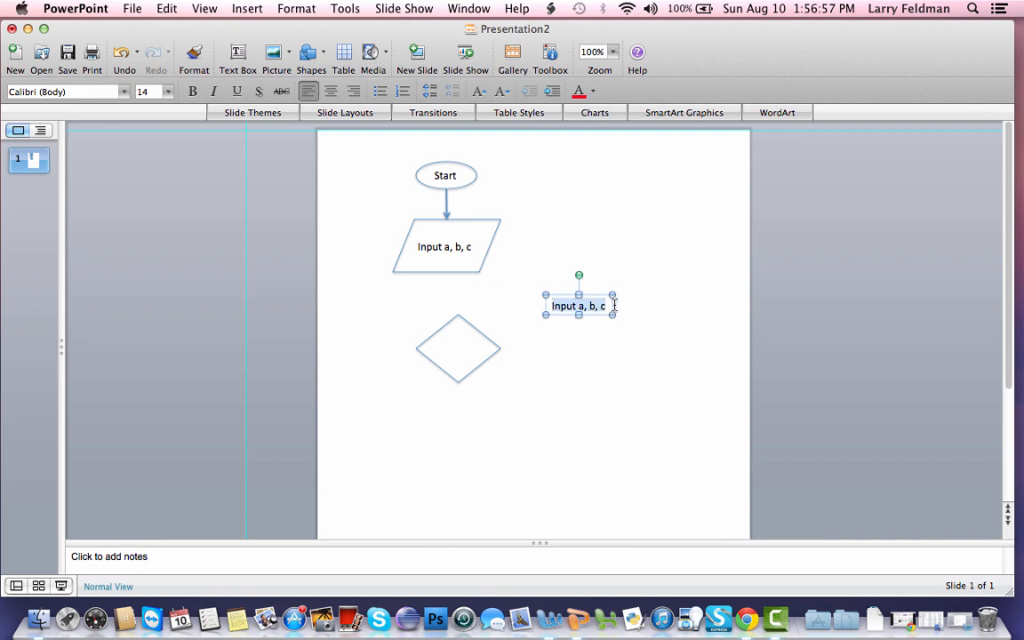
text(a = 0 ?)
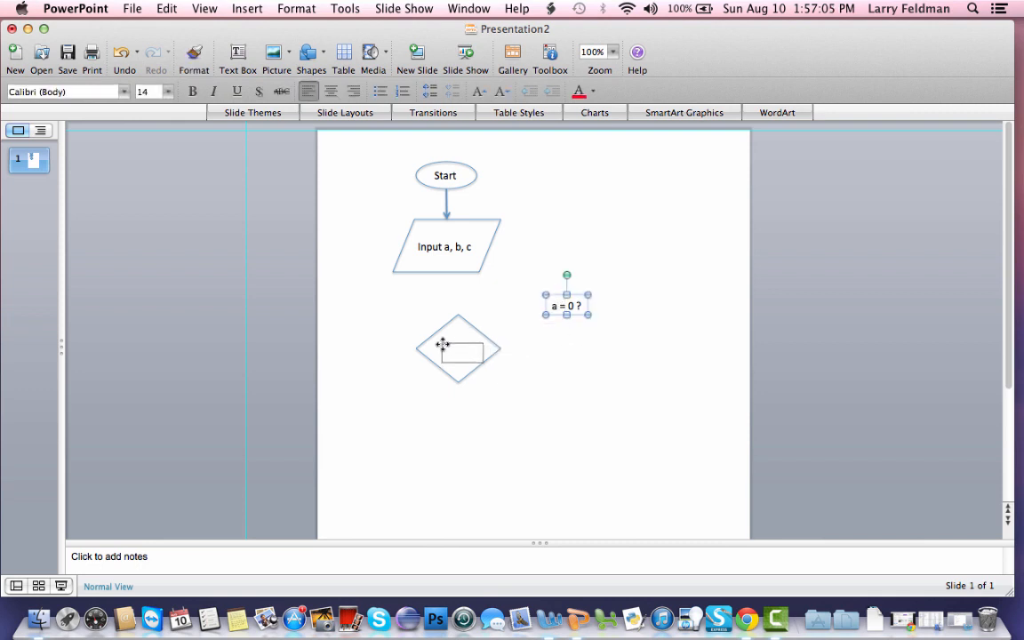
drag(565, 306, 458, 348)
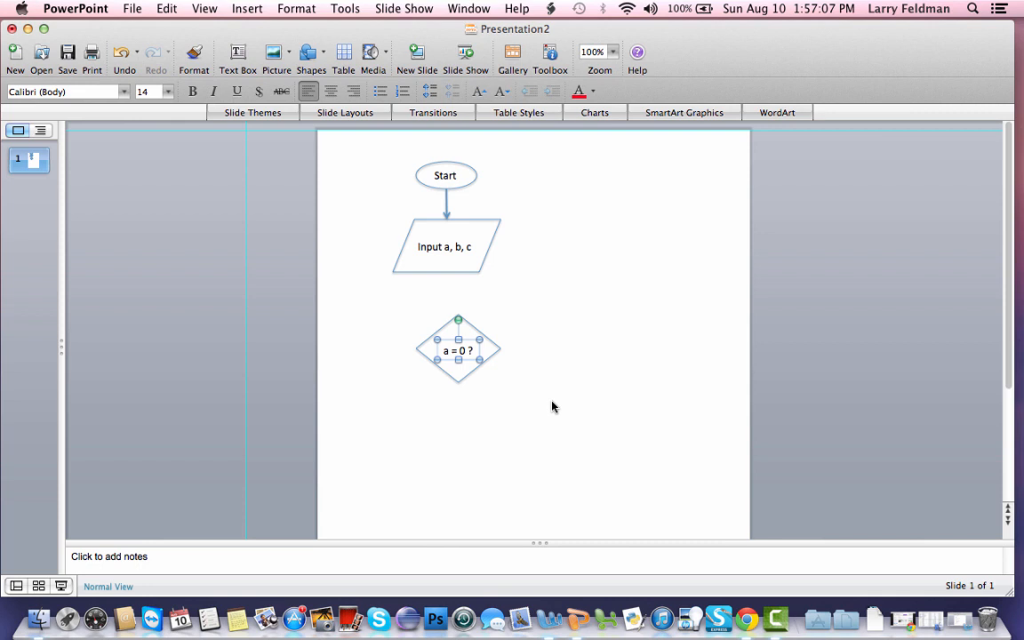
click(373, 302)
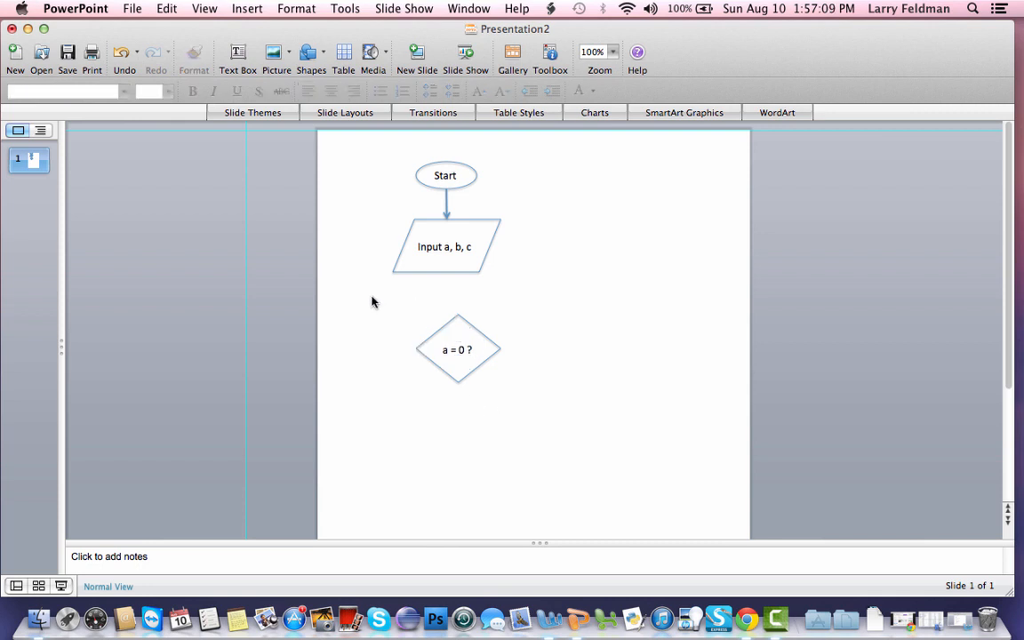
Draw an arrow from the input down to the diamond, then check the Word pseudocode
click(453, 348)
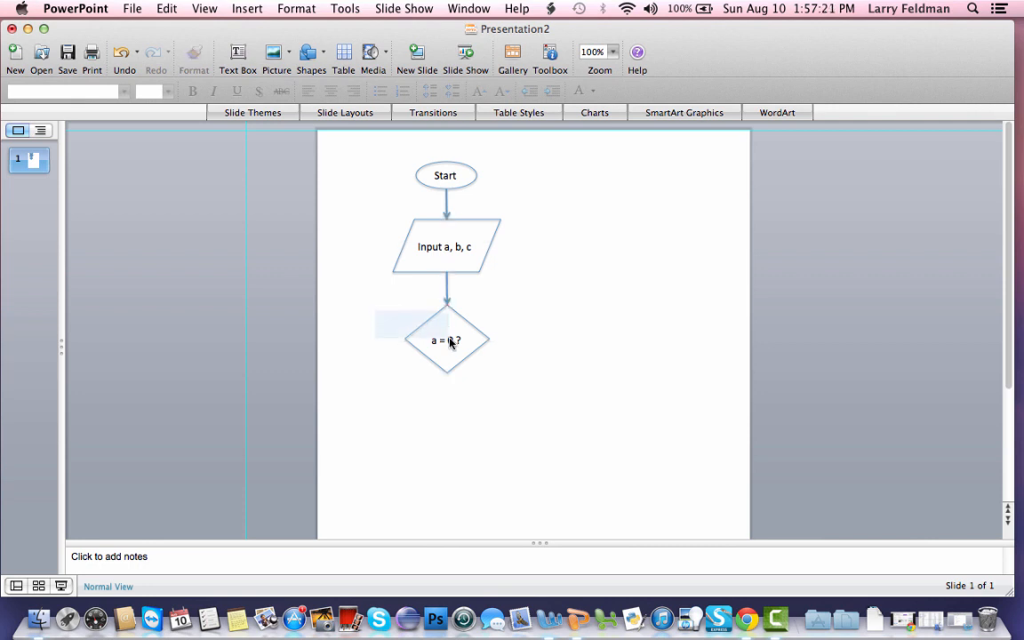
click(446, 341)
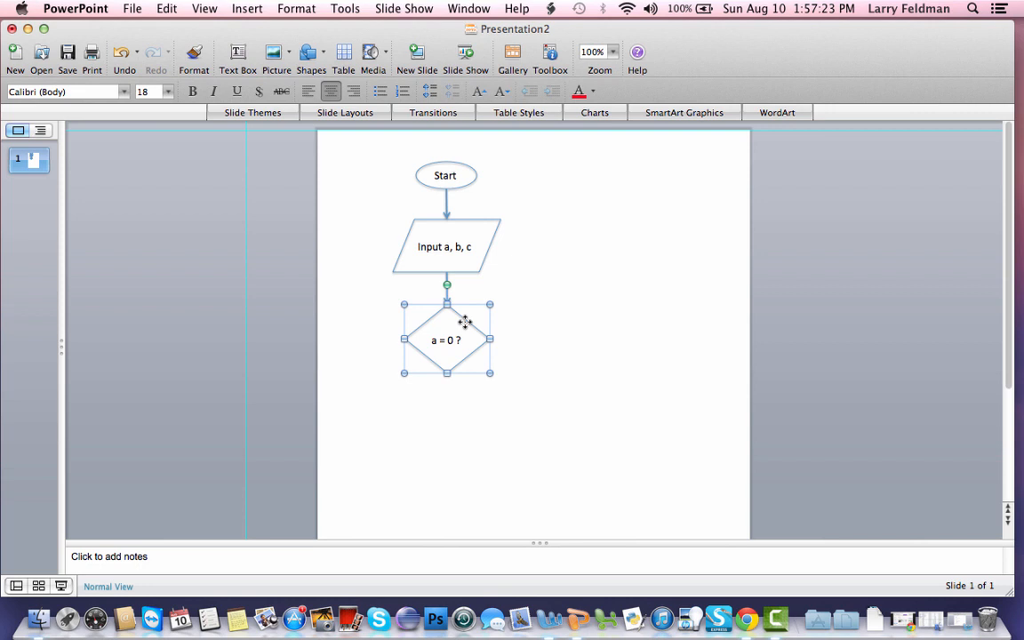
mouse_move(594, 355)
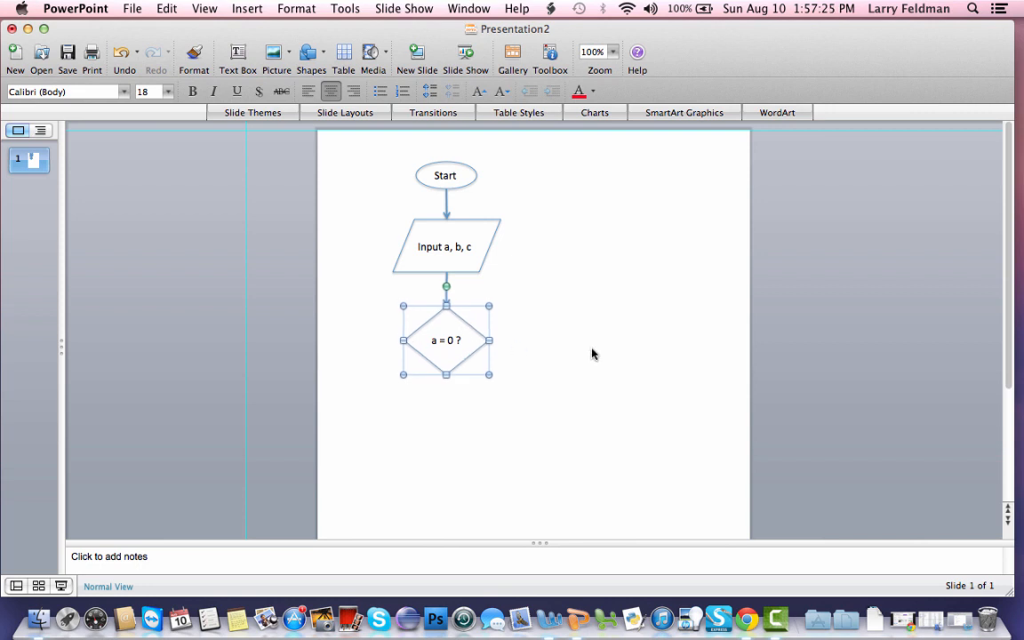
click(562, 405)
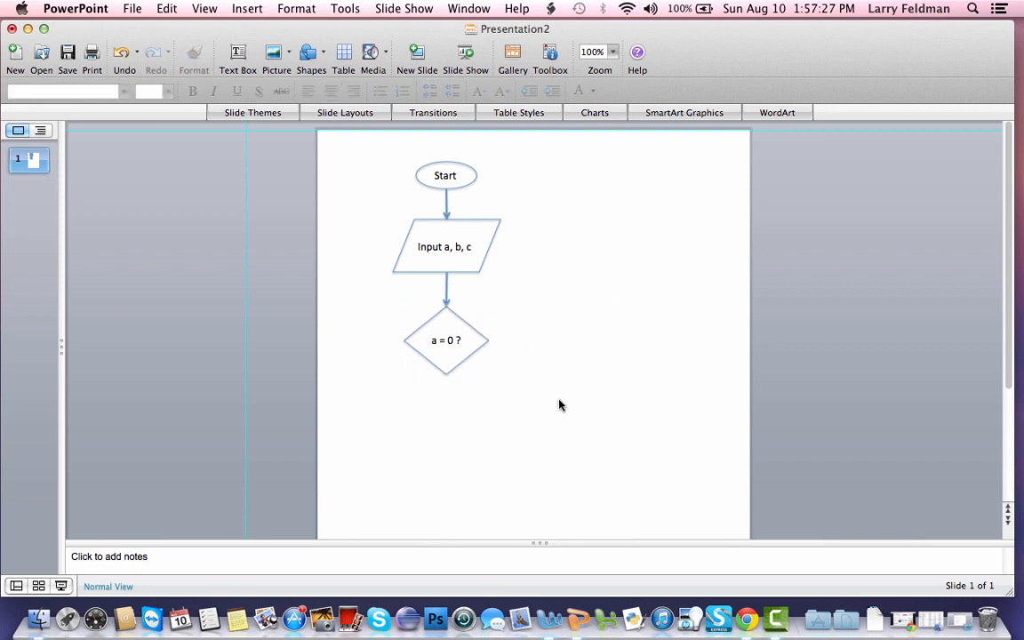
click(552, 611)
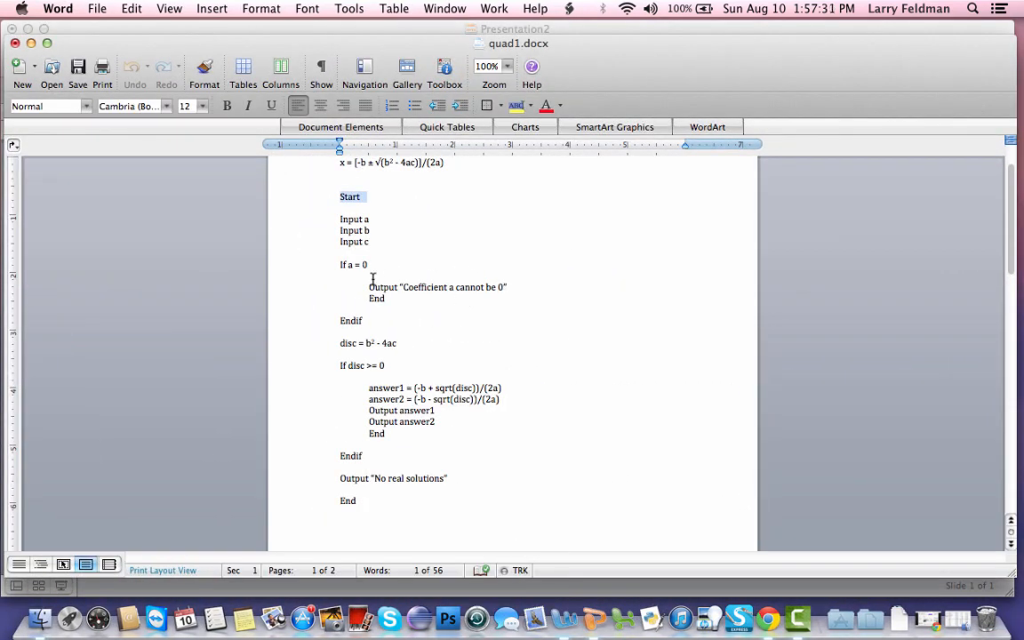
drag(370, 286, 385, 298)
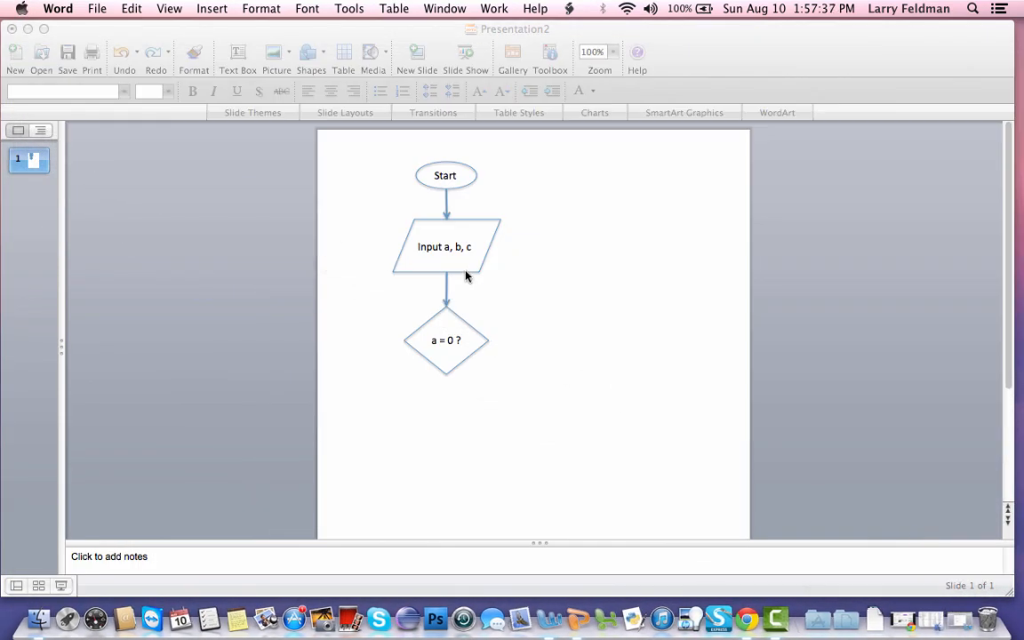
click(446, 246)
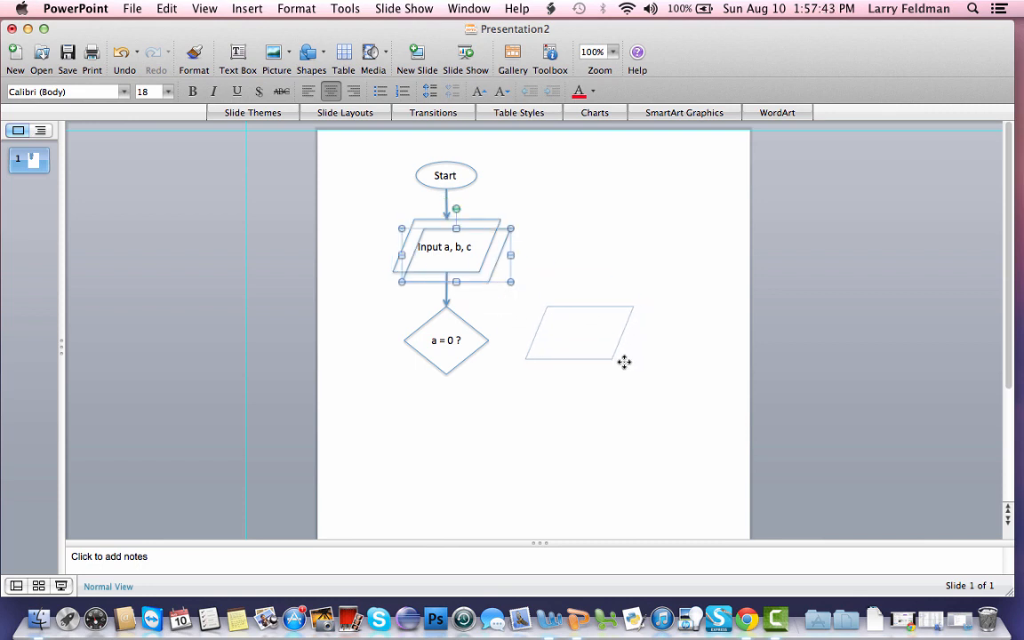
Copy a label above the new parallelogram and retype it as Output "a cannot be 0"
click(579, 332)
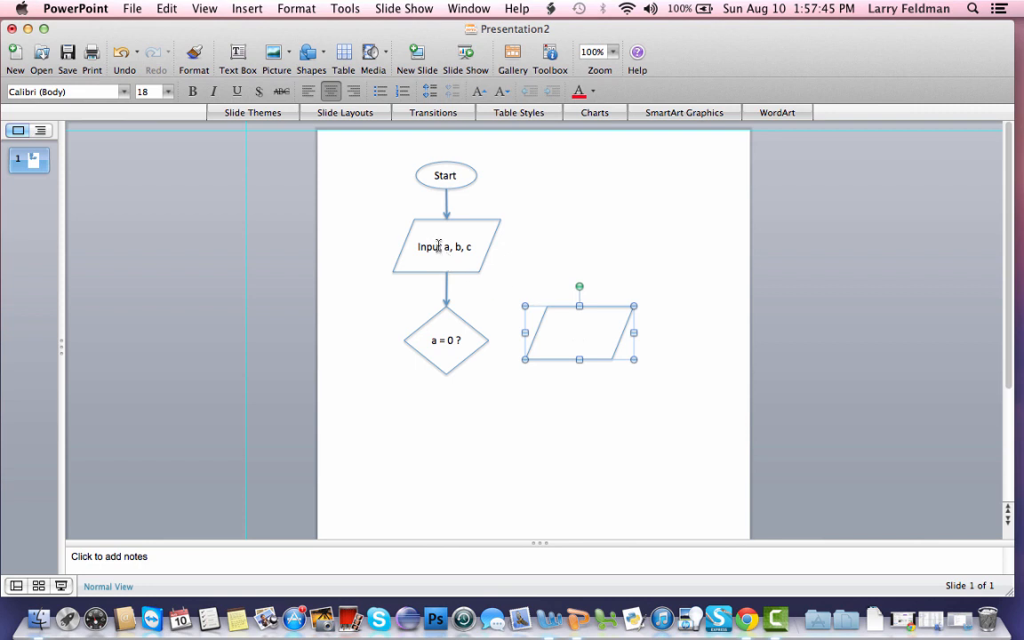
click(444, 245)
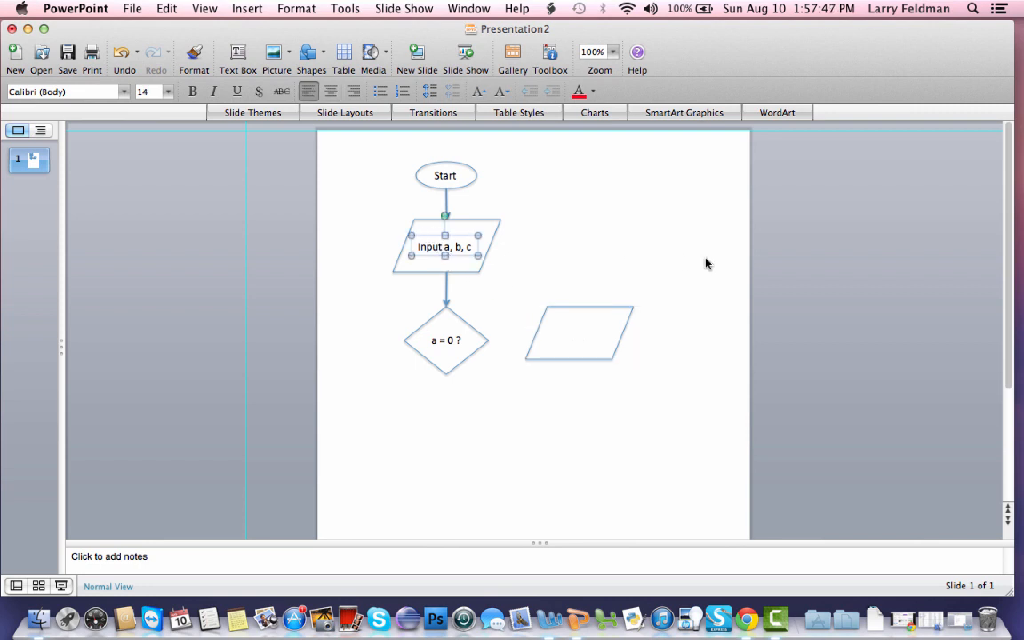
drag(445, 245, 455, 256)
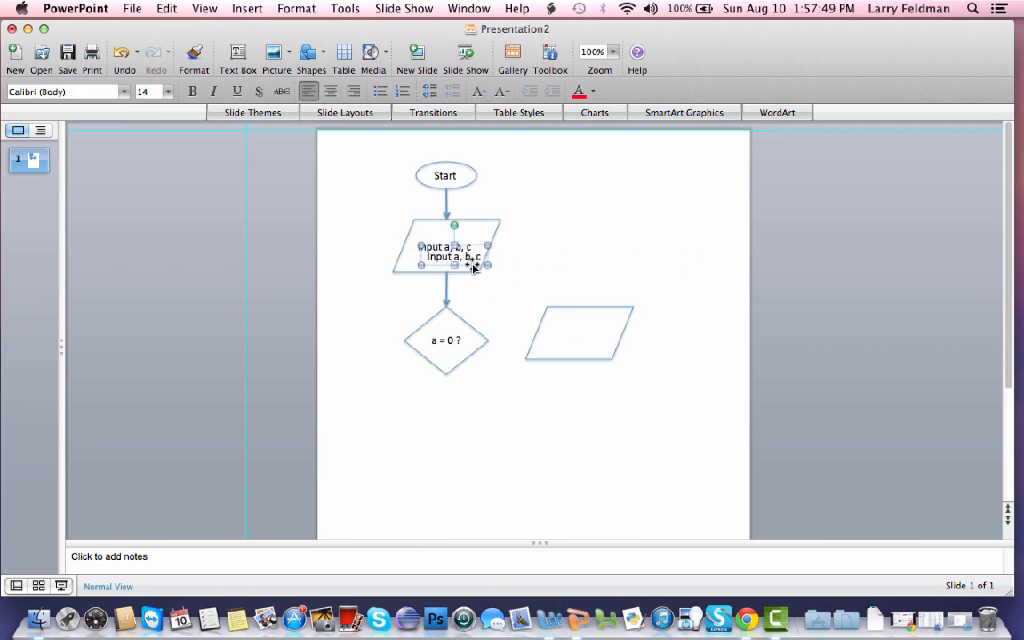
drag(453, 256, 600, 265)
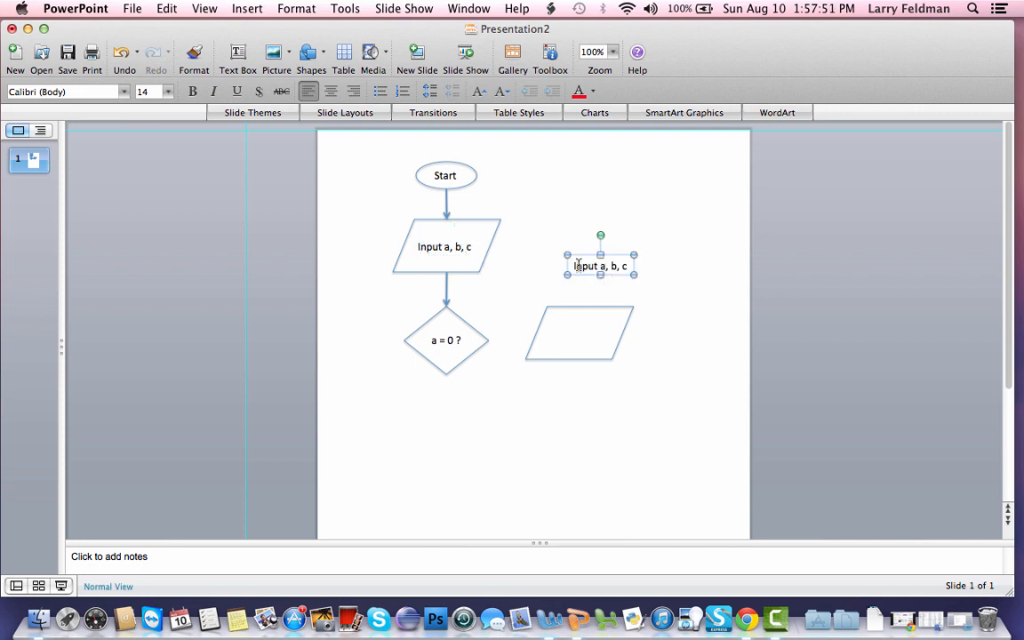
text(Ou)
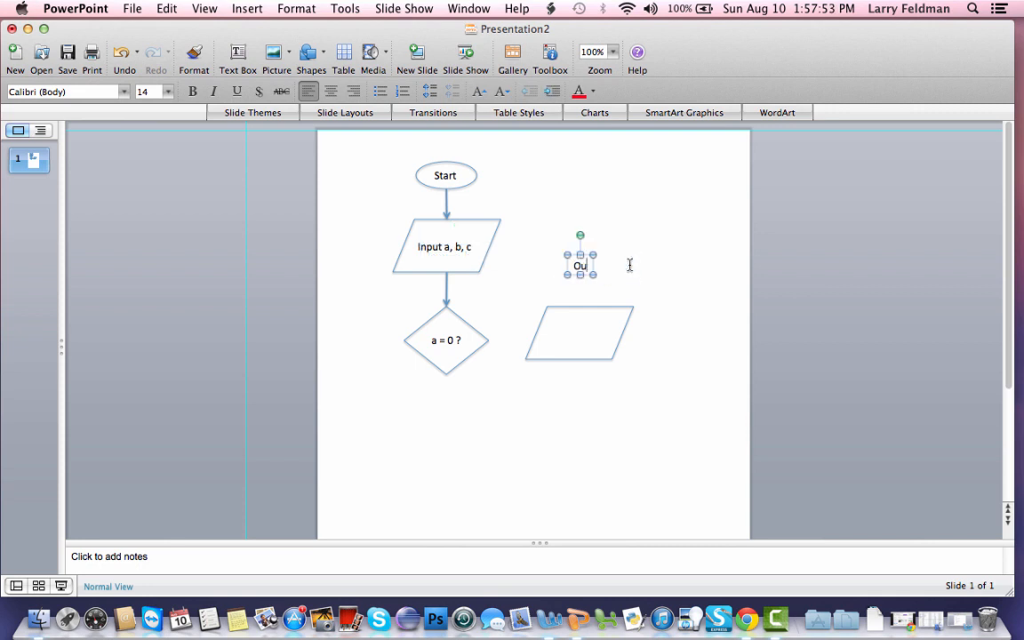
text(tput)
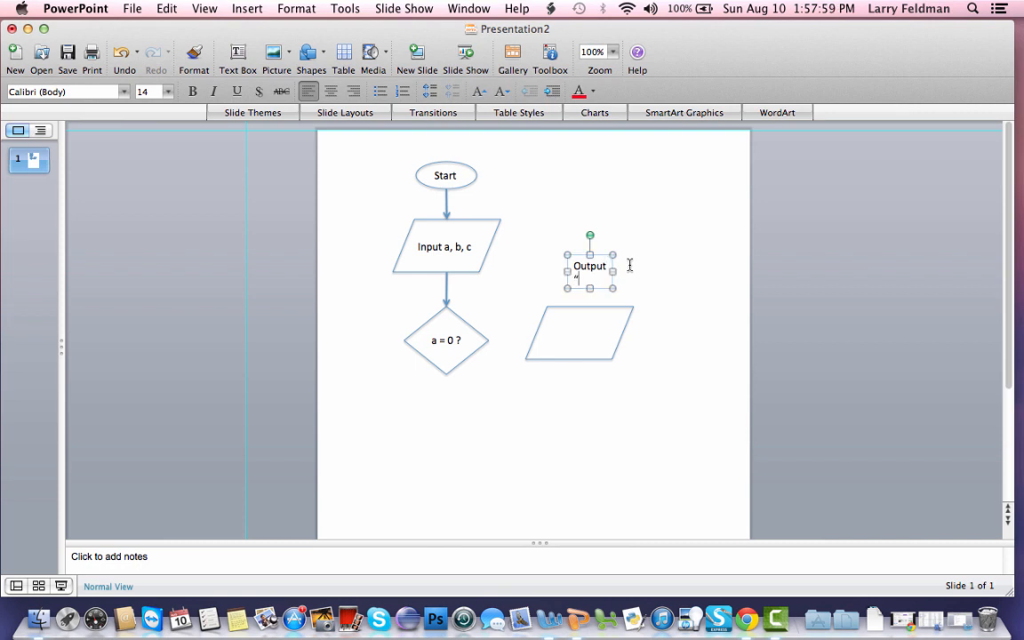
text("a cannot b")
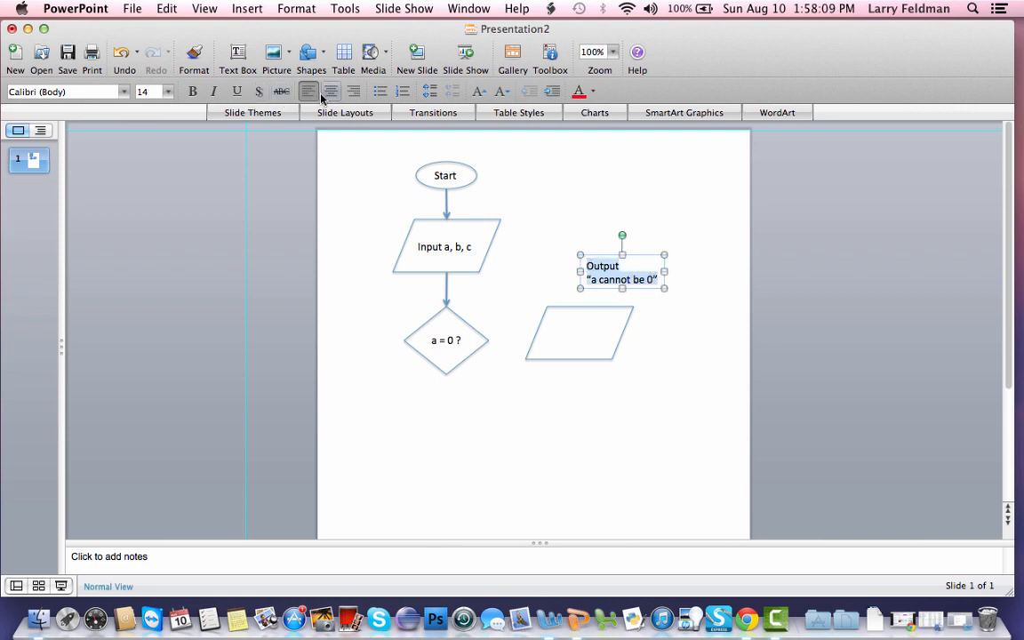
mouse_move(331, 92)
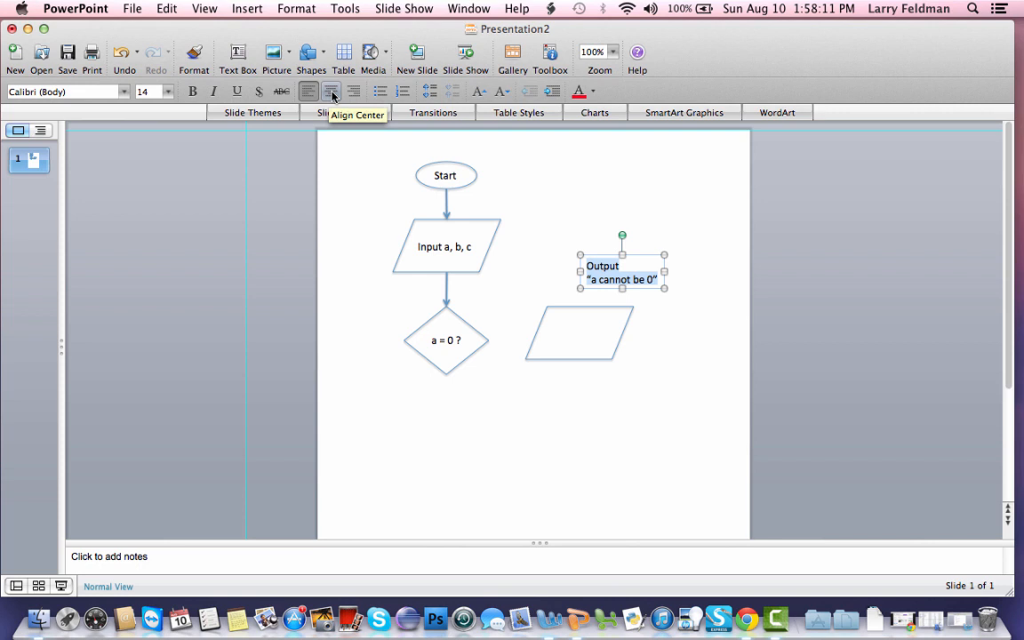
Centre the Output text and move it onto the parallelogram beside the diamond
click(330, 90)
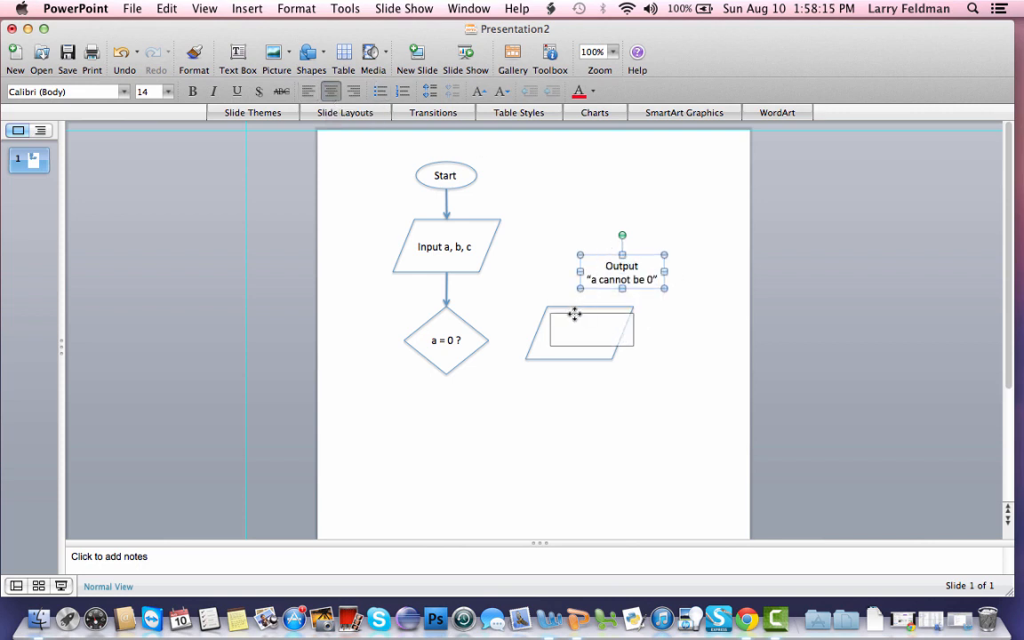
drag(622, 267, 577, 334)
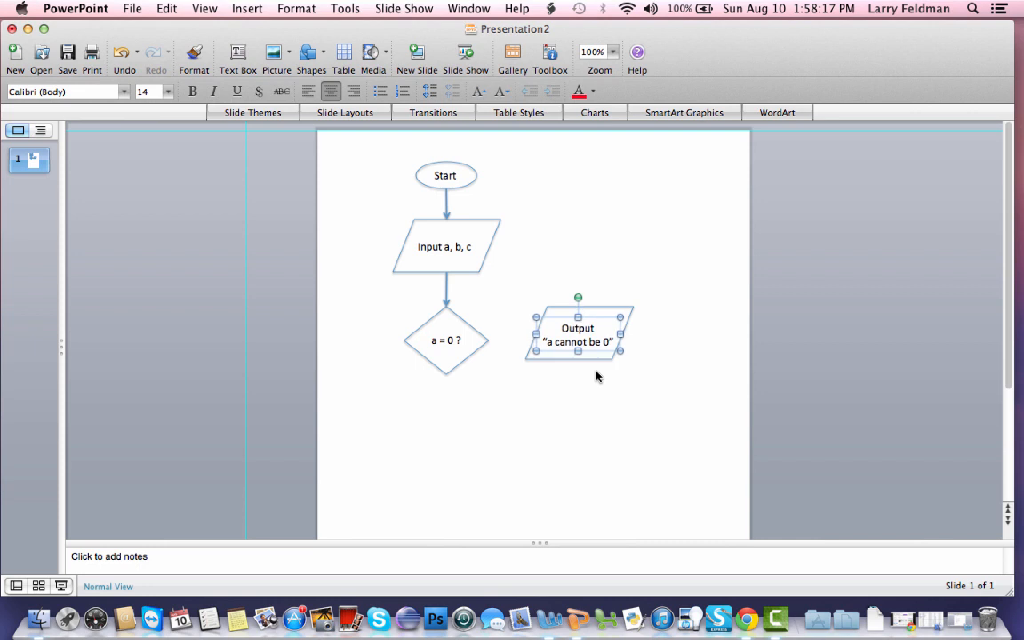
click(511, 281)
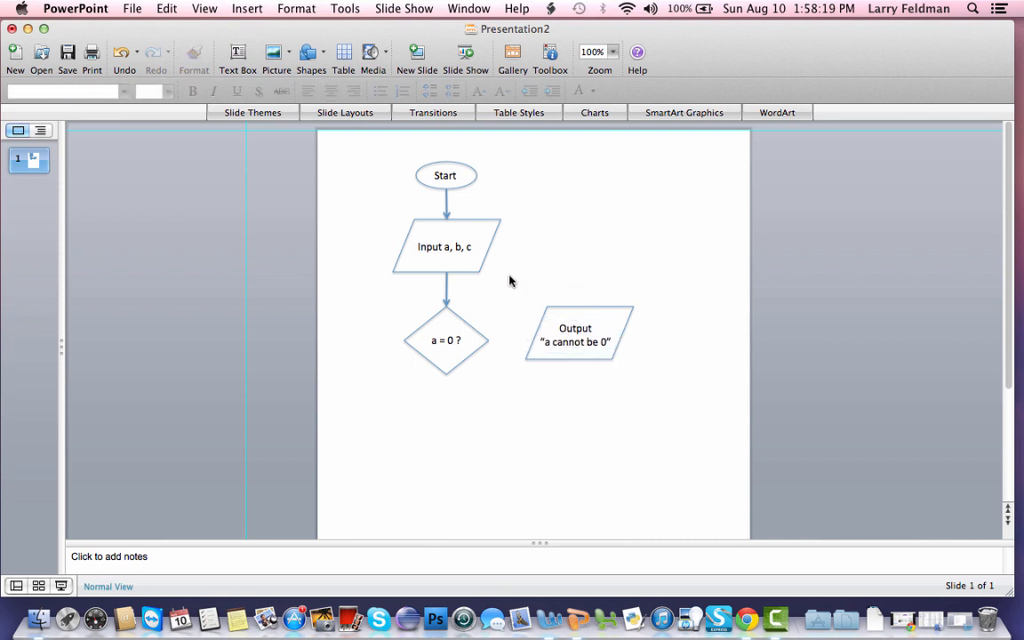
click(576, 338)
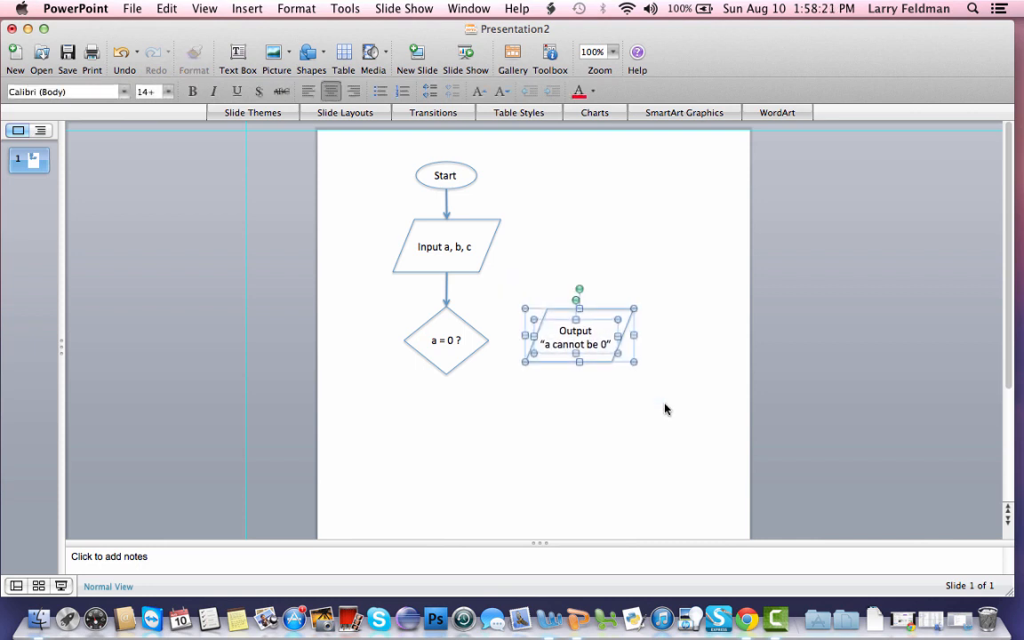
click(666, 409)
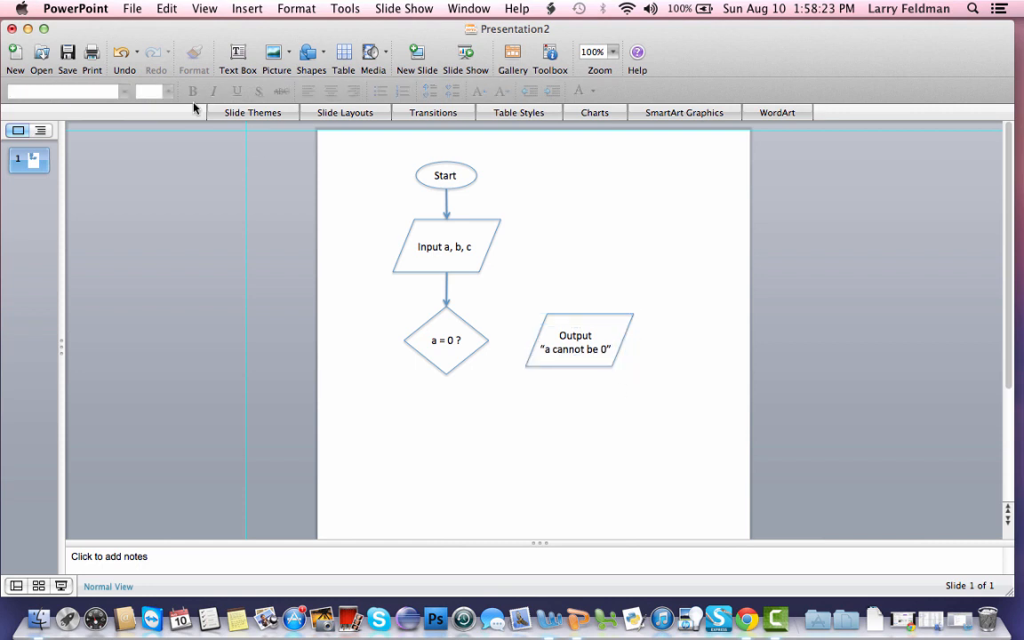
click(309, 54)
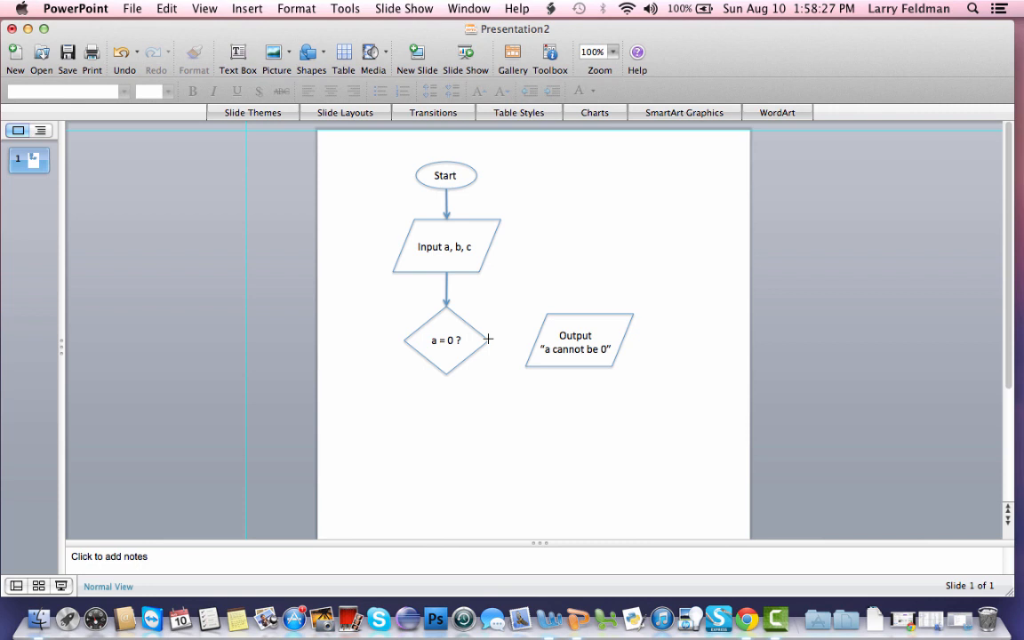
Draw an arrow from the diamond's right point to the Output parallelogram
drag(487, 339, 533, 341)
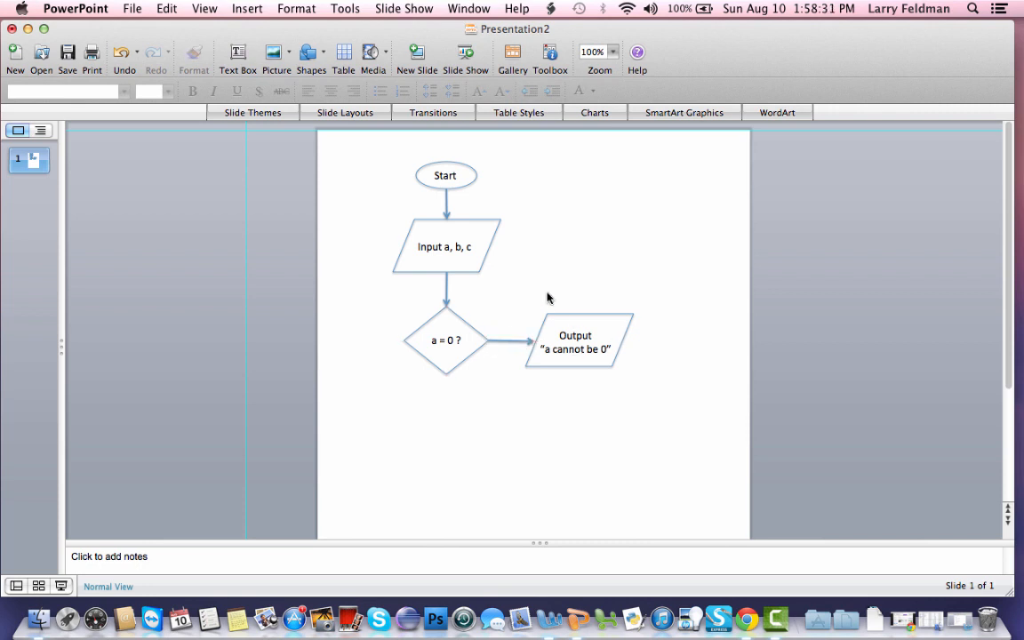
mouse_move(536, 282)
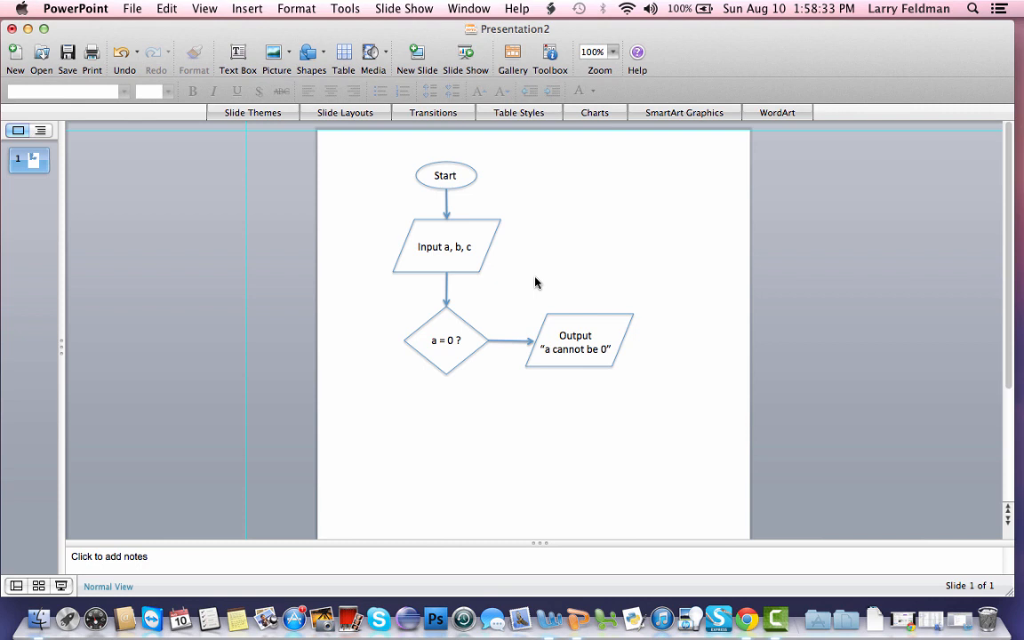
click(445, 176)
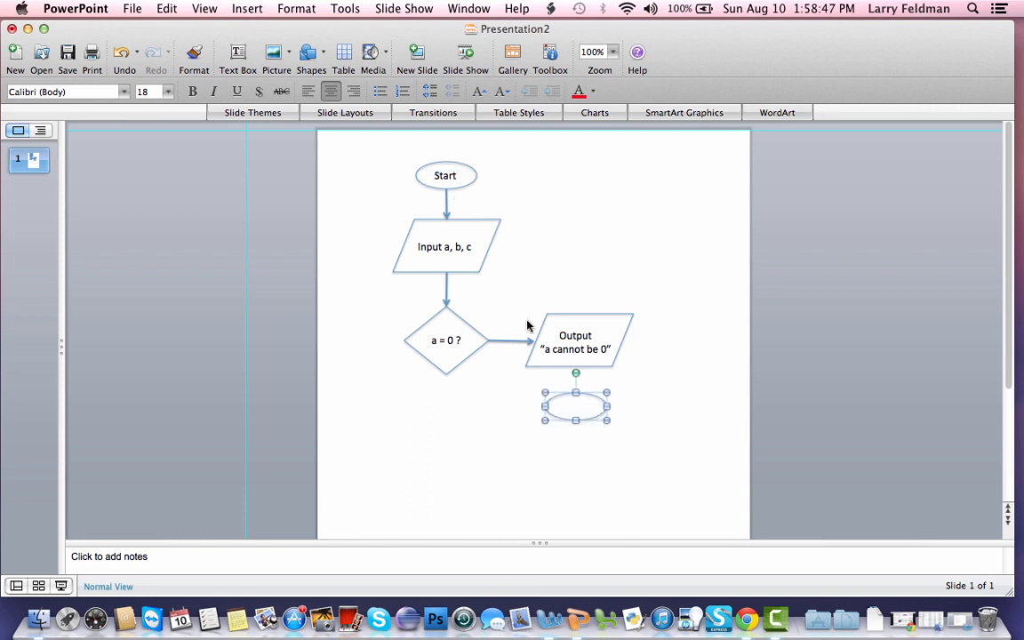
Add an End label and place it inside the oval below Output
click(444, 176)
text(E)
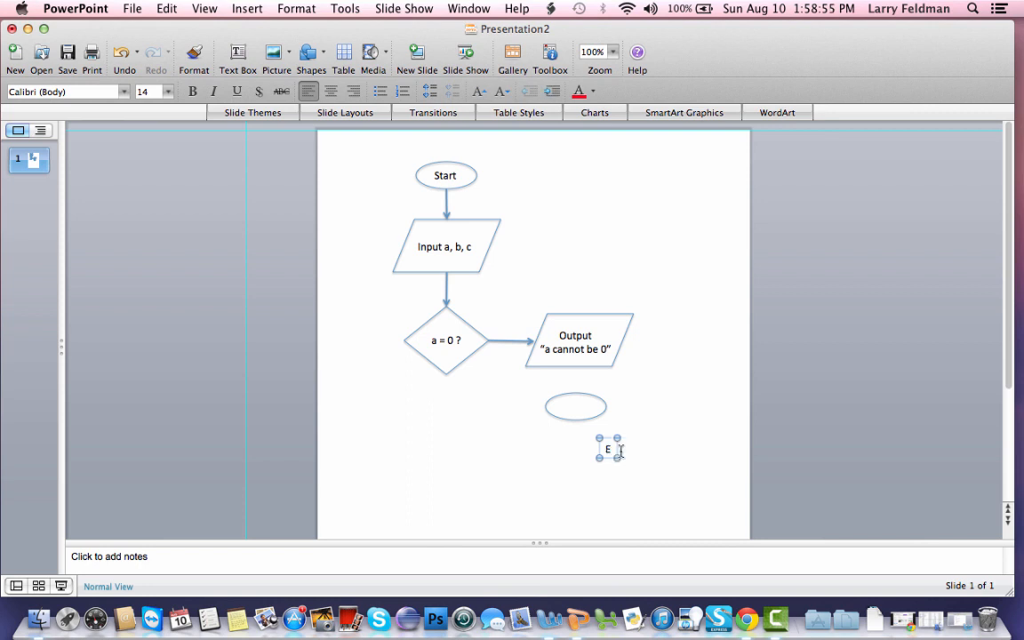
text(nd)
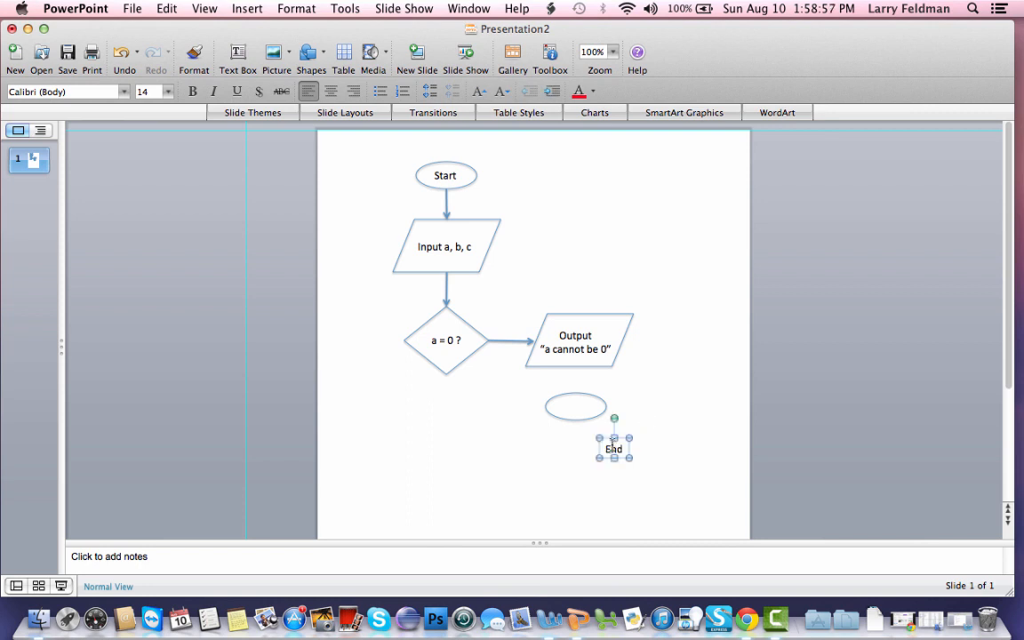
drag(613, 448, 583, 409)
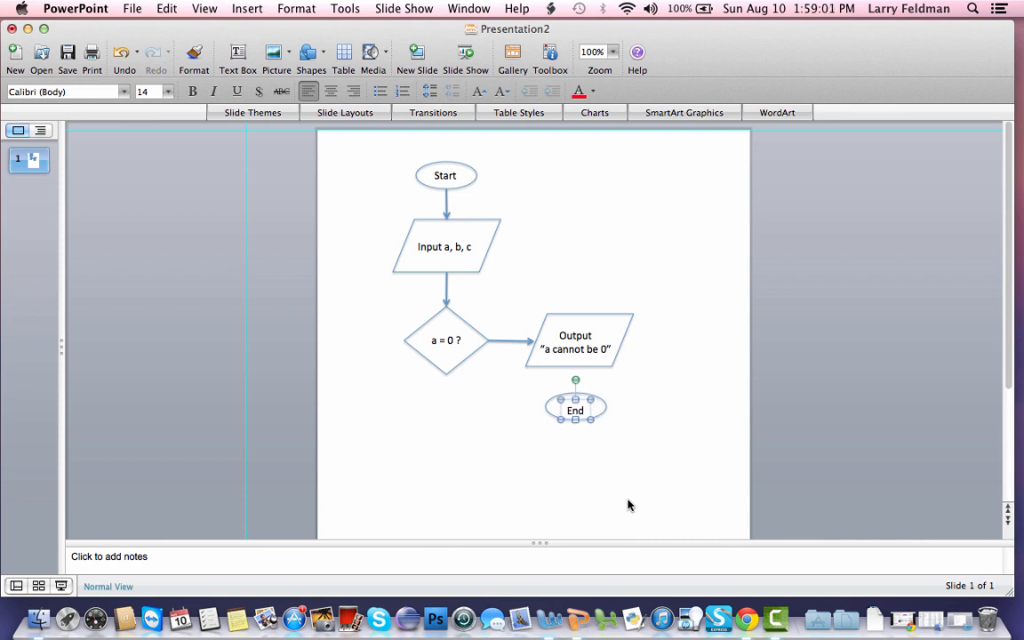
click(437, 227)
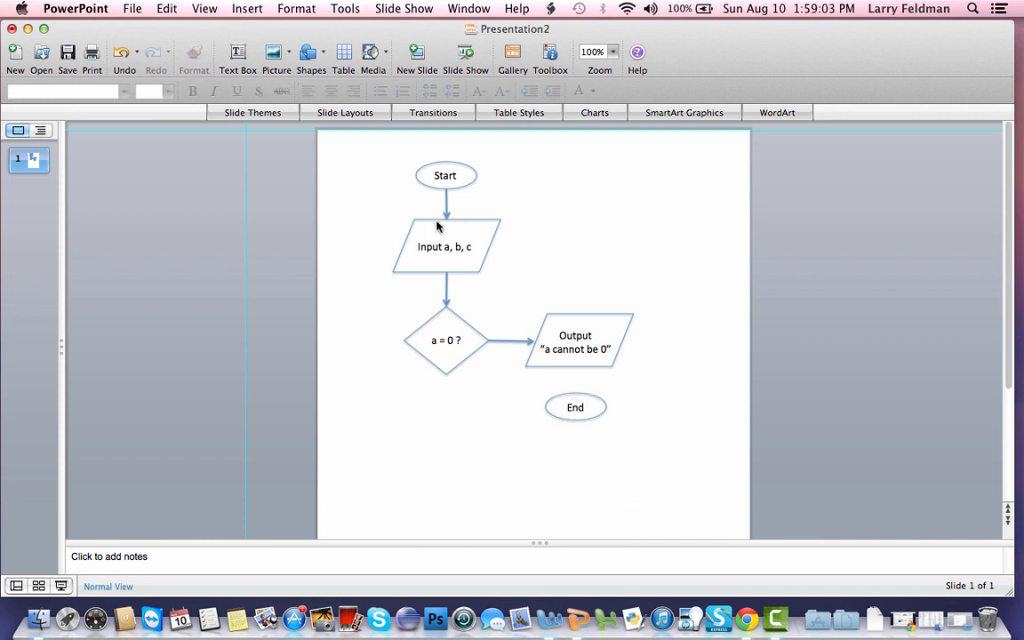
Draw an arrow from the Output parallelogram down to the End oval
click(309, 53)
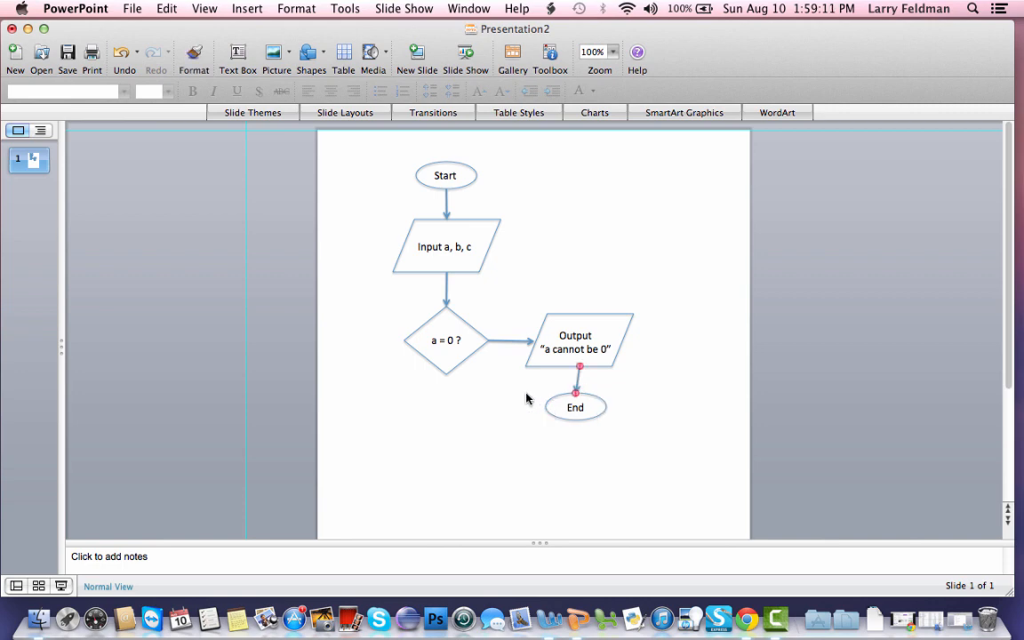
click(574, 407)
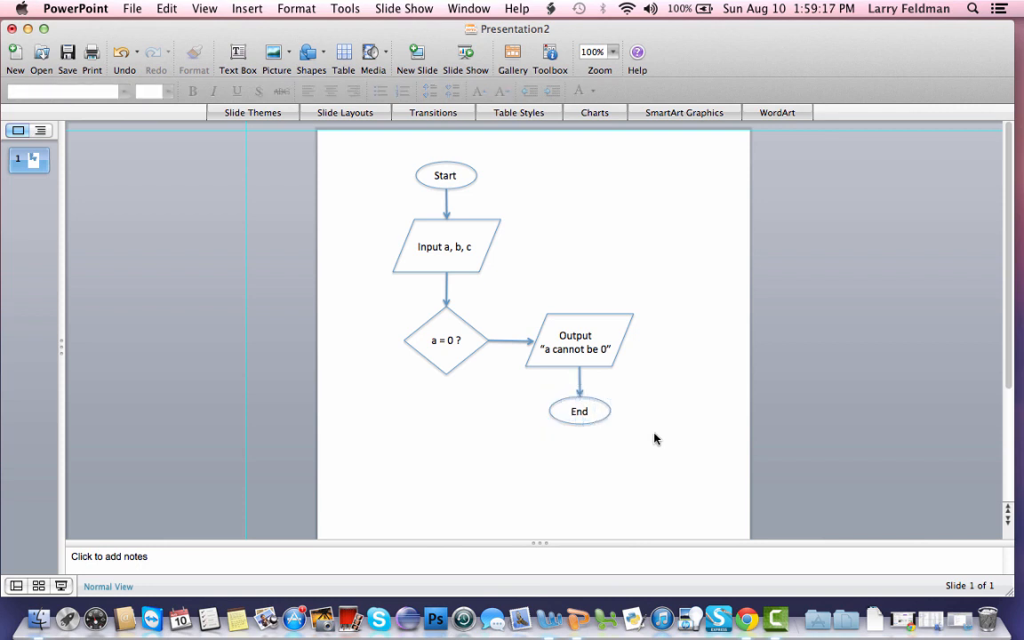
mouse_move(547, 290)
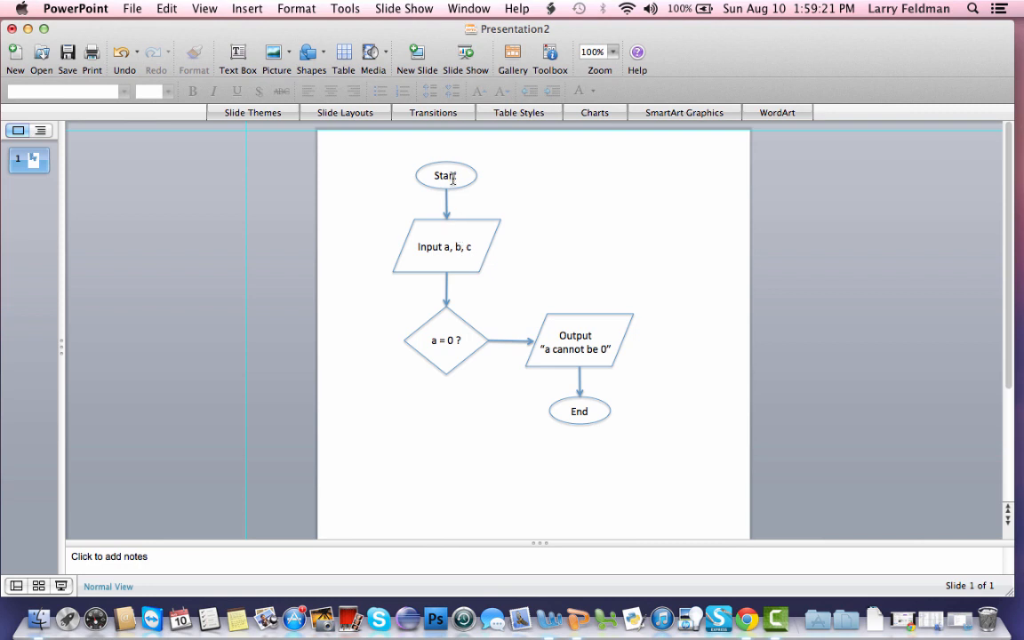
Add a Yes text label above the diamond-to-Output arrow
click(444, 175)
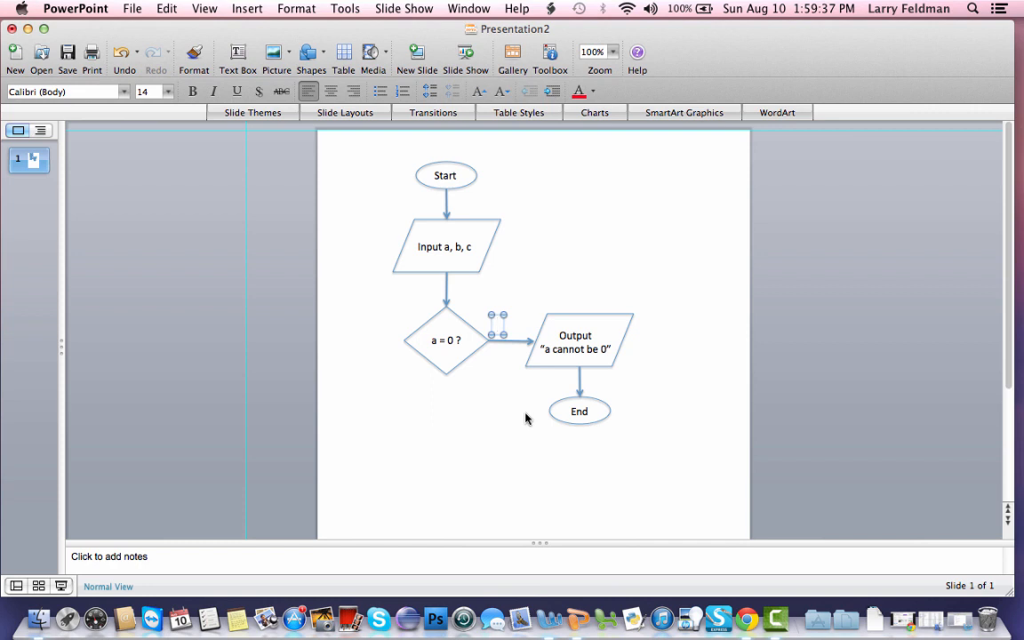
text(Yes)
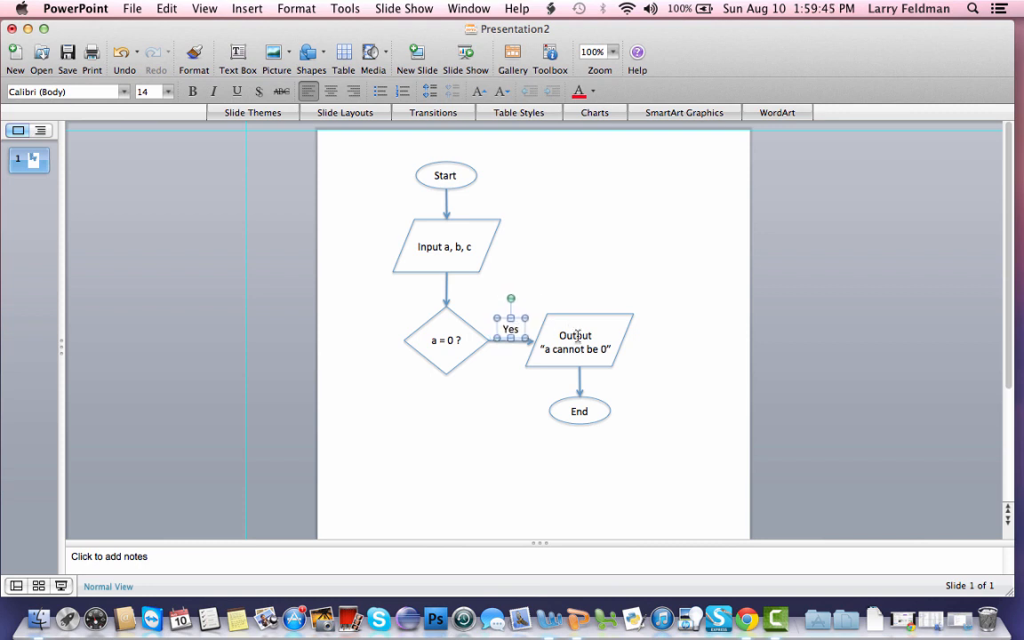
mouse_move(588, 432)
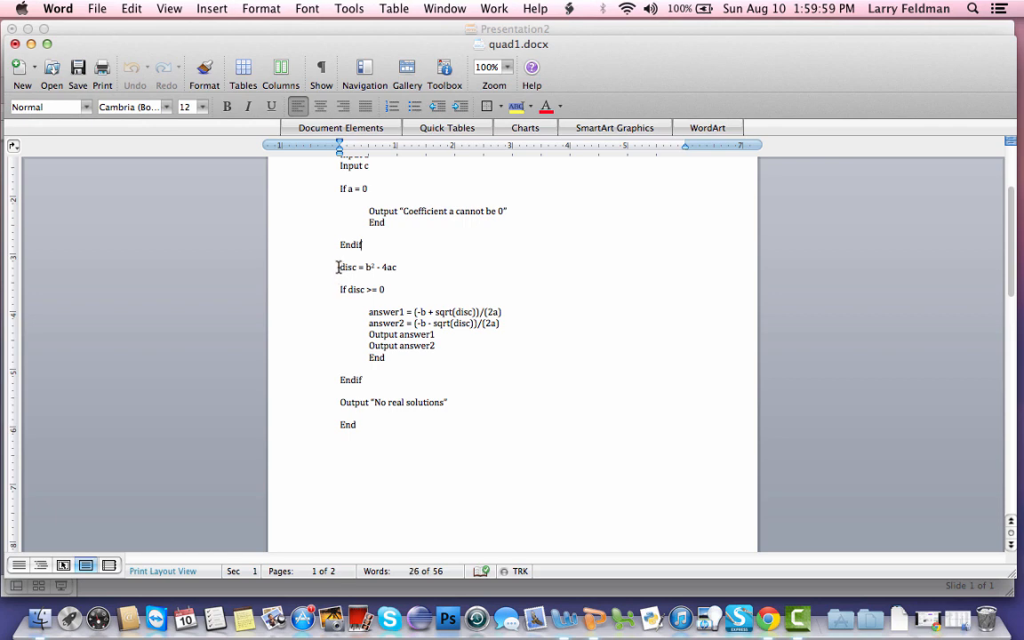
Select the disc = b² - 4ac line in the quad1.docx pseudocode
drag(337, 266, 398, 266)
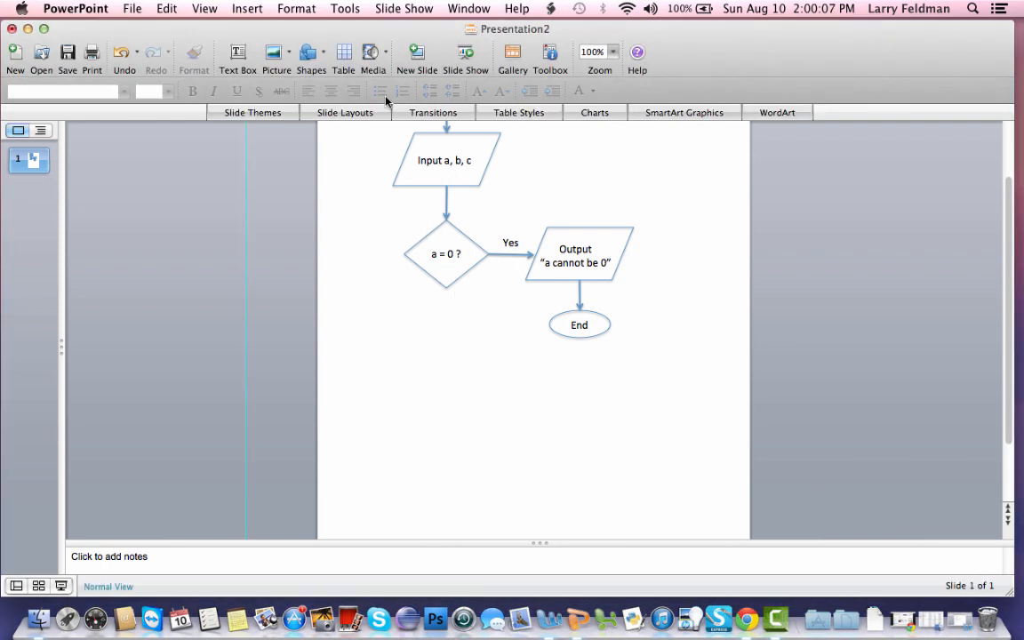
Place a Process rectangle below the a = 0 ? diamond holding disc = b² - 4ac at size 14
click(309, 53)
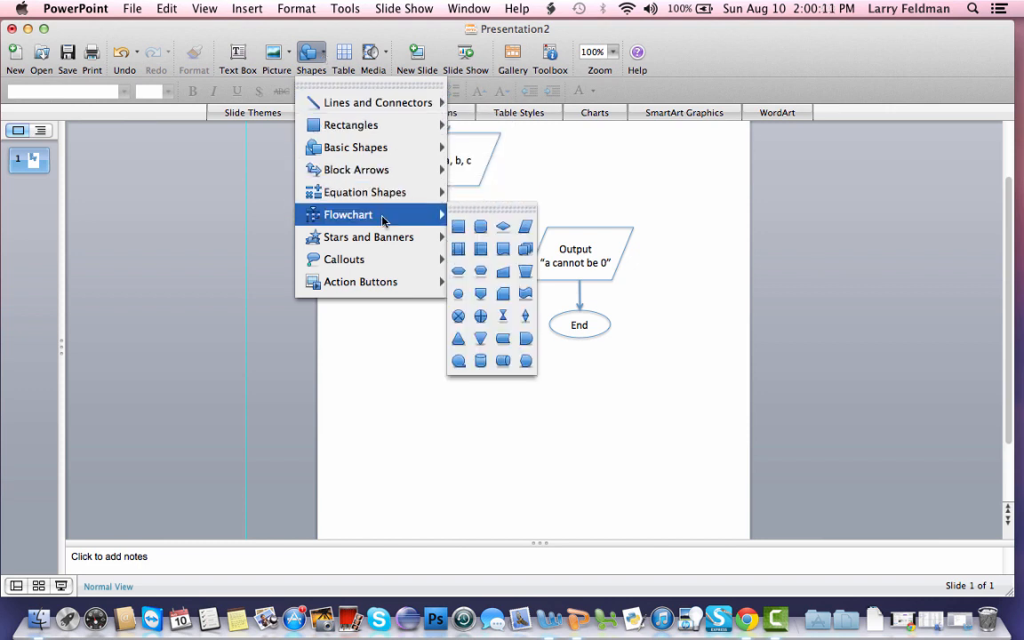
mouse_move(459, 226)
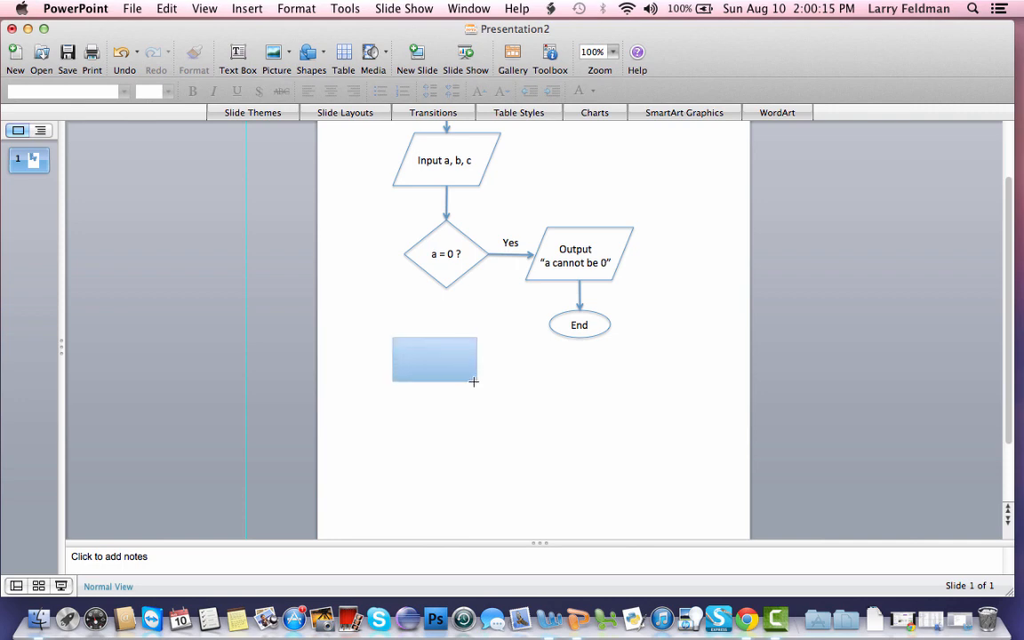
click(434, 358)
text(disc = b² - 4ac)
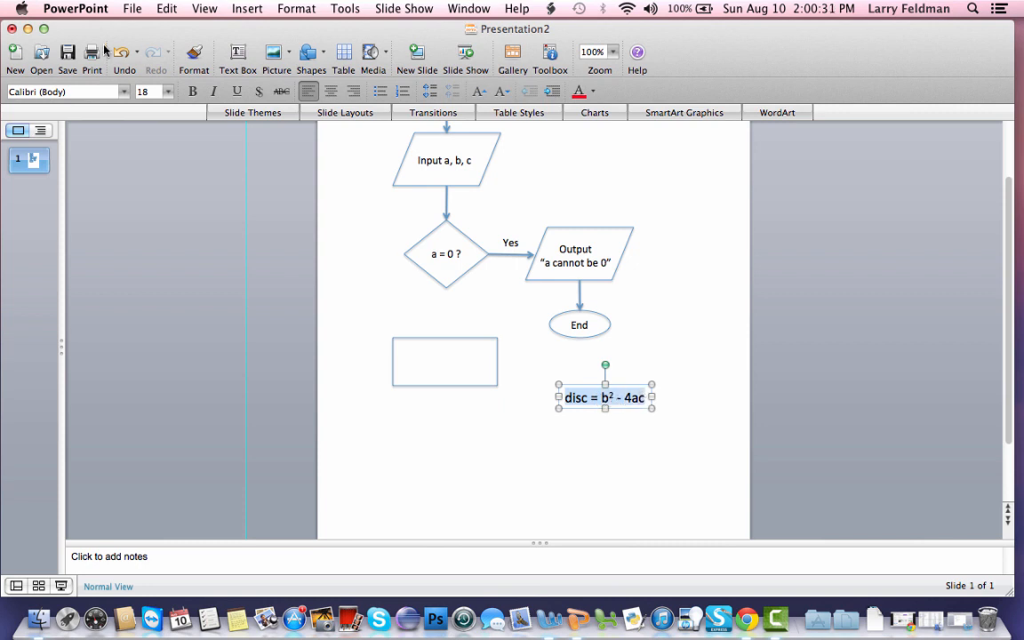
click(167, 93)
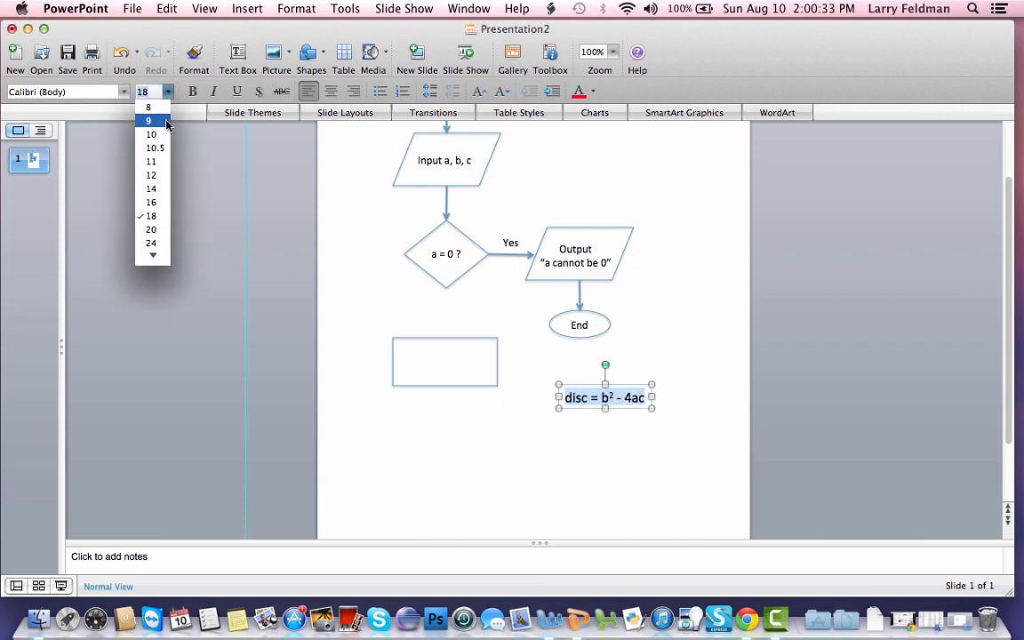
click(151, 189)
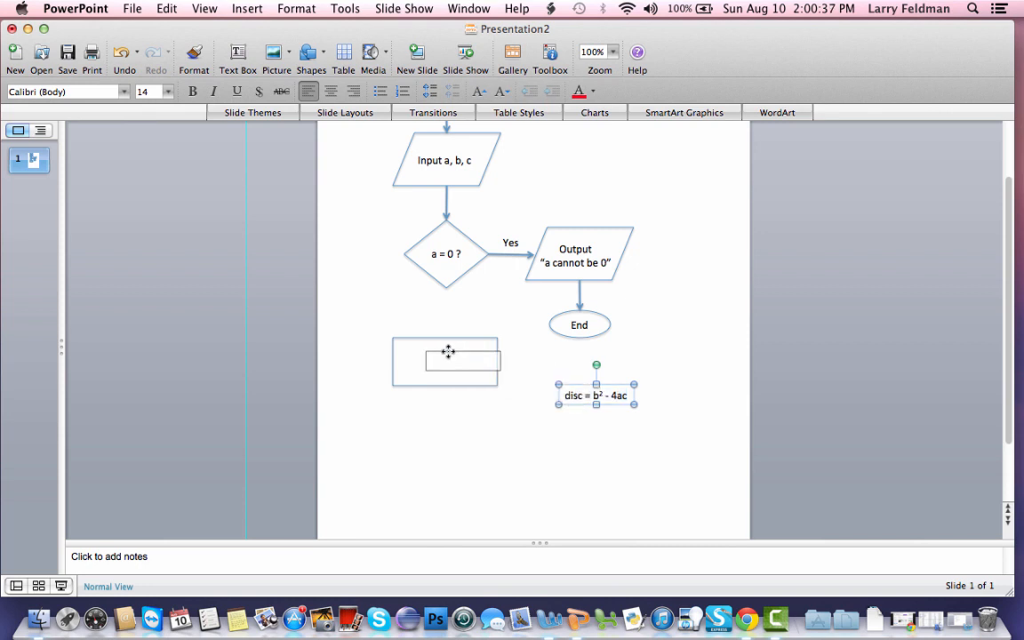
drag(595, 395, 445, 359)
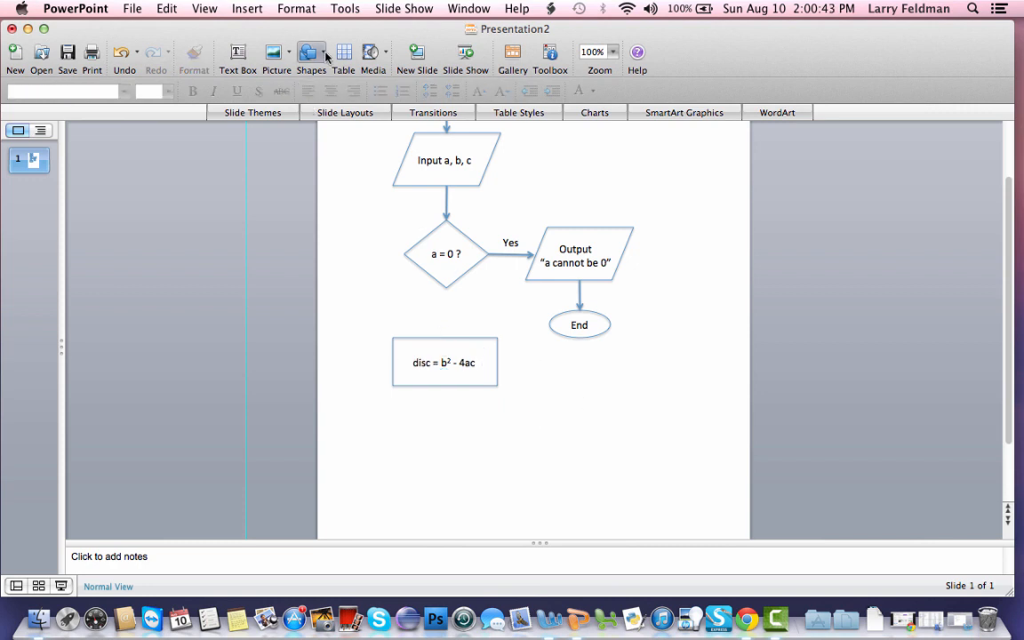
Connect the a = 0 ? diamond to the disc process box with a downward arrow
click(309, 55)
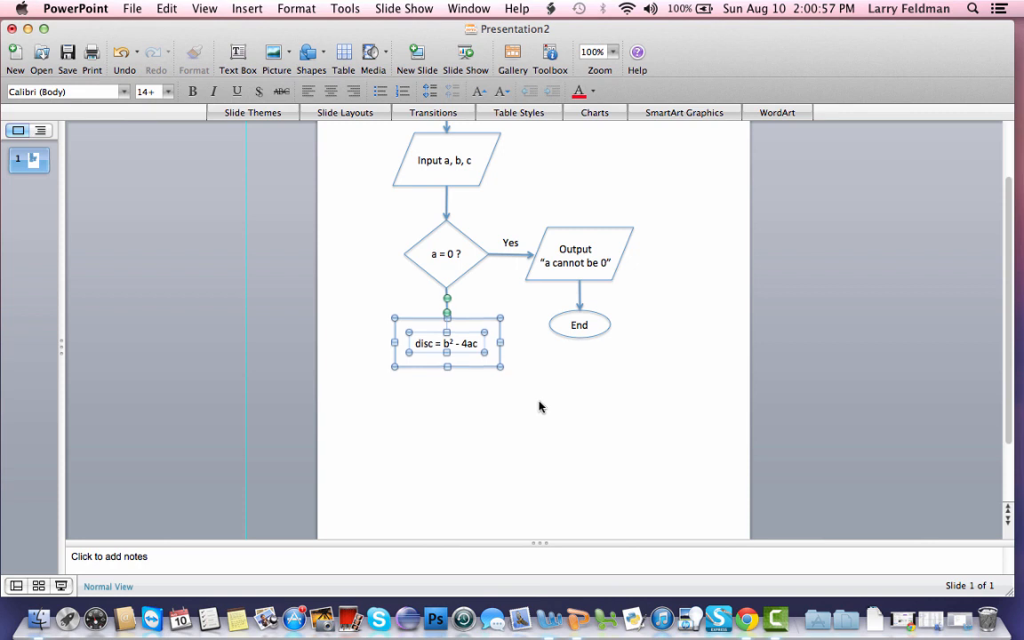
click(540, 405)
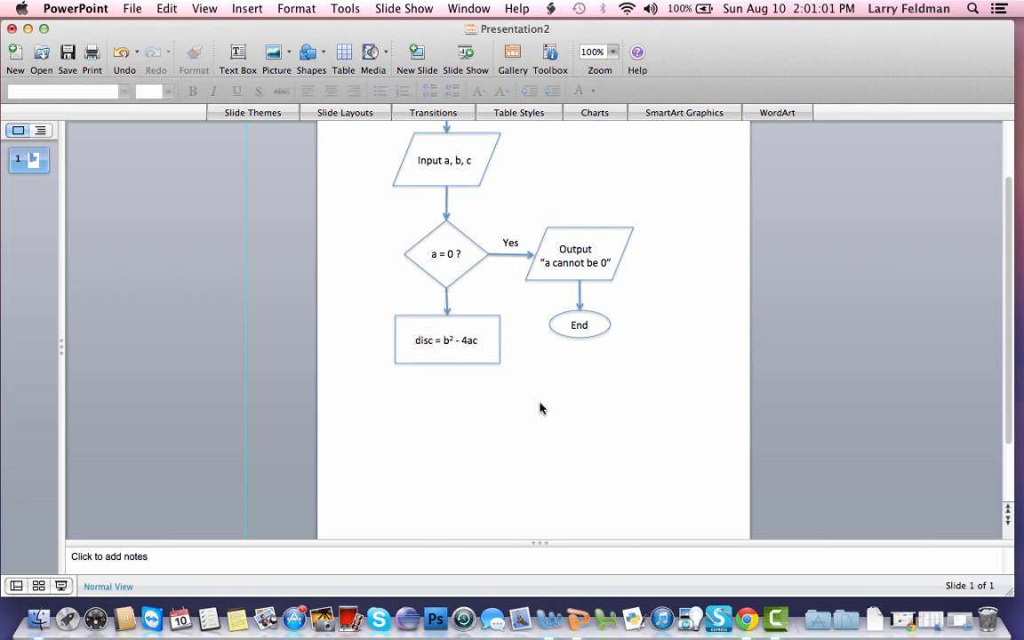
Label the new diamond disc >= 0 ? from a copied label and join it to the disc box with an arrow
click(445, 252)
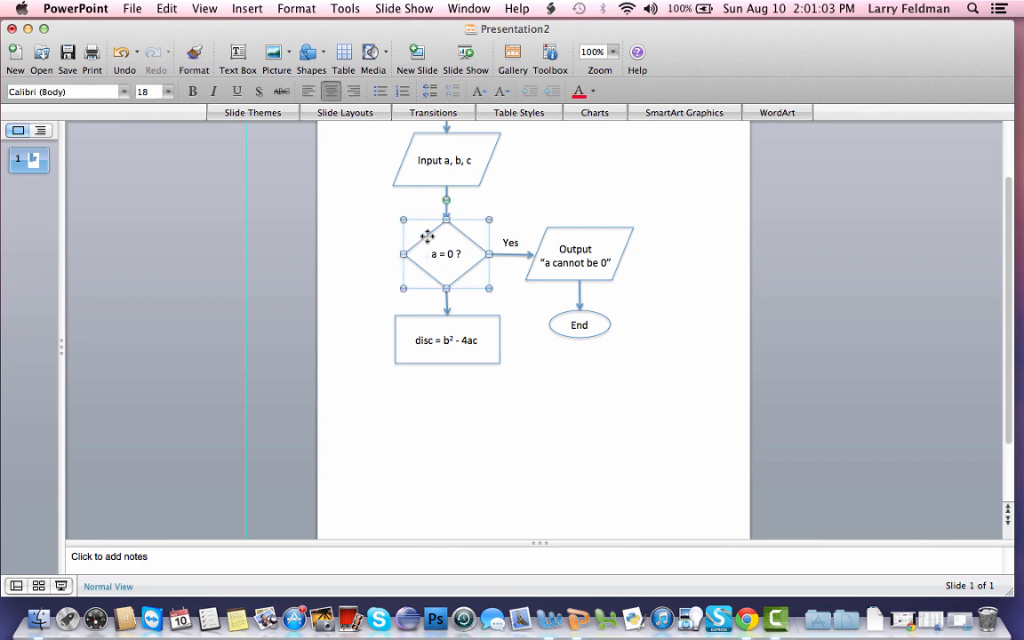
mouse_move(630, 411)
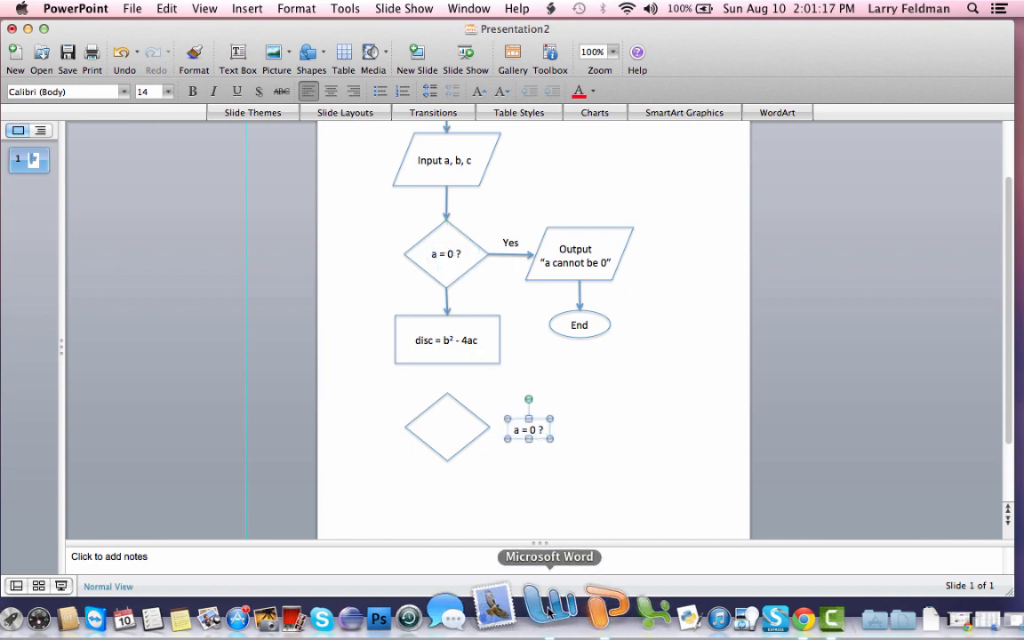
click(551, 618)
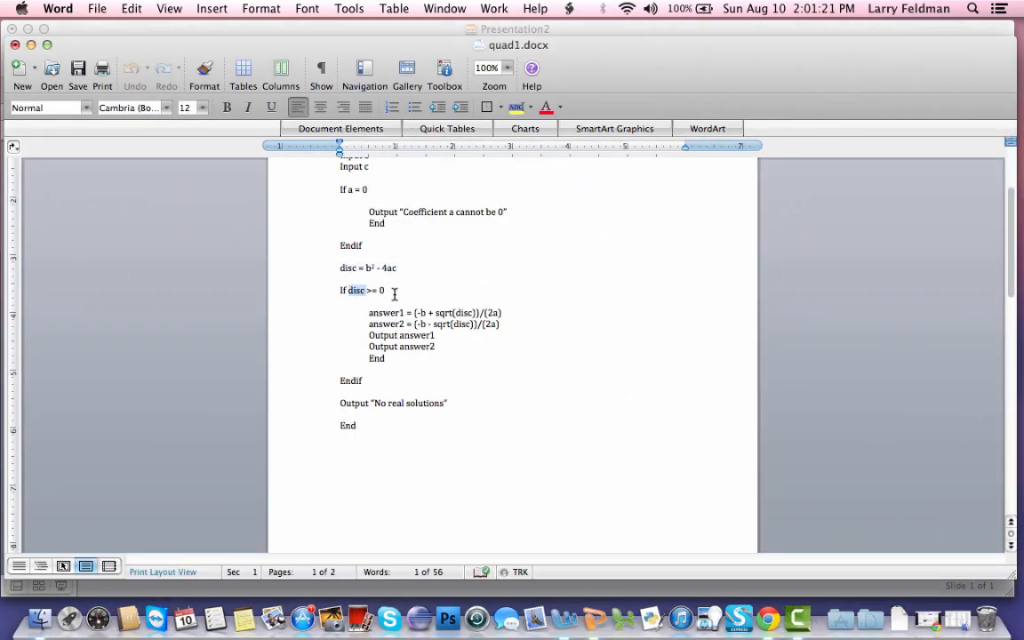
drag(370, 313, 384, 359)
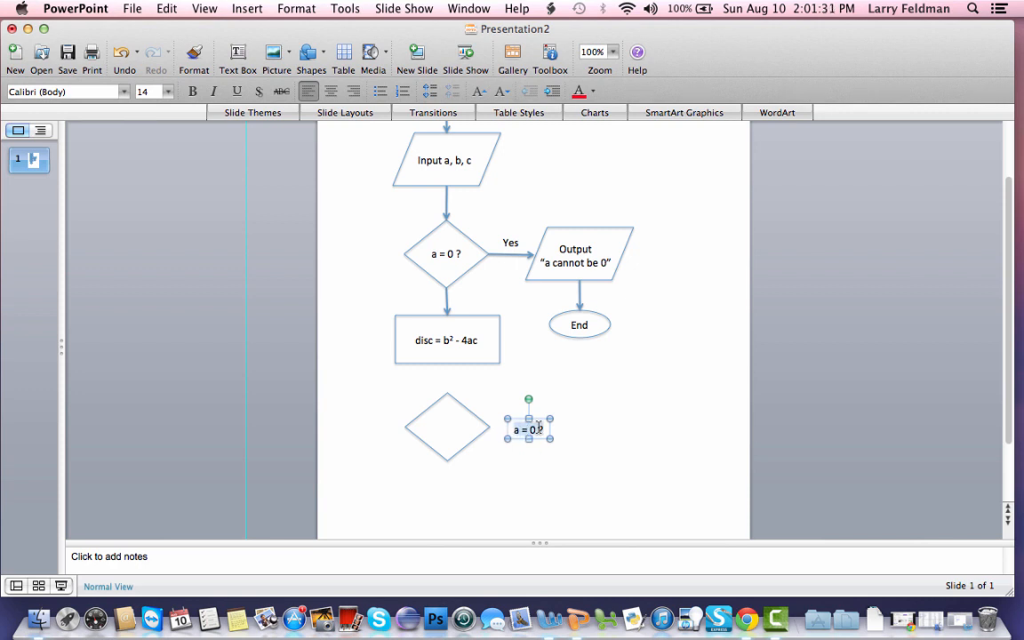
text(disc)
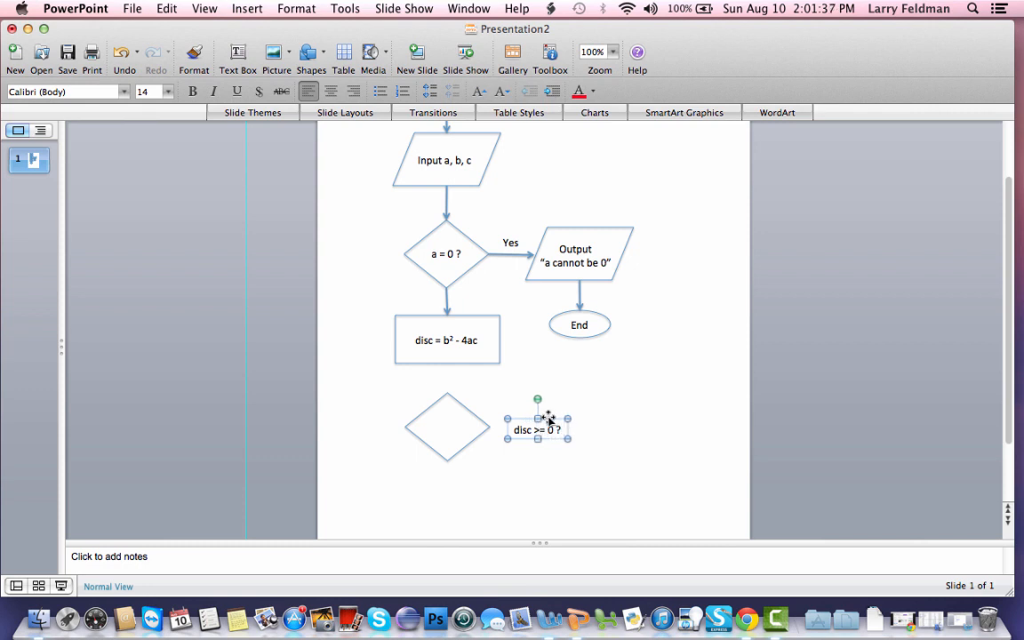
mouse_move(448, 423)
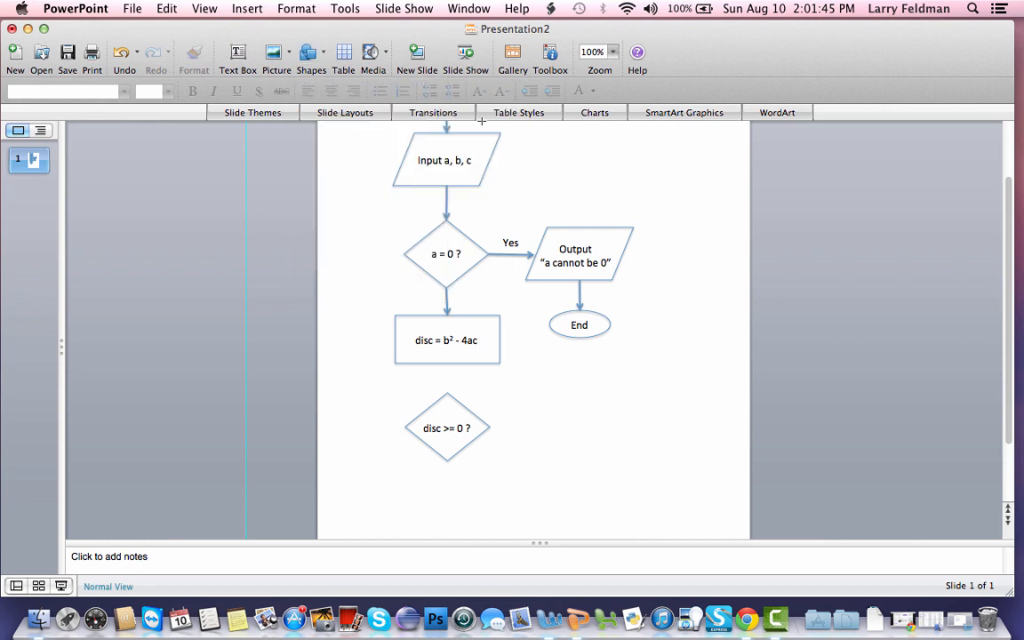
mouse_move(446, 379)
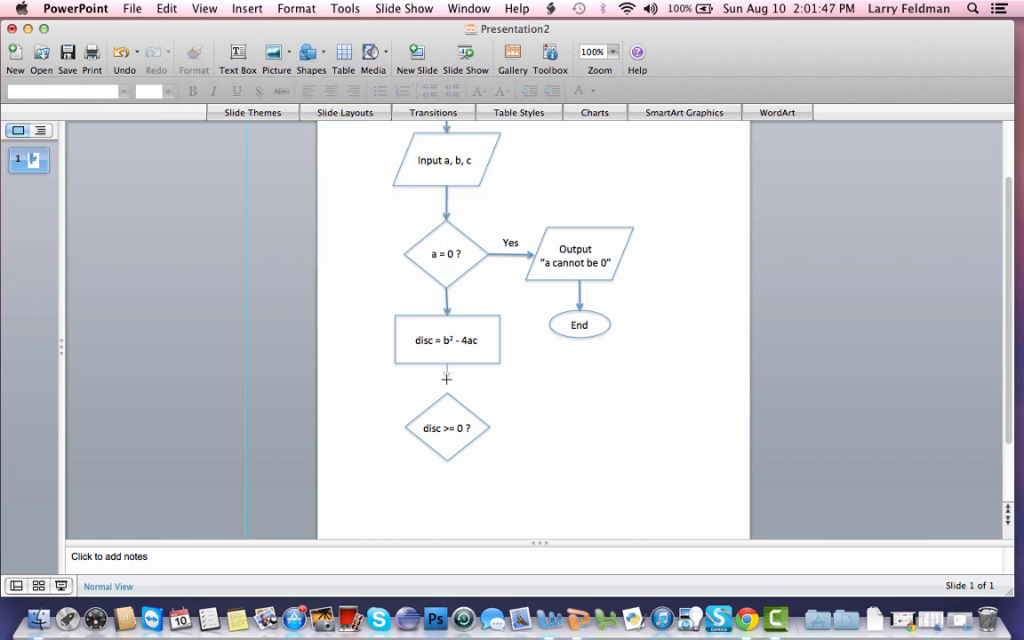
click(446, 377)
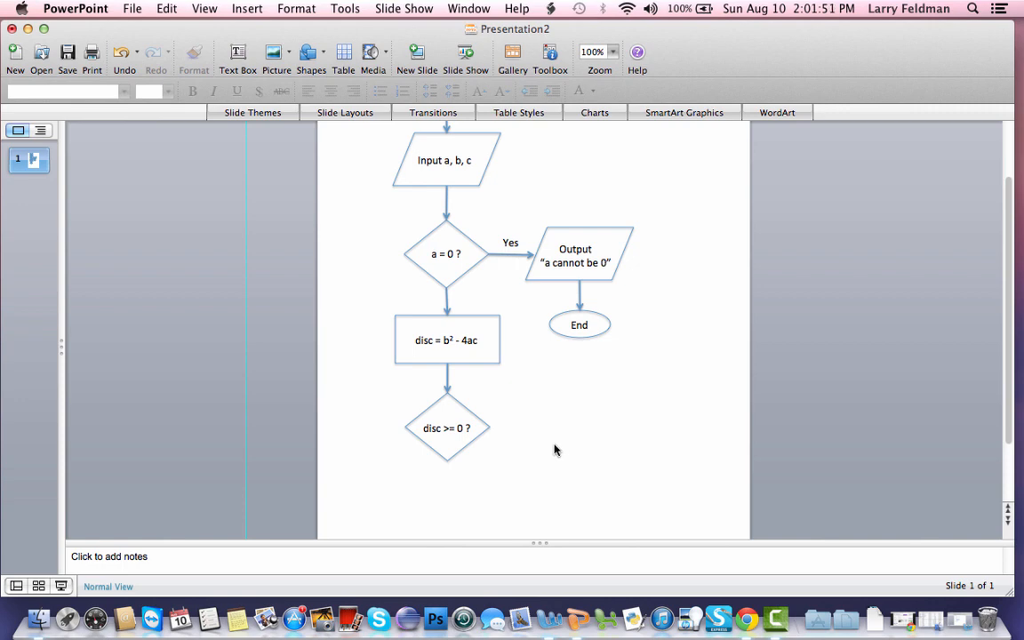
scroll(down, 3)
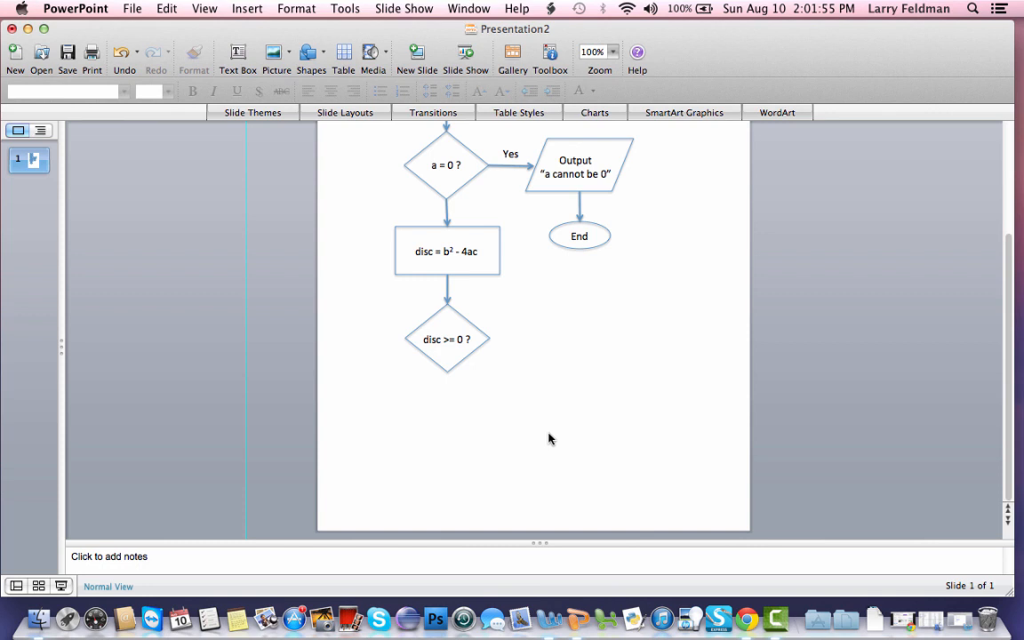
mouse_move(530, 356)
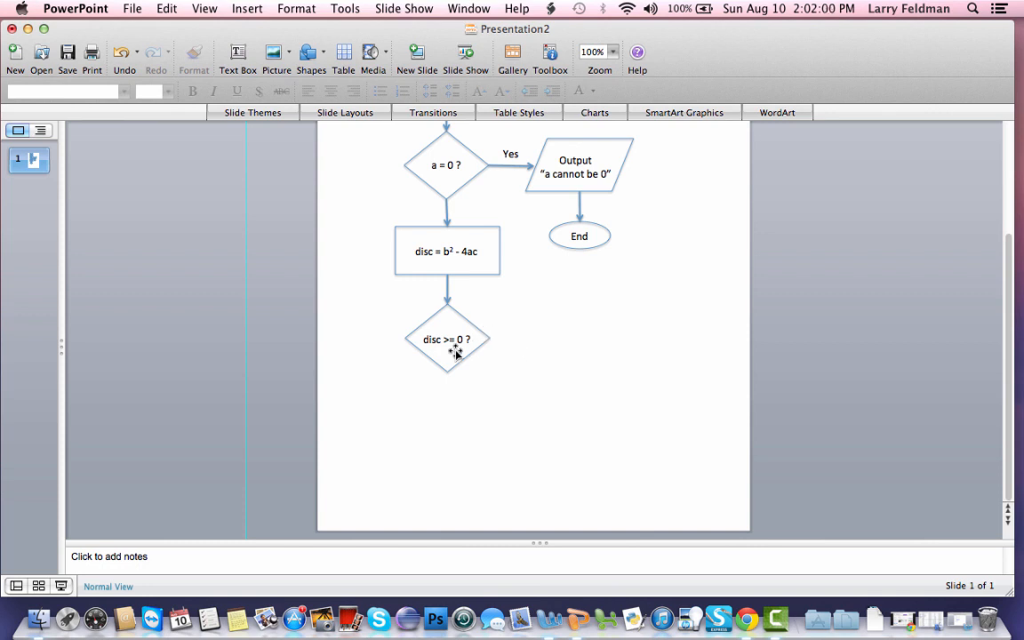
mouse_move(512, 363)
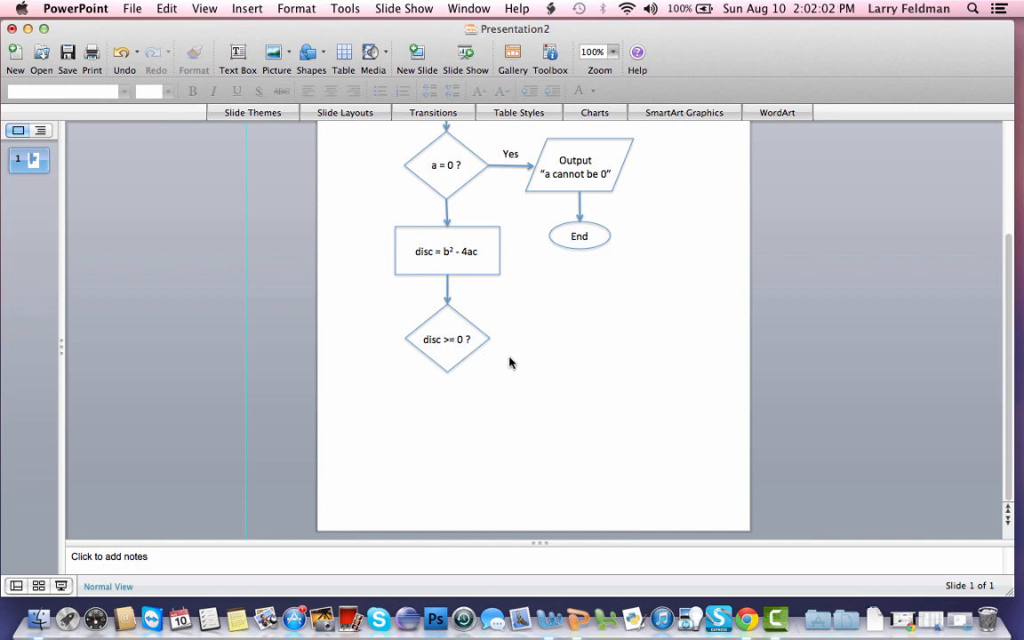
mouse_move(604, 363)
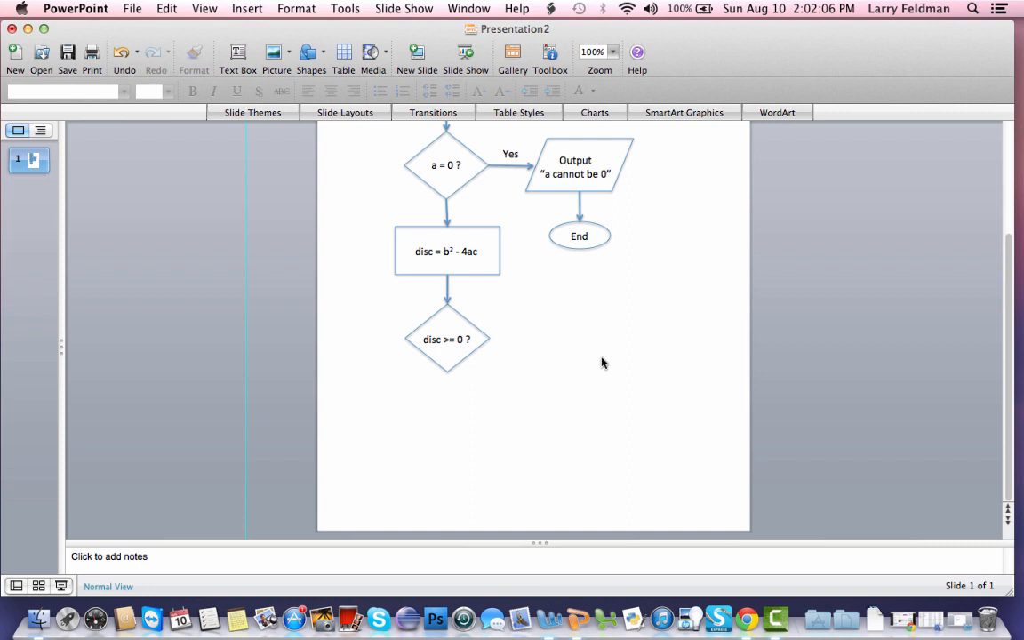
mouse_move(624, 363)
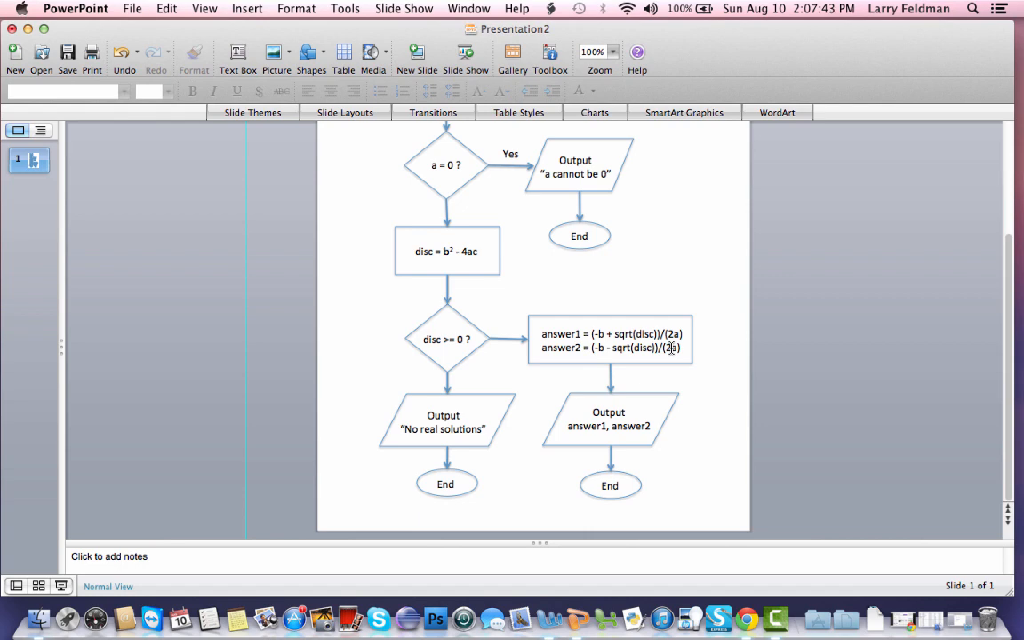
Copy the Yes label into a No label under the a = 0 ? decision
scroll(up, 3)
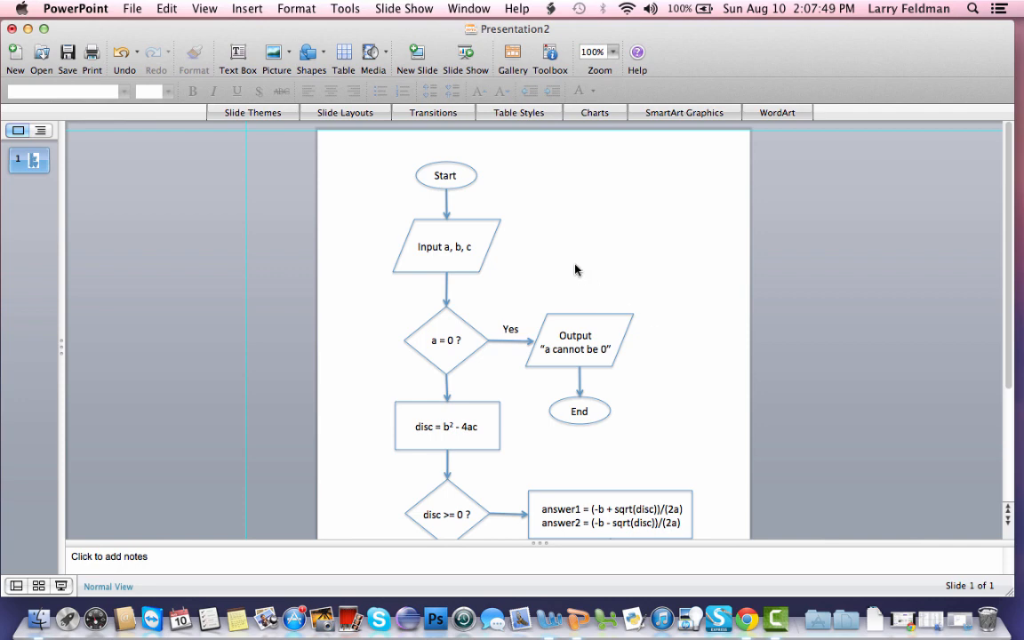
mouse_move(451, 270)
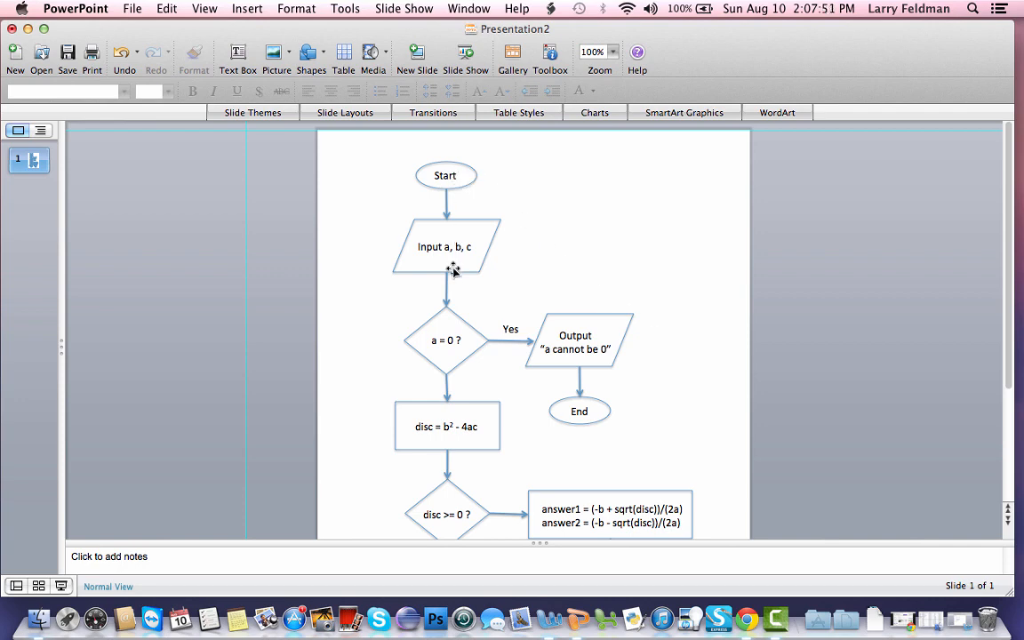
scroll(down, 3)
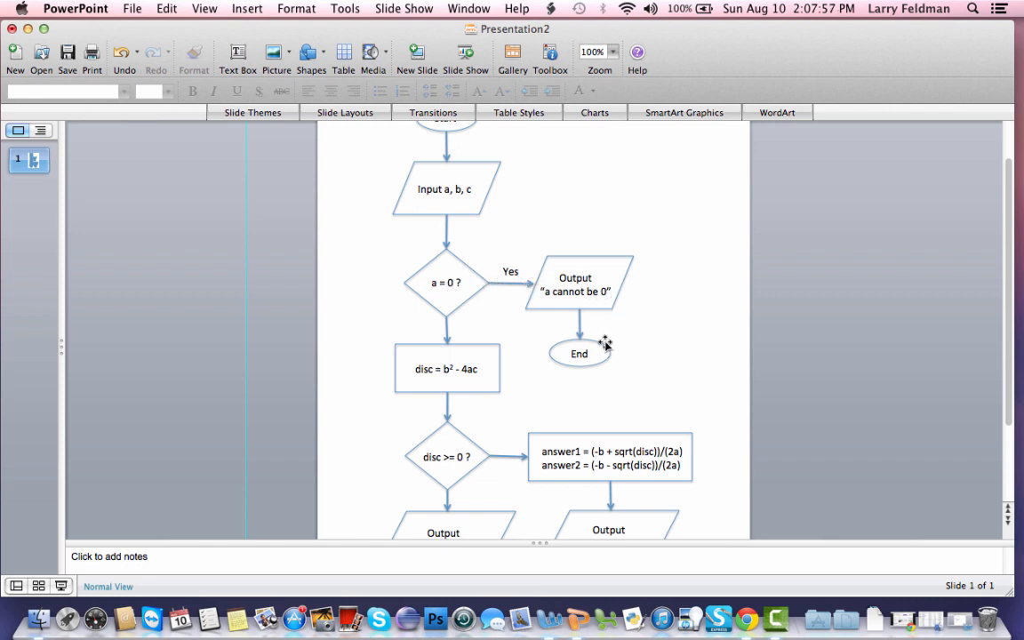
scroll(down, 3)
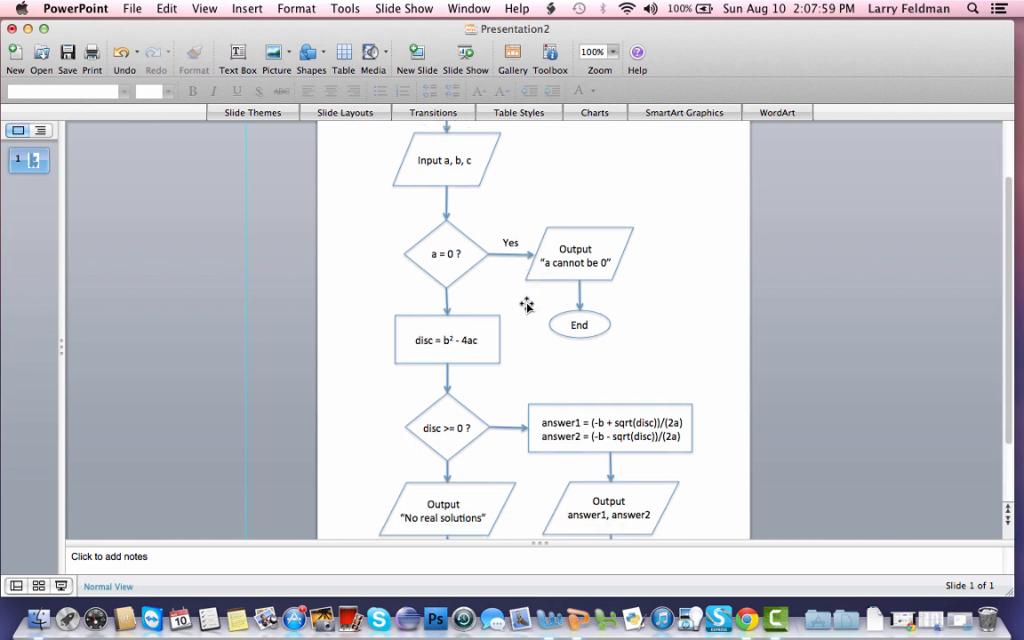
mouse_move(508, 242)
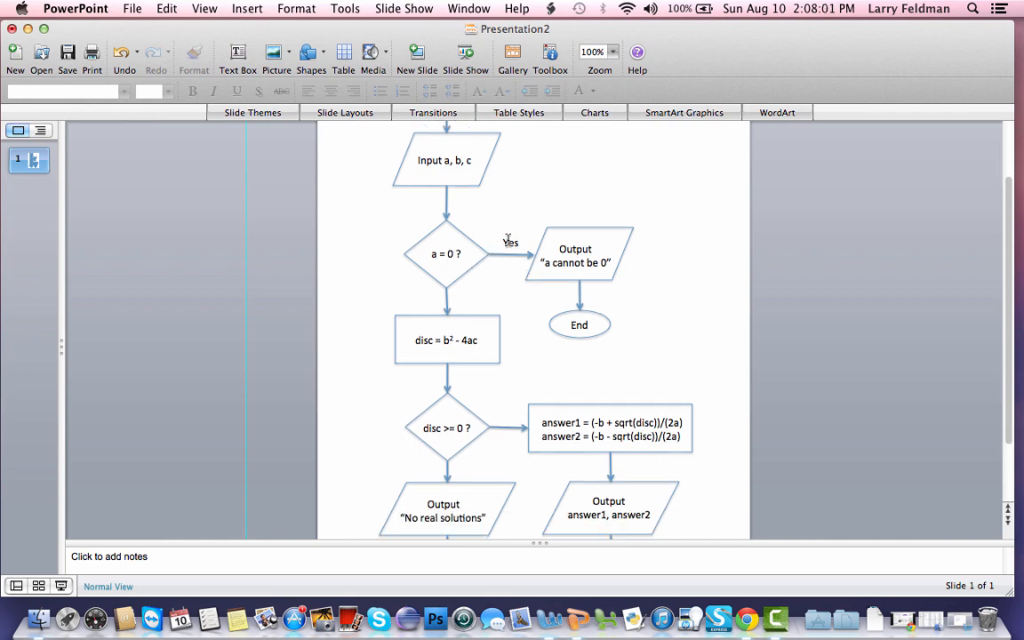
click(508, 241)
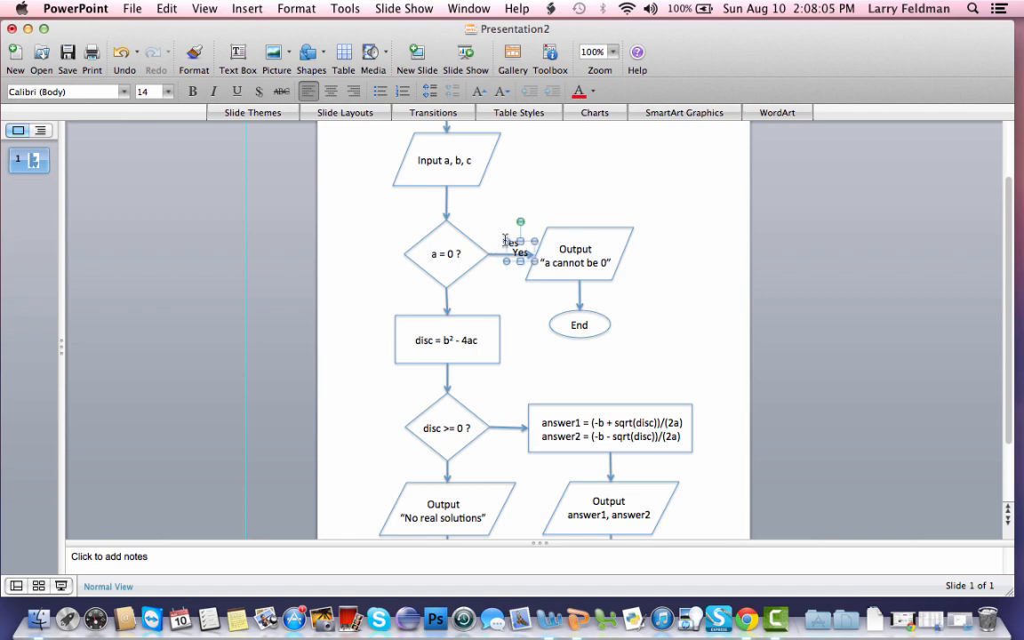
mouse_move(352, 313)
text(No)
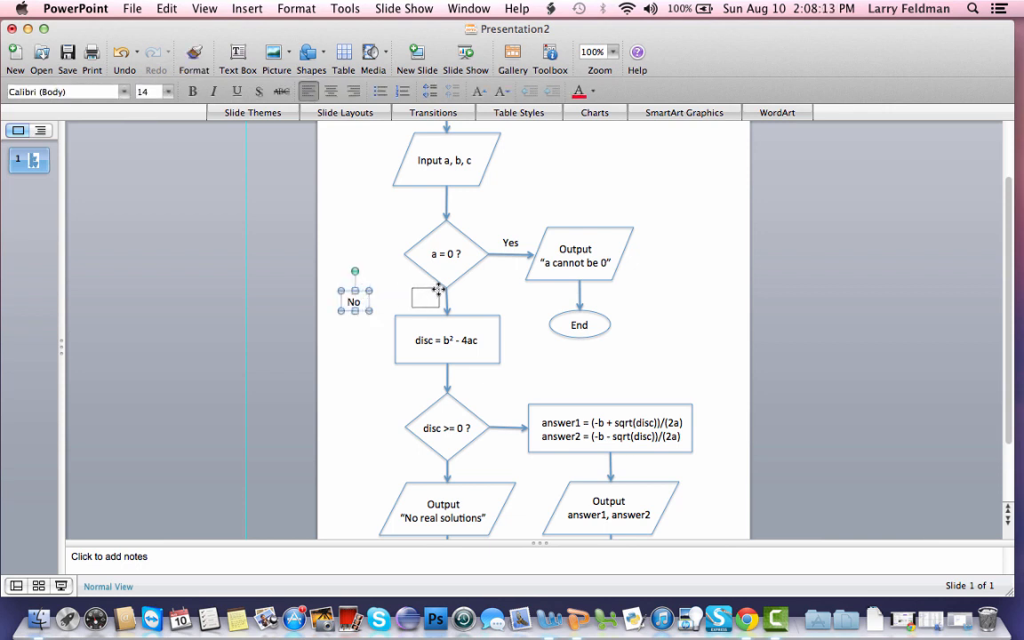
drag(354, 294, 434, 295)
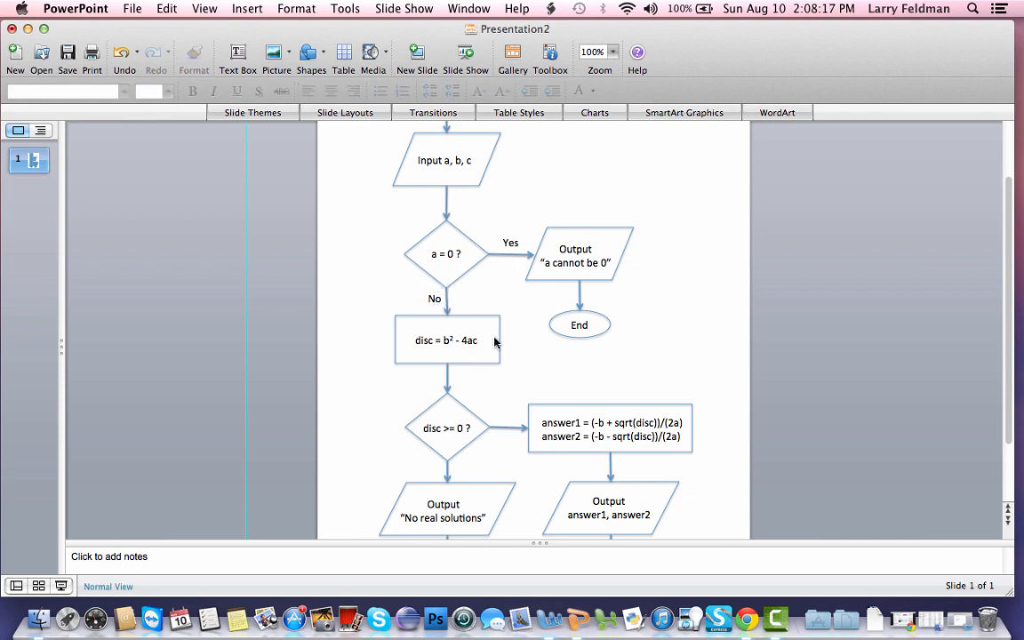
Place Yes and No labels beside the disc >= 0 ? decision's branches
scroll(down, 3)
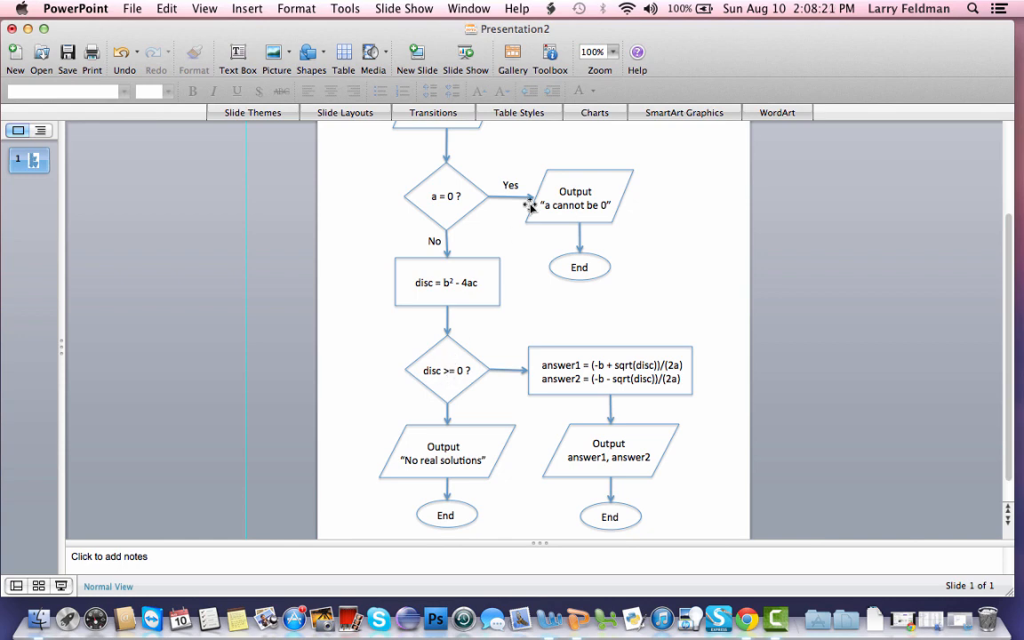
click(508, 185)
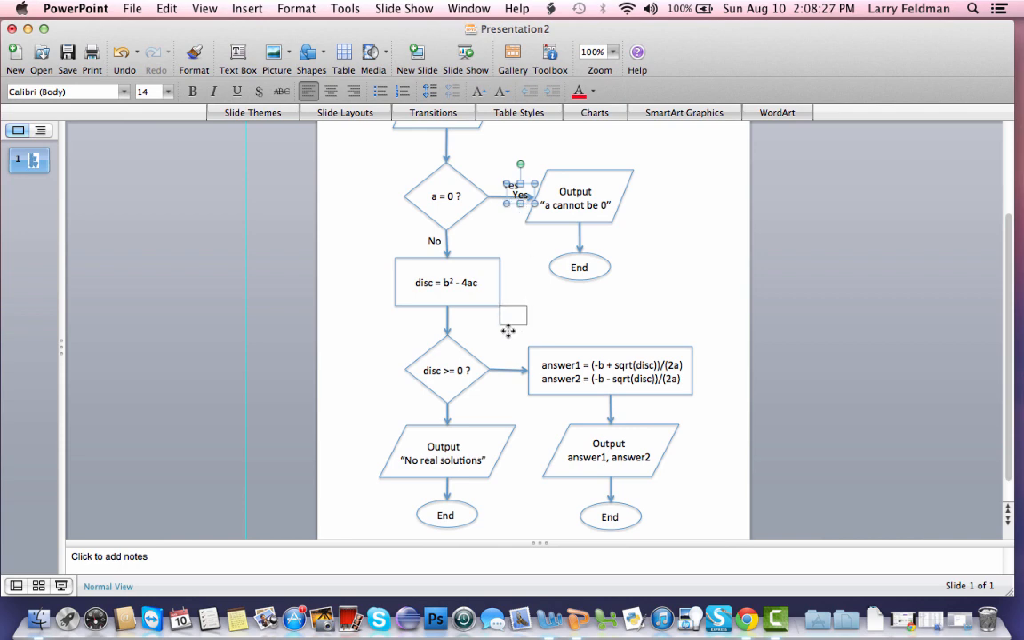
drag(519, 192, 506, 355)
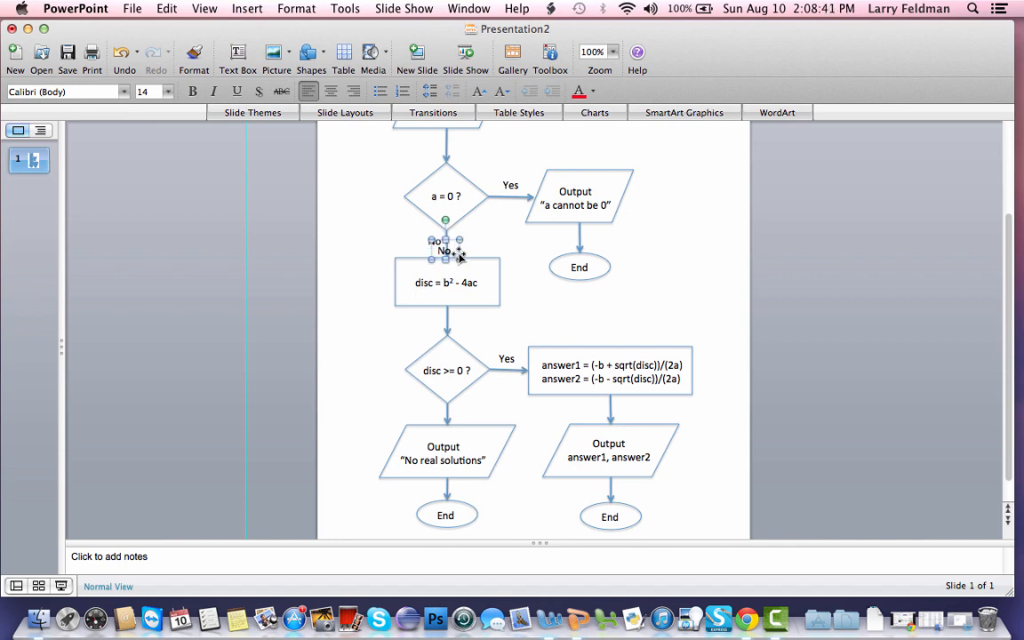
mouse_move(423, 393)
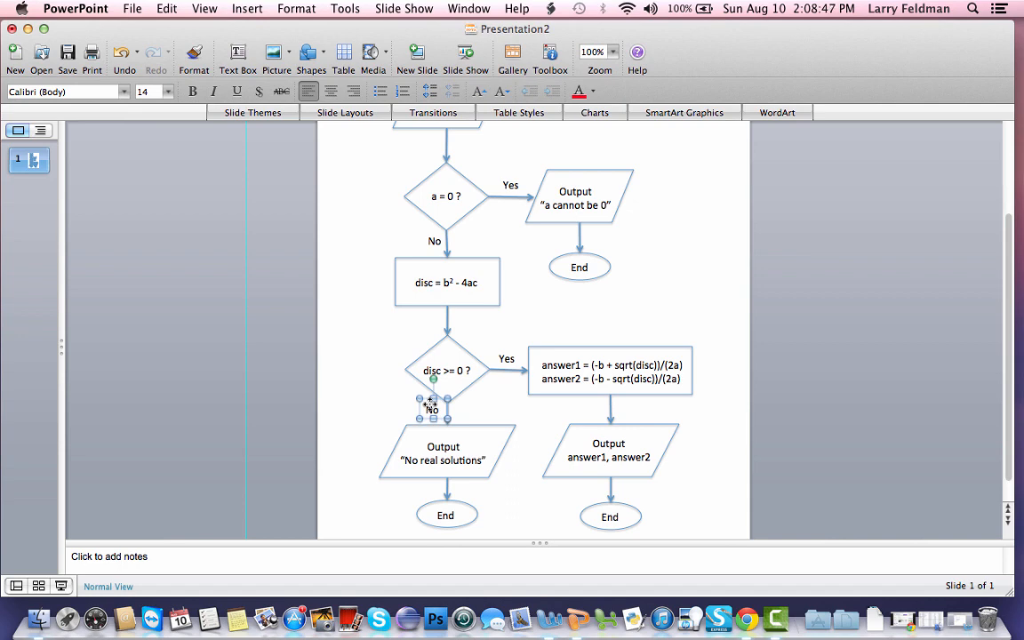
click(711, 469)
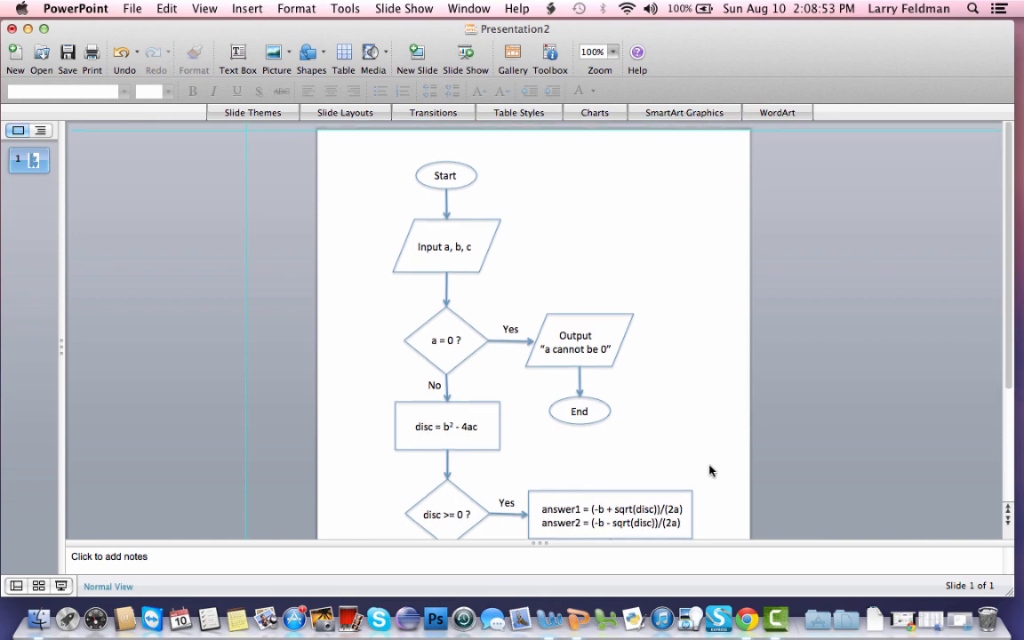
Zoom the view to 75% so the whole portrait slide with the flowchart fits on screen
scroll(down, 3)
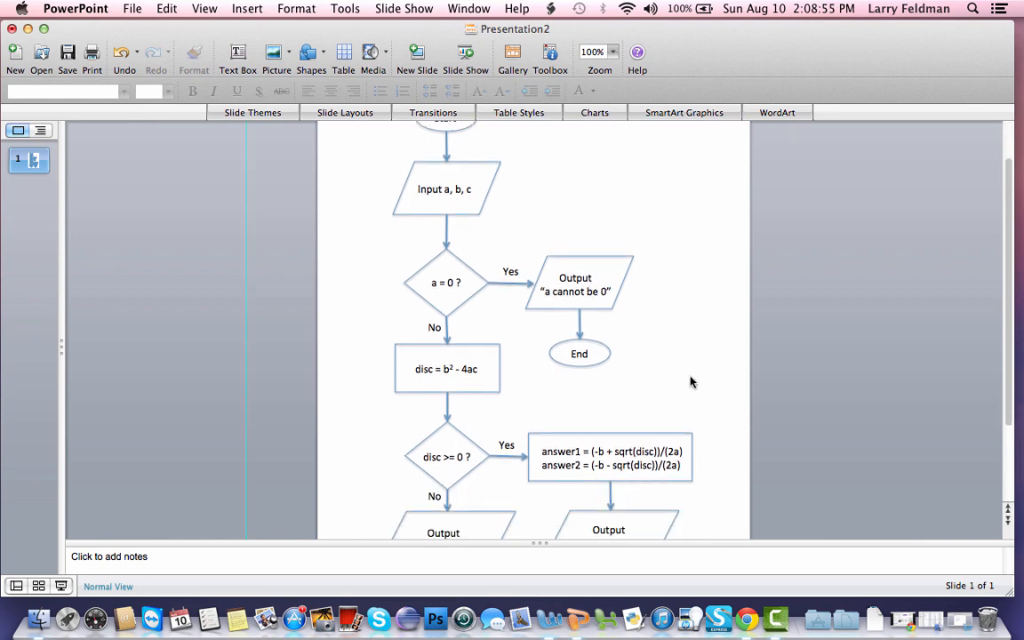
scroll(down, 3)
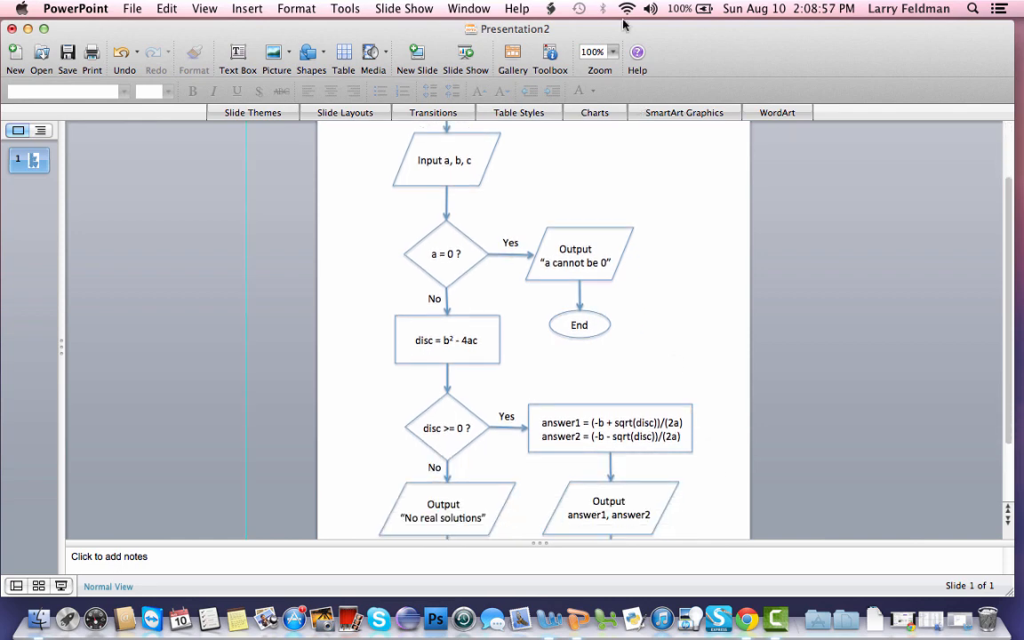
click(613, 50)
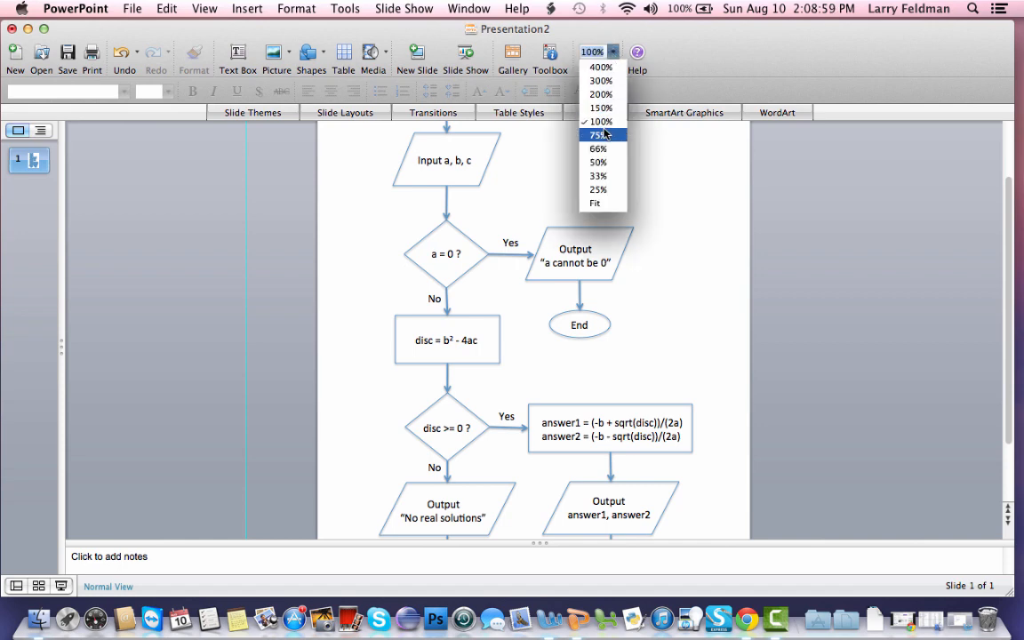
click(597, 135)
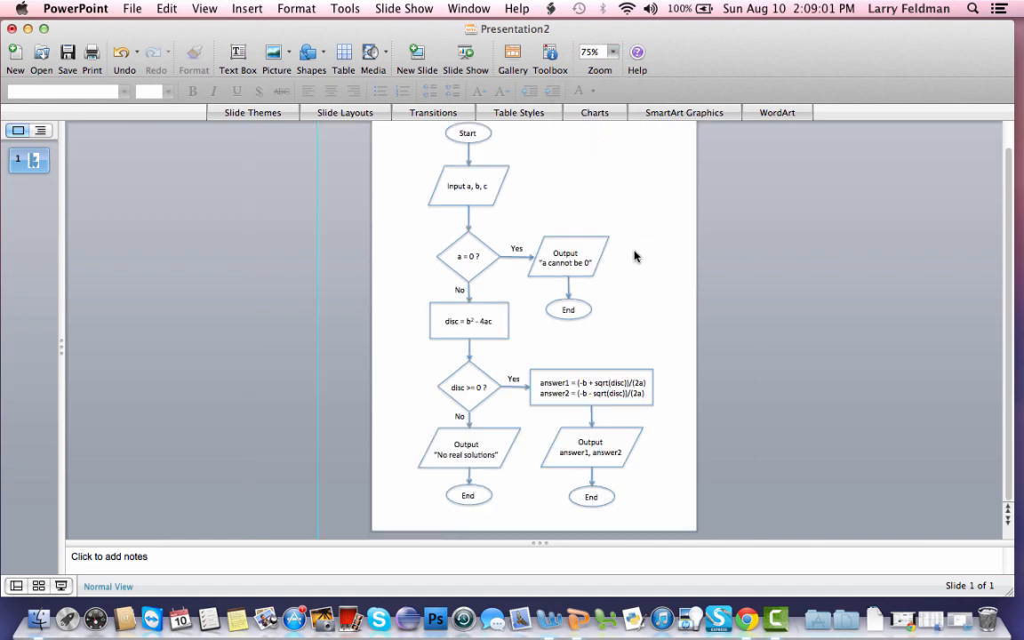